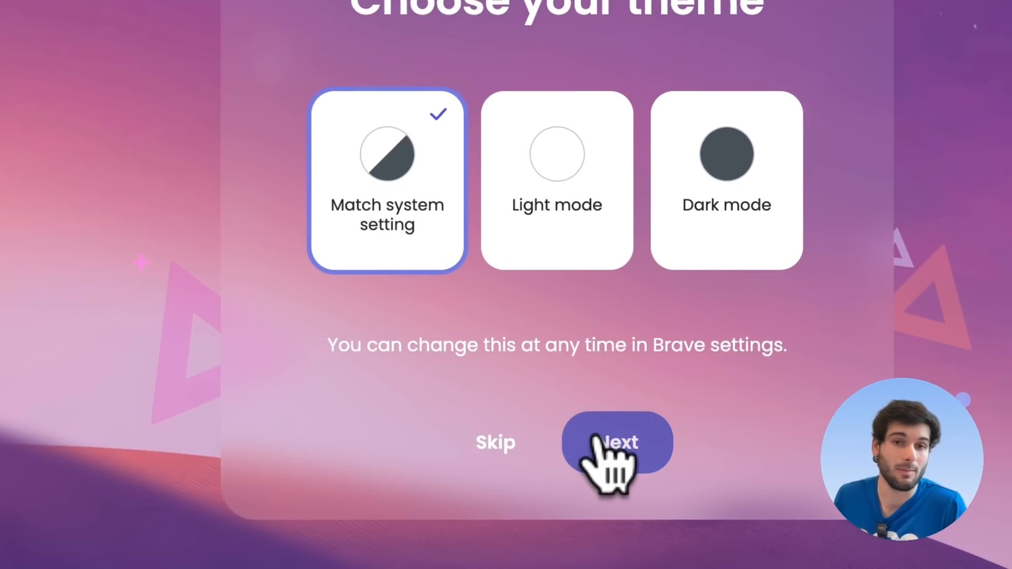
Keep the system theme, choose Maybe later for Web Discovery, and finish with both sharing boxes unchecked
left_click(615, 442)
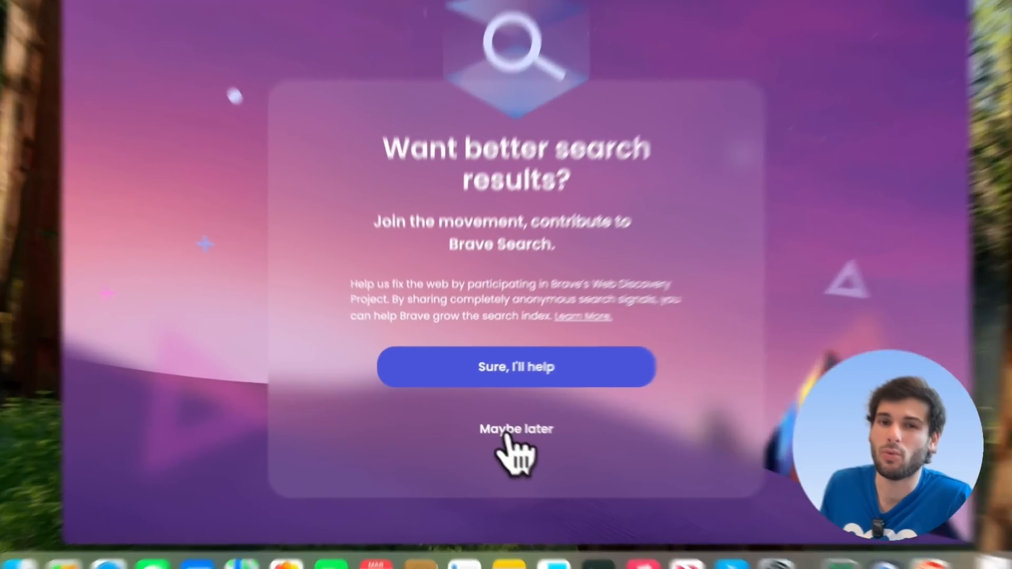
left_click(516, 428)
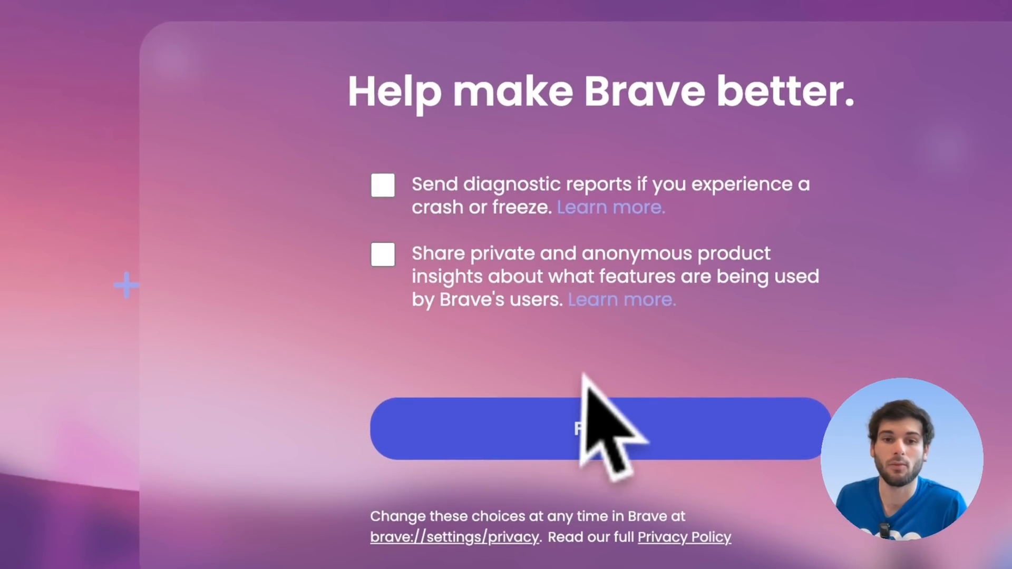
left_click(597, 428)
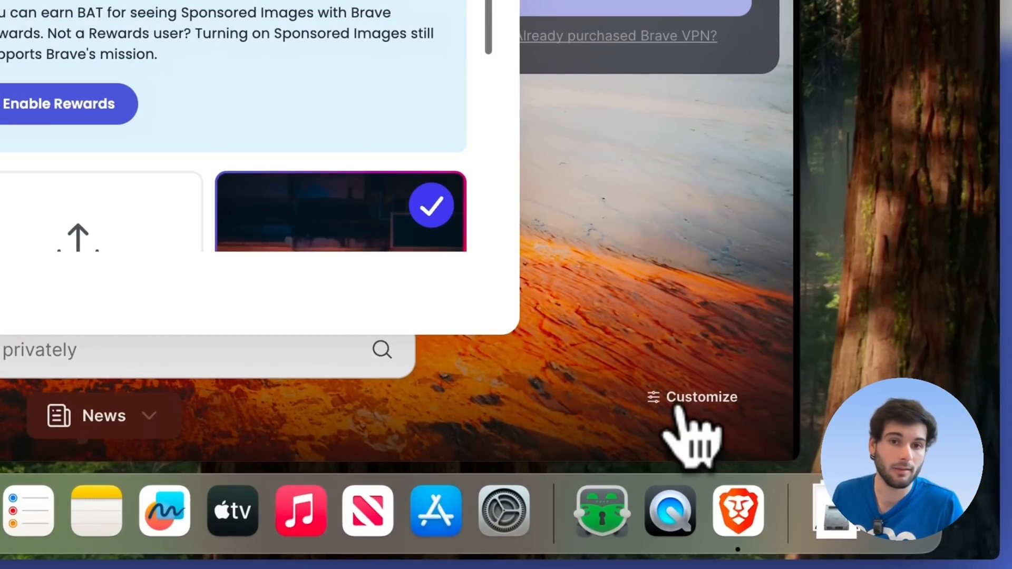
Turn off Show Sponsored Images in the new tab page's Background Image settings
left_click(691, 397)
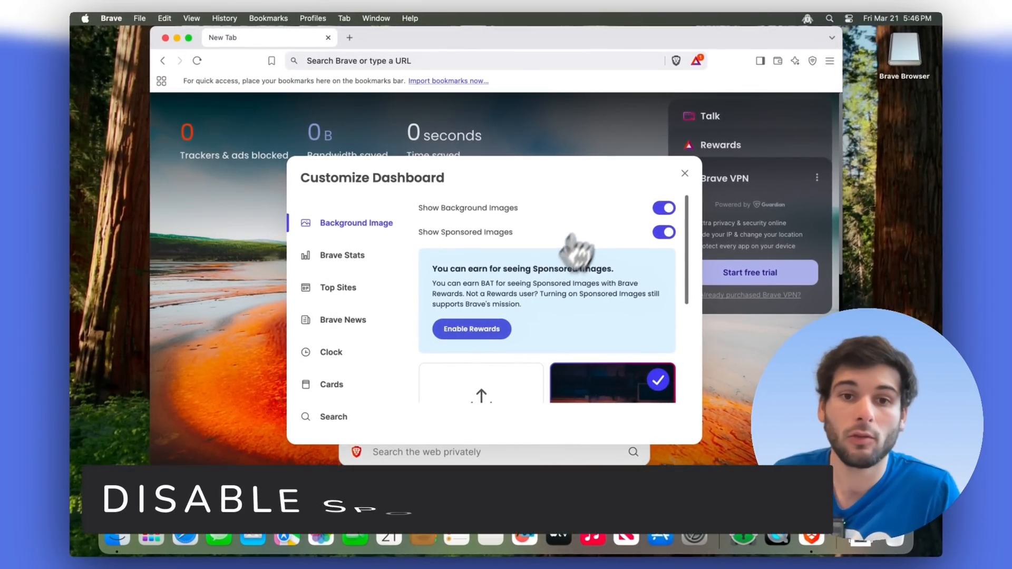
left_click(663, 232)
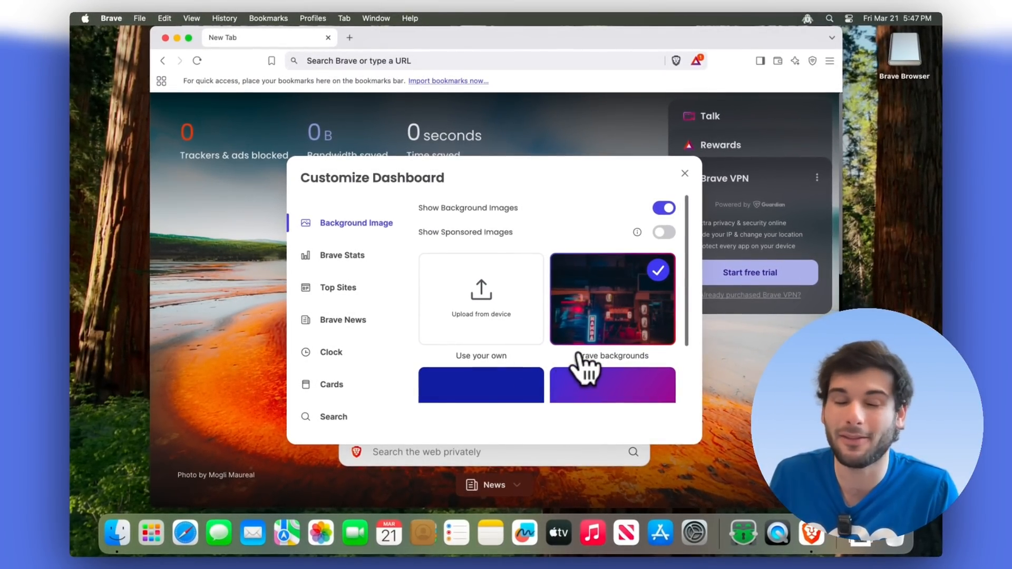
Switch the Top Sites toggle off for the new tab page
left_click(342, 255)
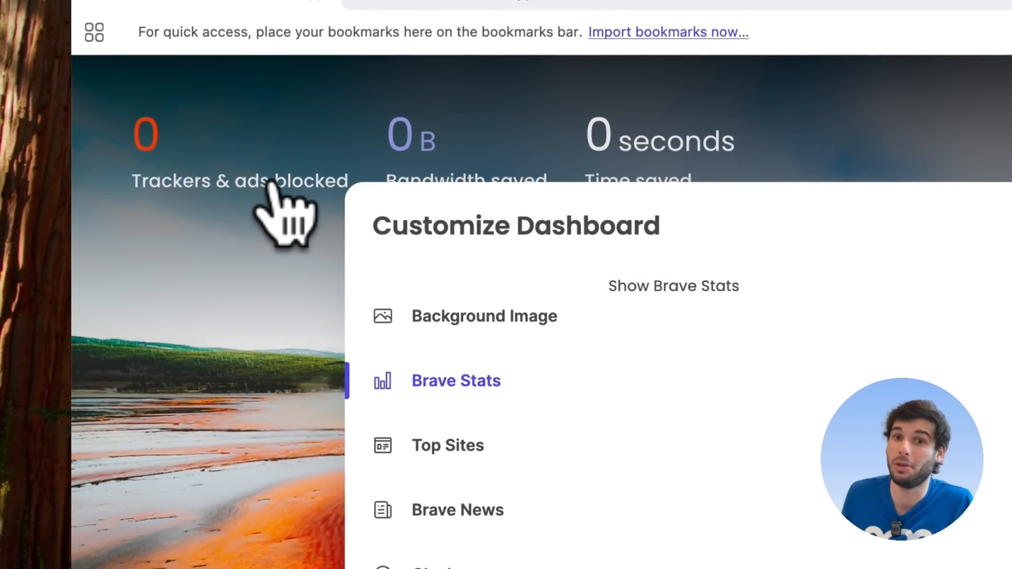
left_click(448, 445)
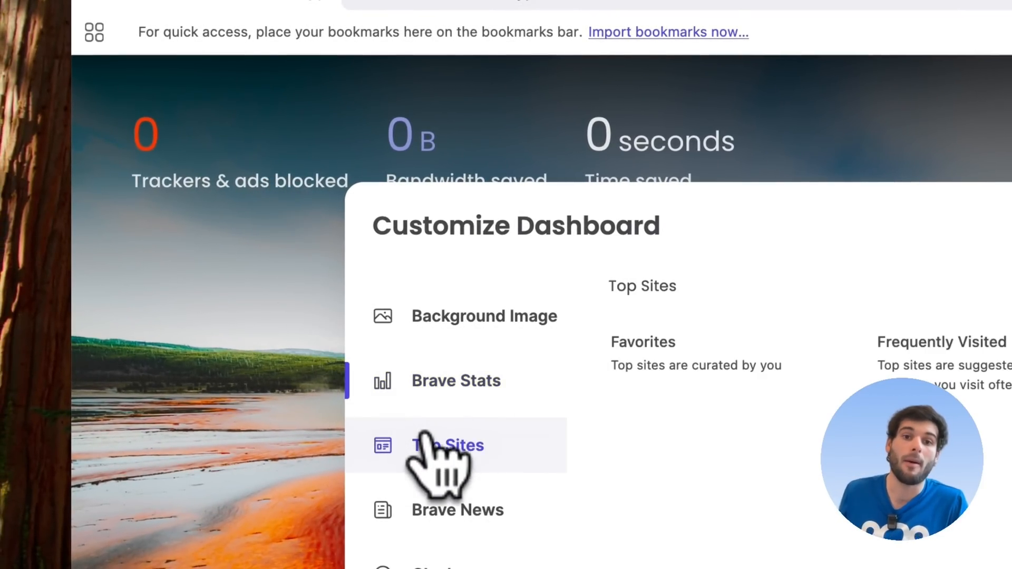
left_click(447, 446)
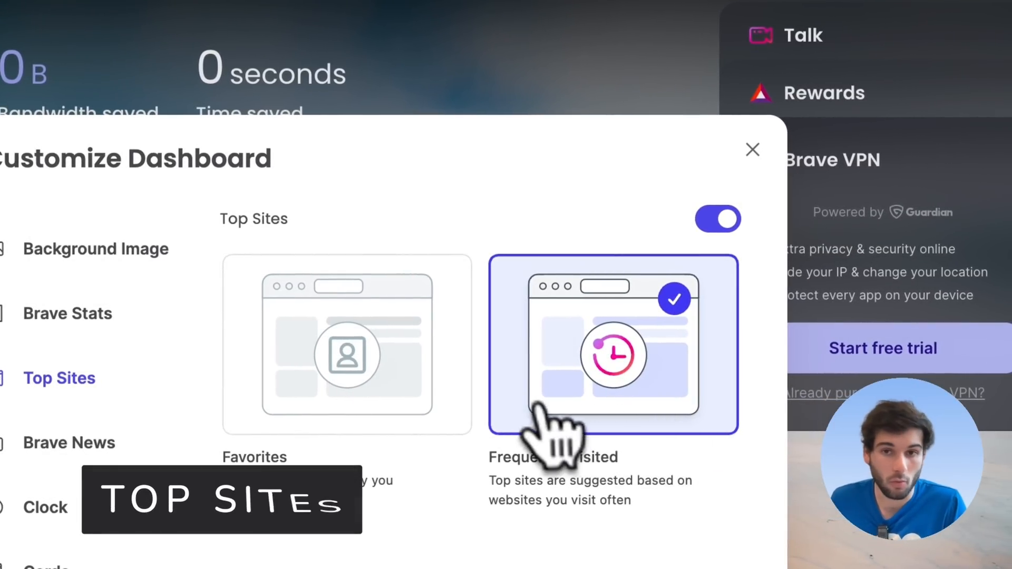
left_click(716, 219)
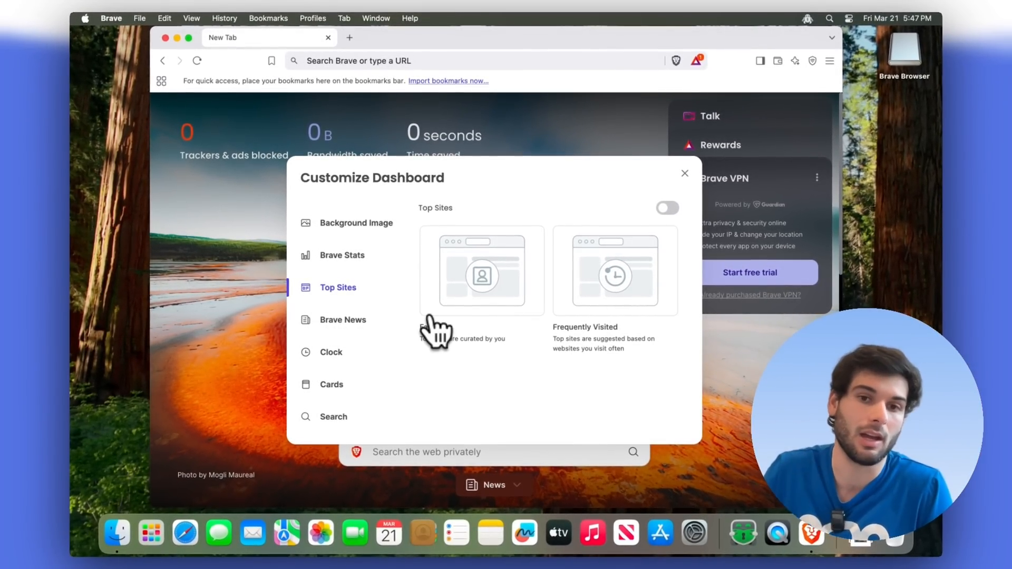
mouse_move(575, 293)
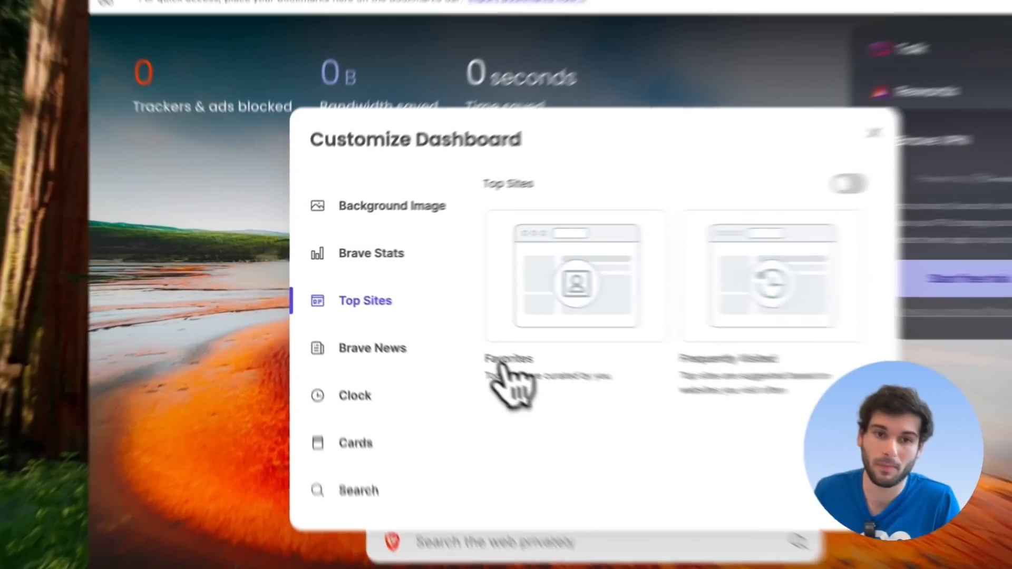
Visit the Brave News settings, then switch off the Cards toggle and close customization
left_click(372, 348)
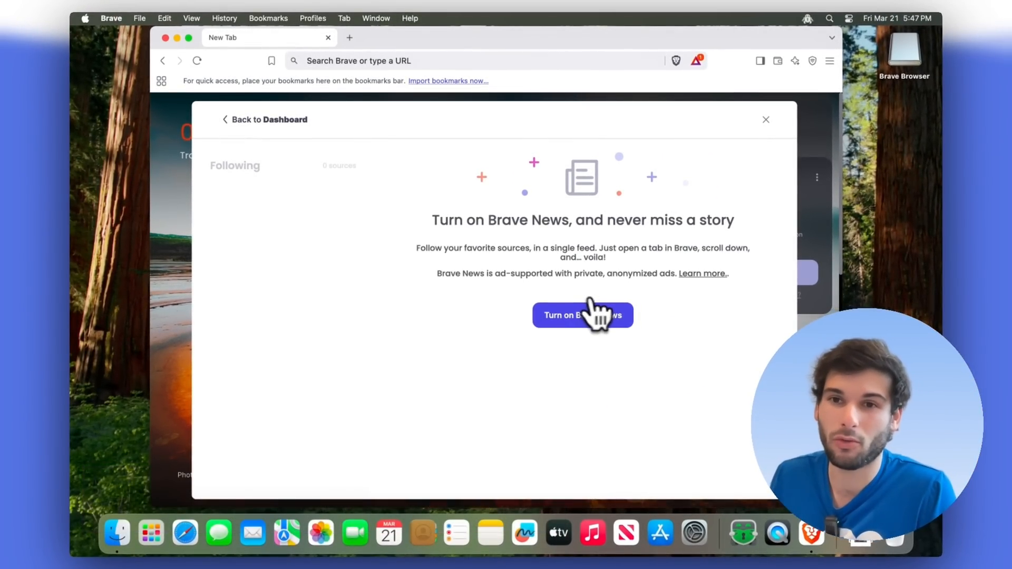
left_click(581, 316)
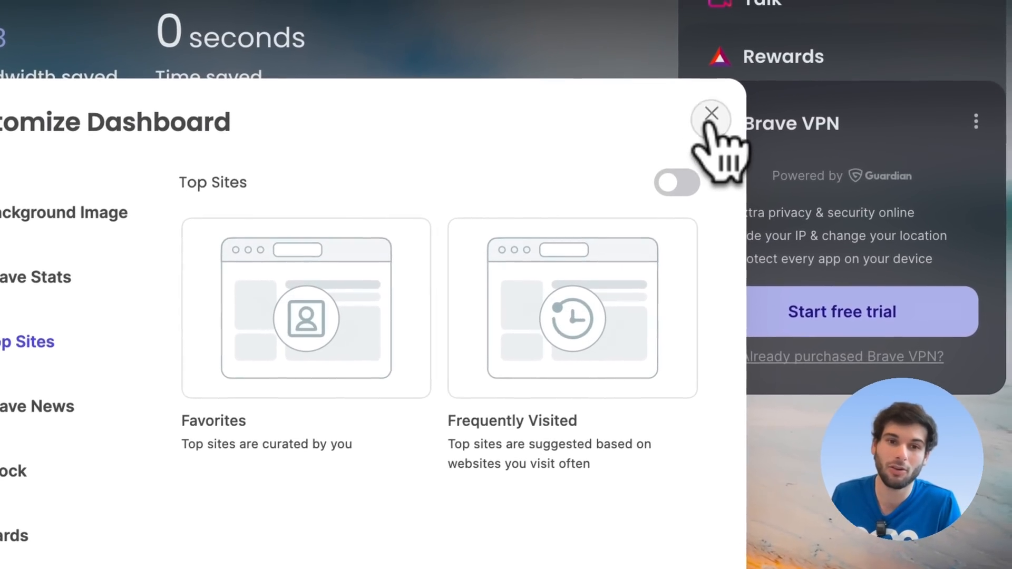
left_click(712, 113)
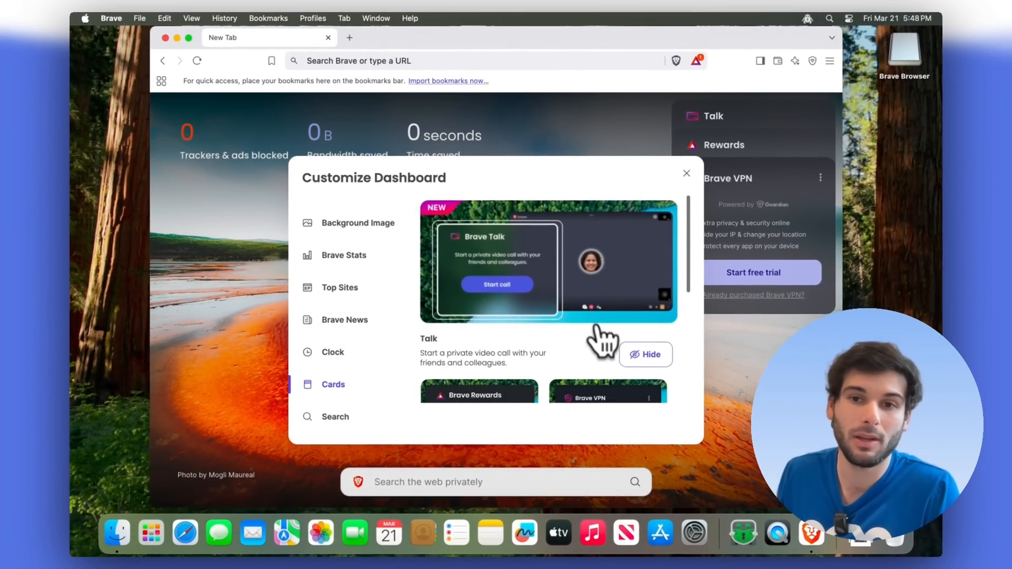
scroll("down", 3)
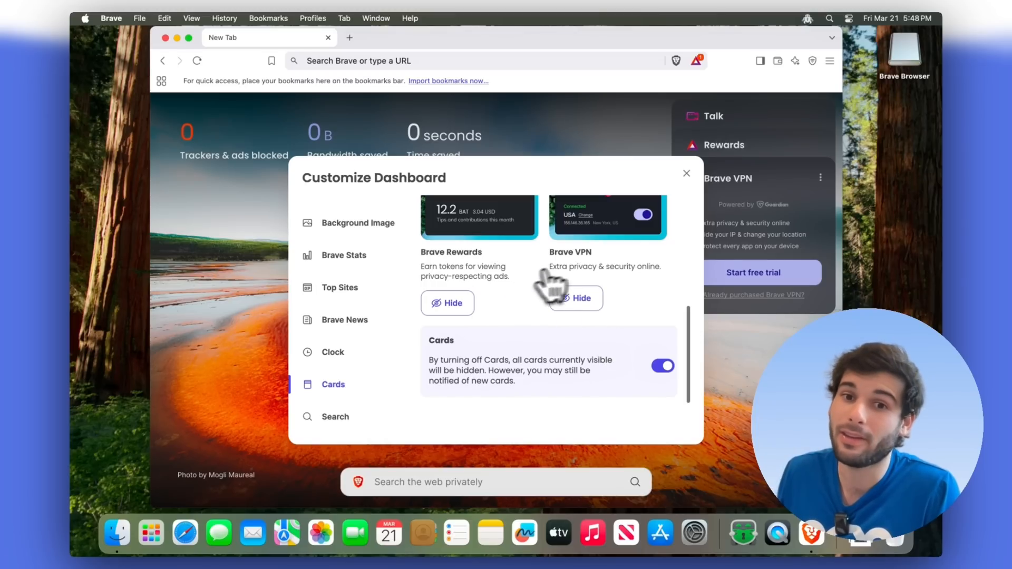
mouse_move(581, 298)
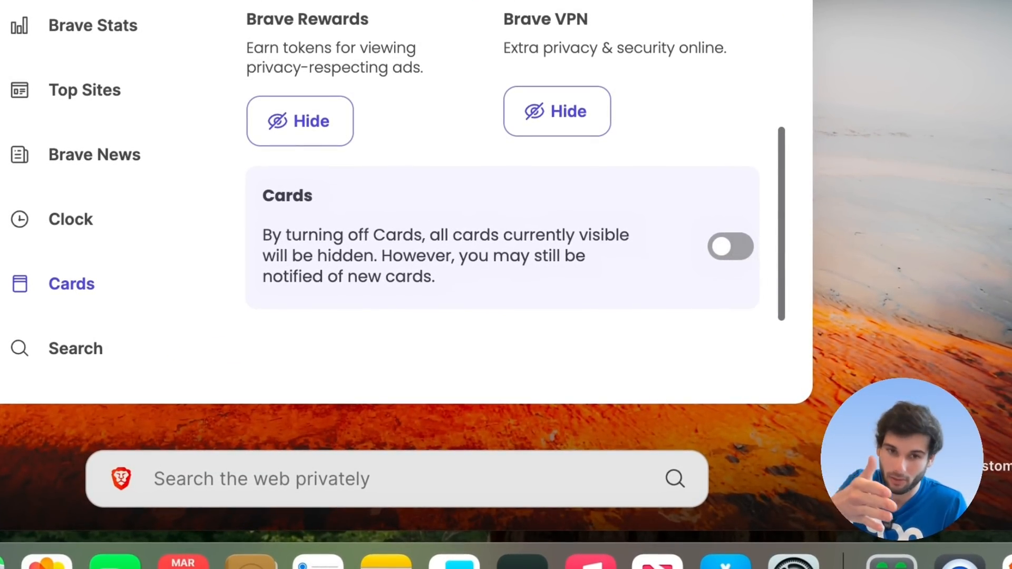
left_click(74, 348)
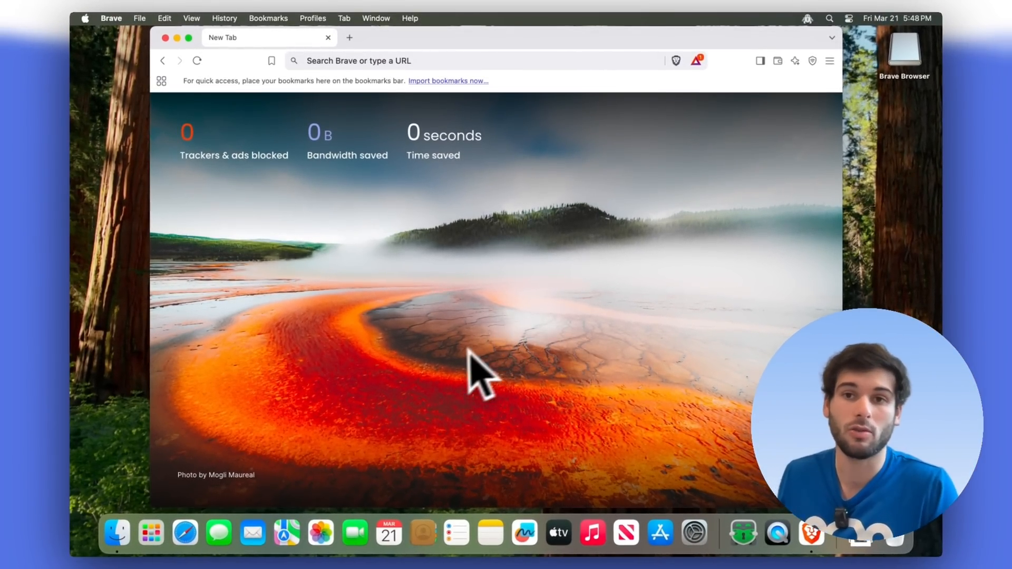
mouse_move(600, 323)
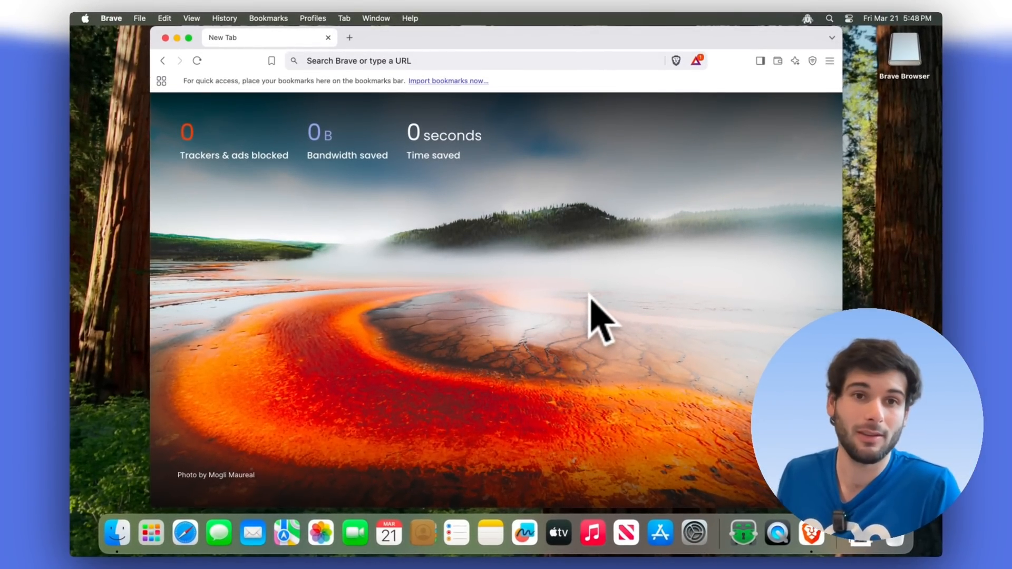
mouse_move(536, 71)
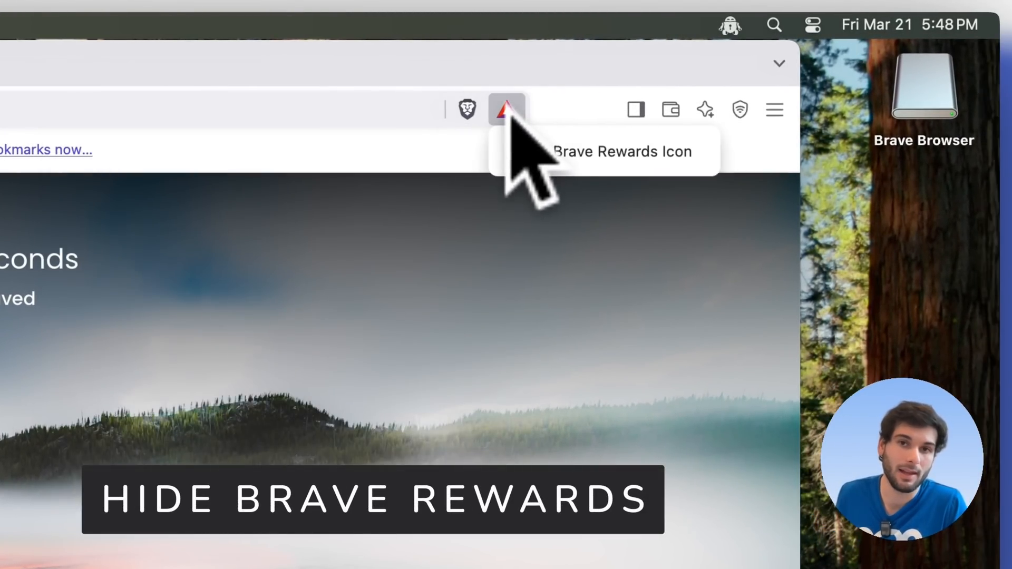
Hide the Brave Rewards icon from the toolbar's right-click menu
left_click(506, 109)
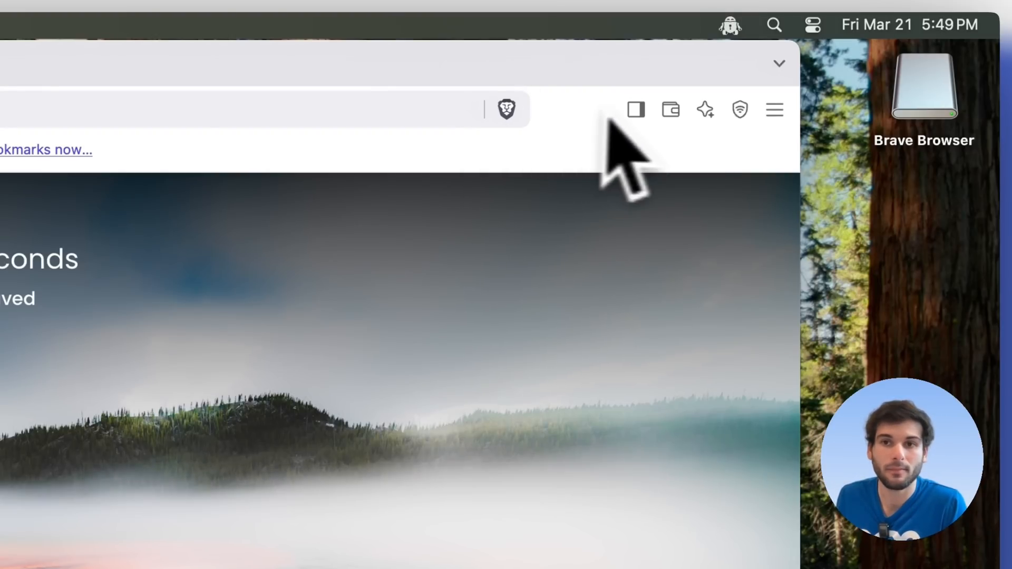
left_click(704, 109)
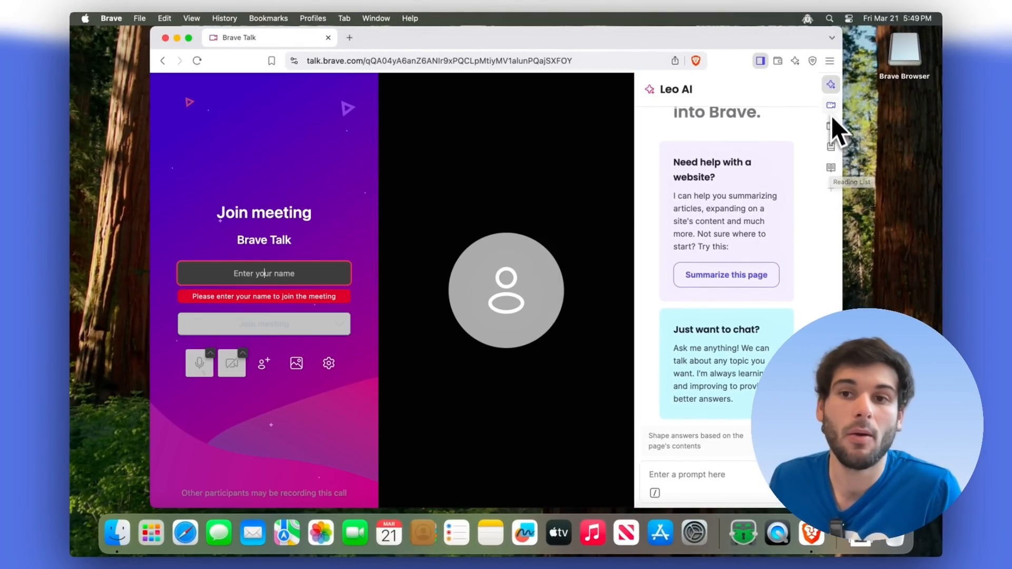
Remove an item from the side panel via its options menu
left_click(199, 363)
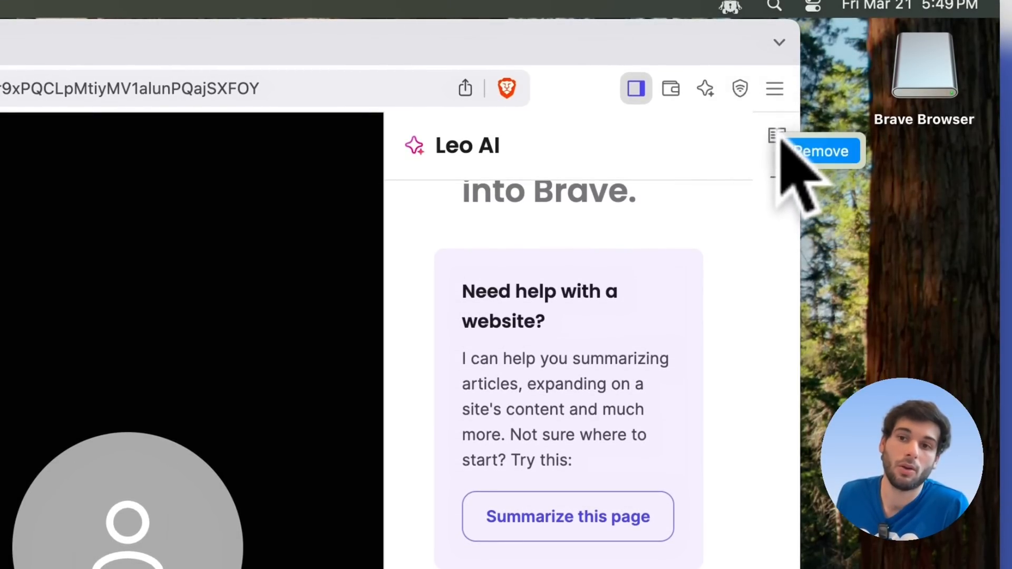
left_click(635, 88)
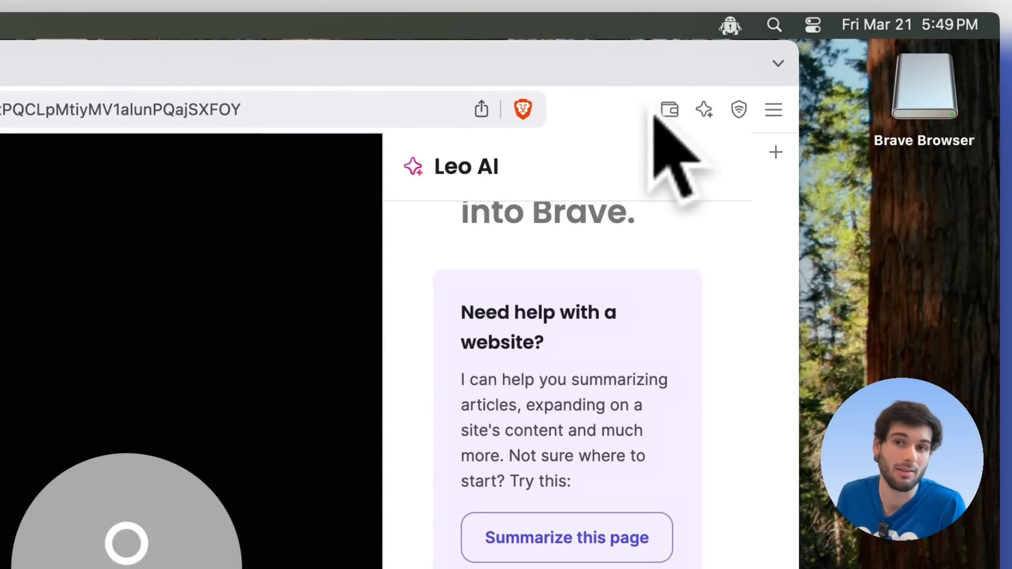
mouse_move(730, 168)
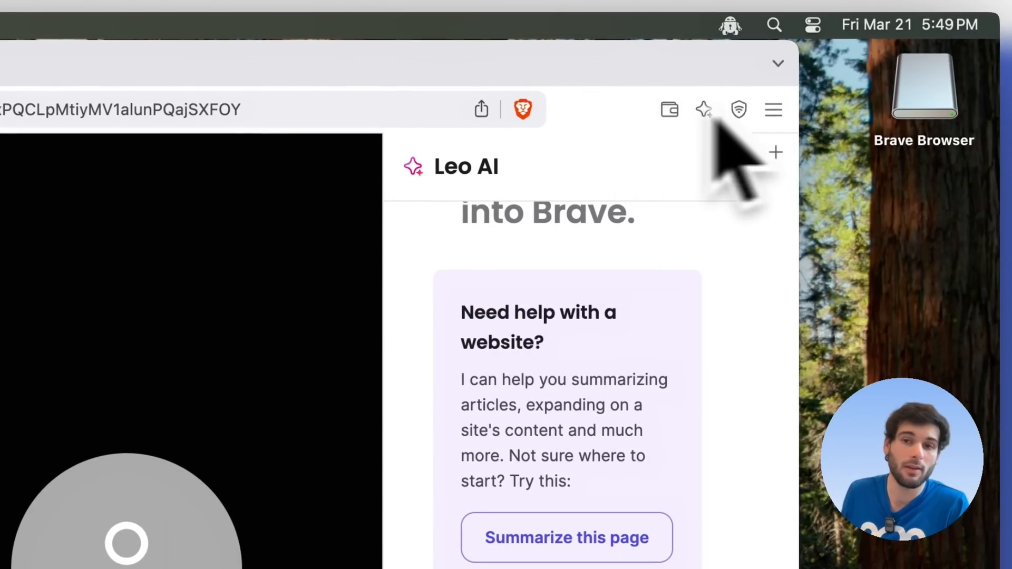
mouse_move(694, 155)
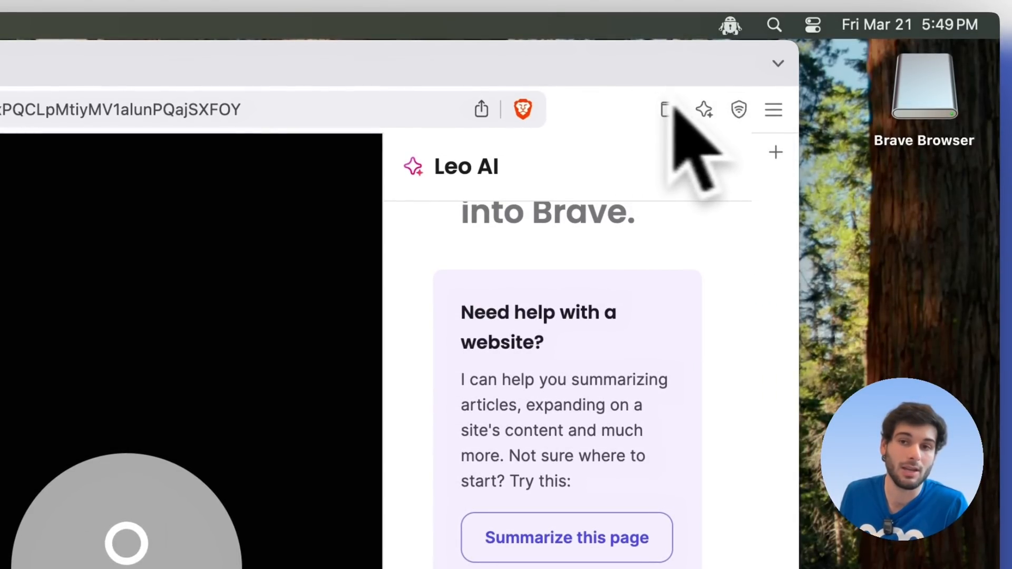
mouse_move(569, 245)
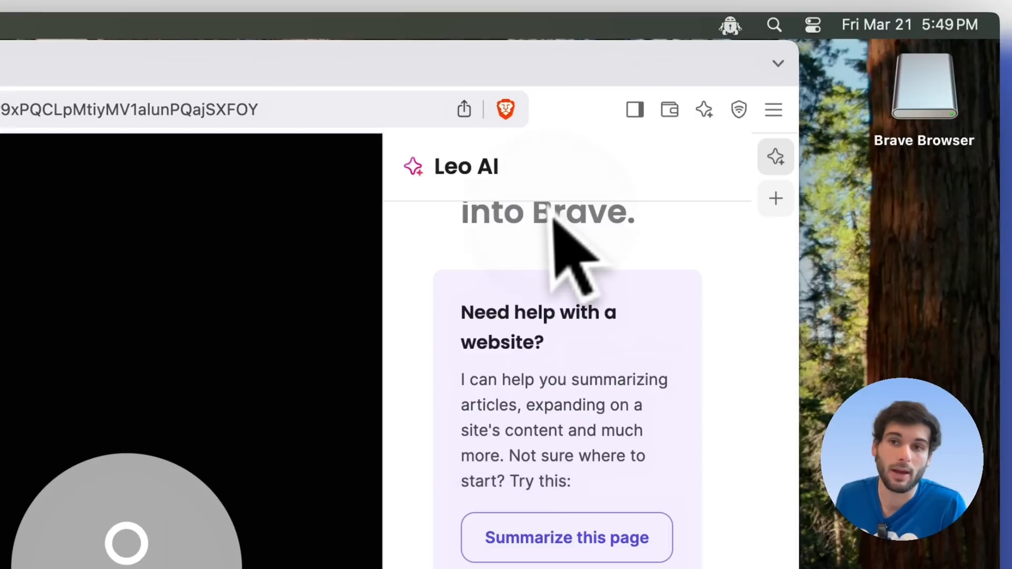
mouse_move(634, 109)
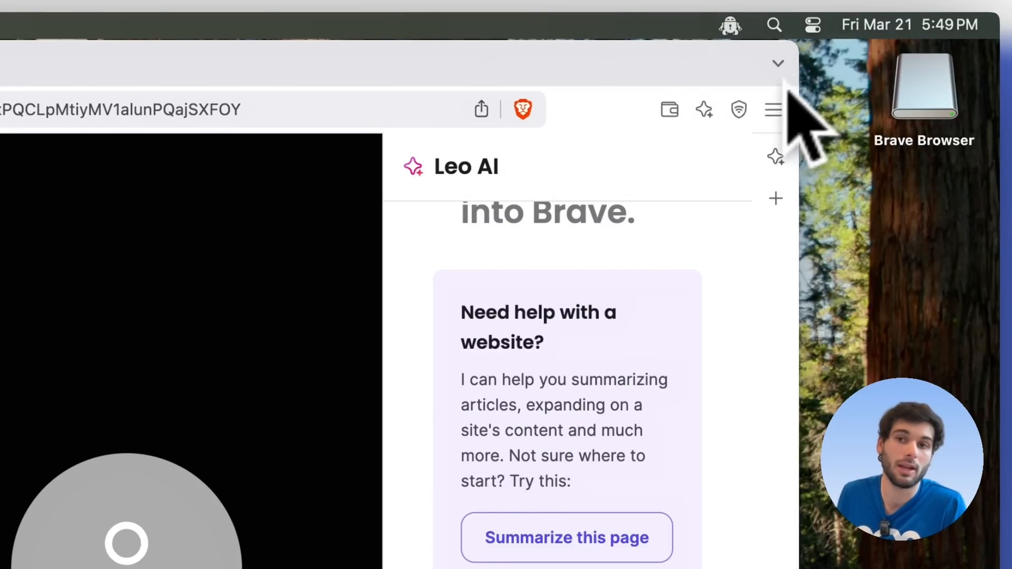
Bring up the Leo AI side panel from the browser's feature list
left_click(773, 109)
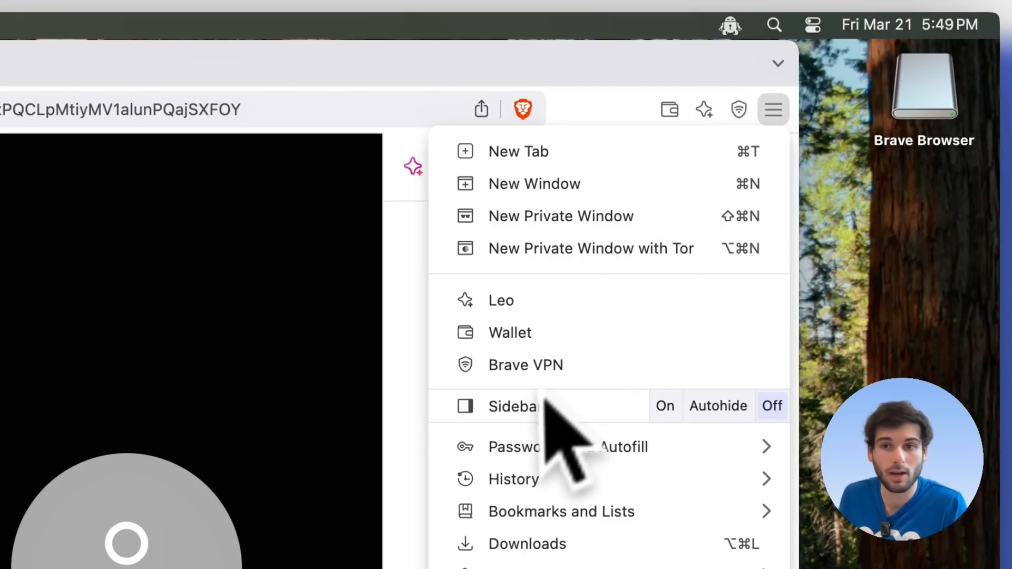
left_click(501, 300)
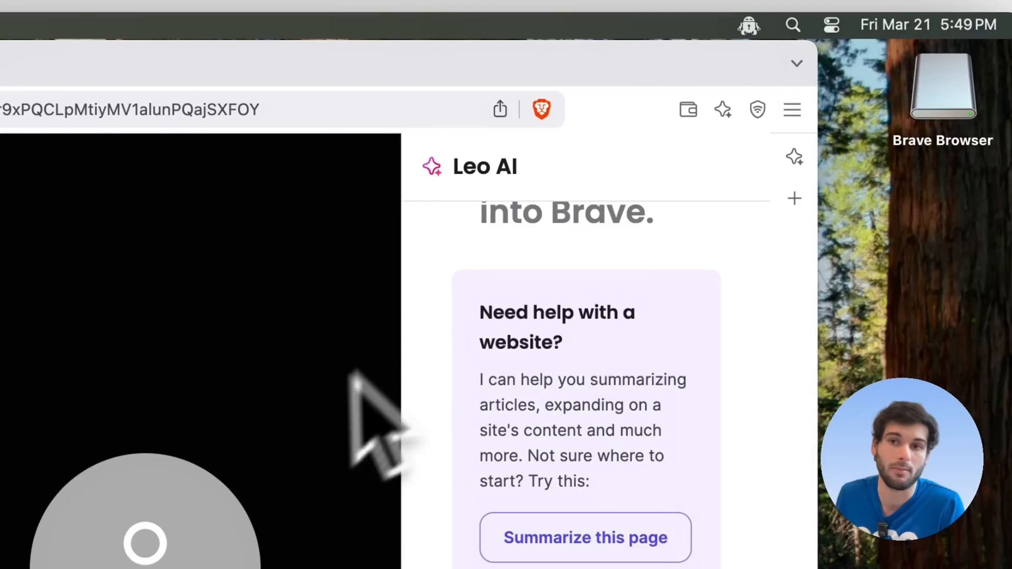
left_click(772, 109)
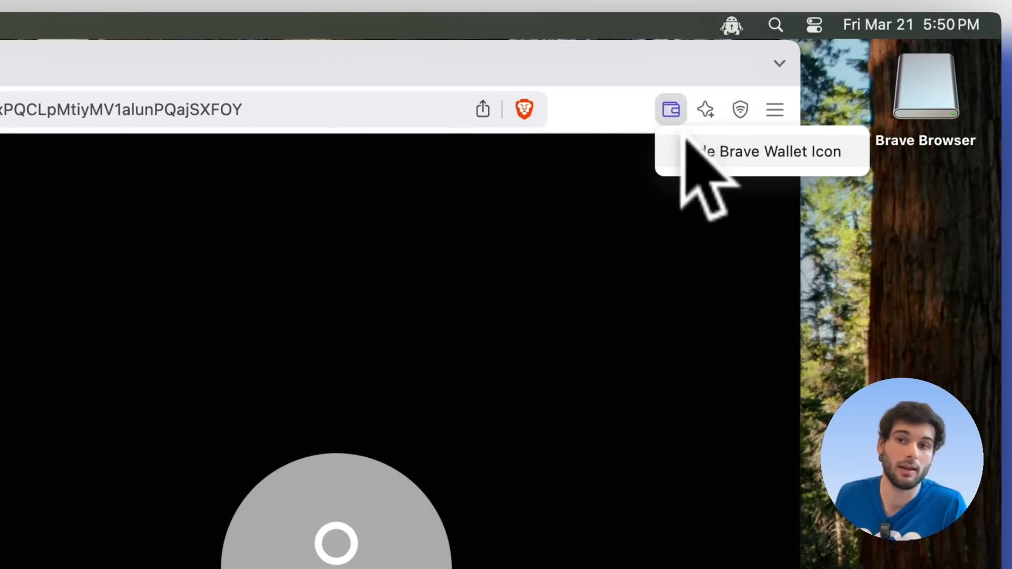
mouse_move(739, 109)
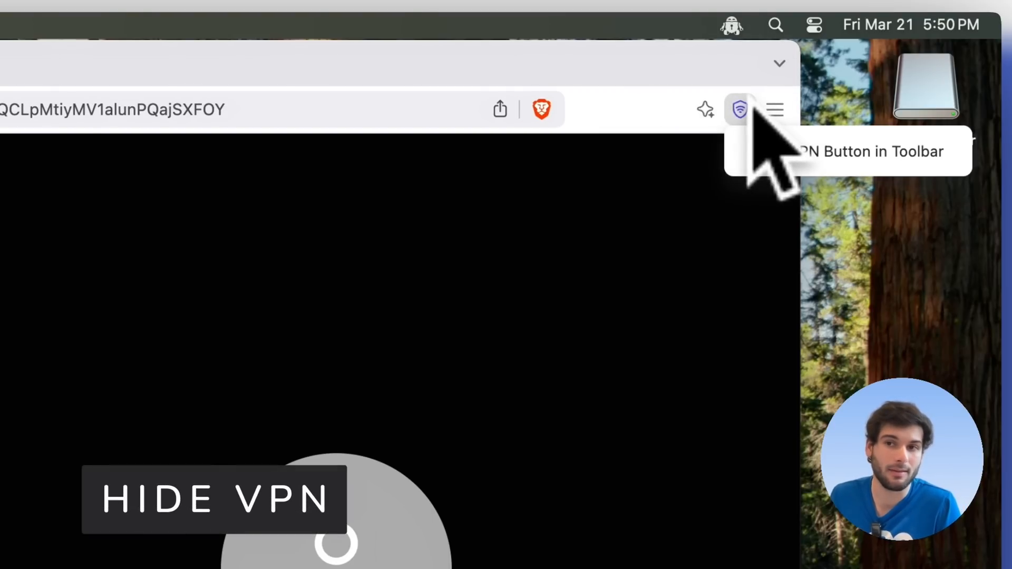
mouse_move(774, 194)
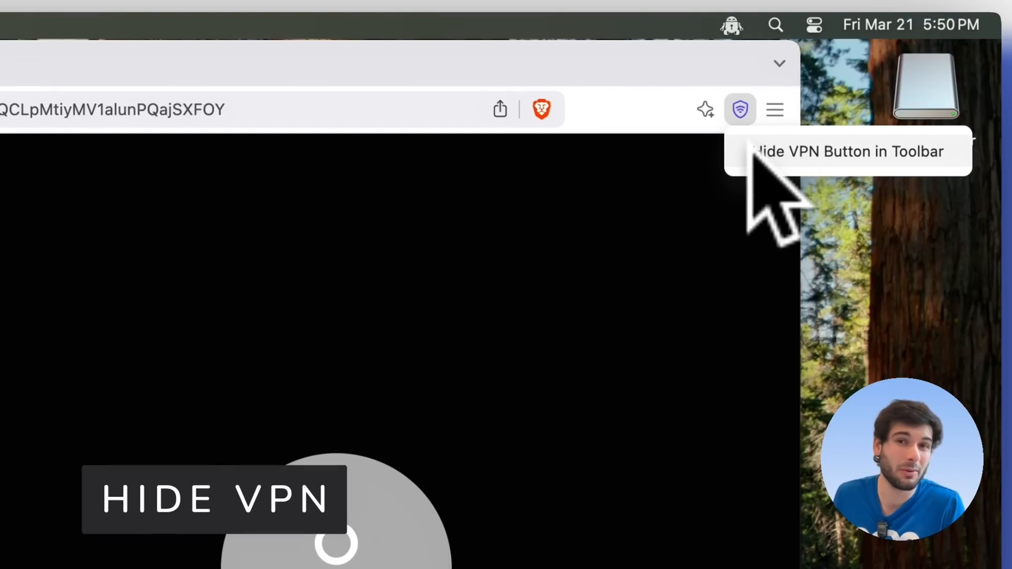
Hide the VPN button and the Leo AI button from the toolbar
left_click(846, 152)
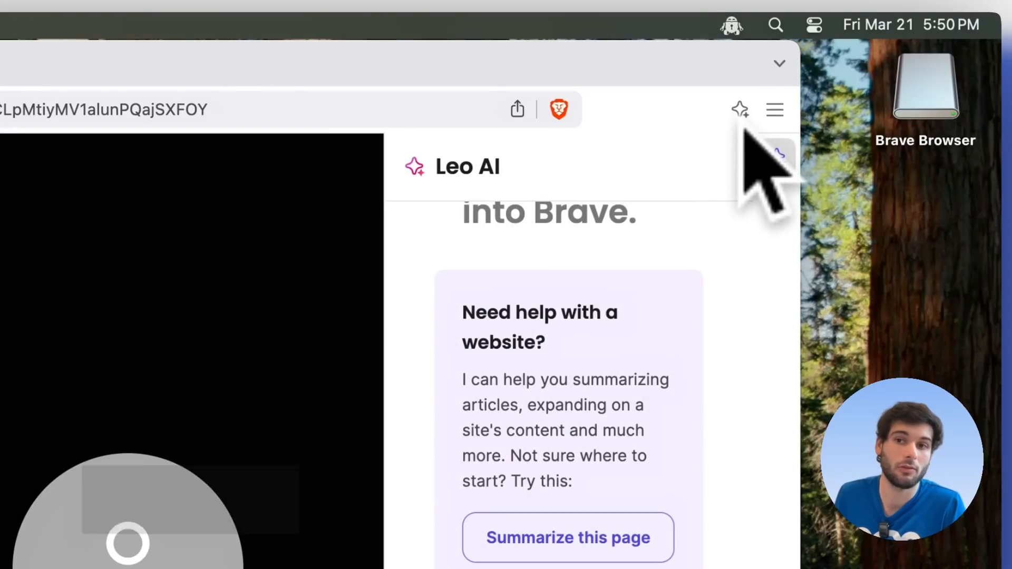
left_click(774, 109)
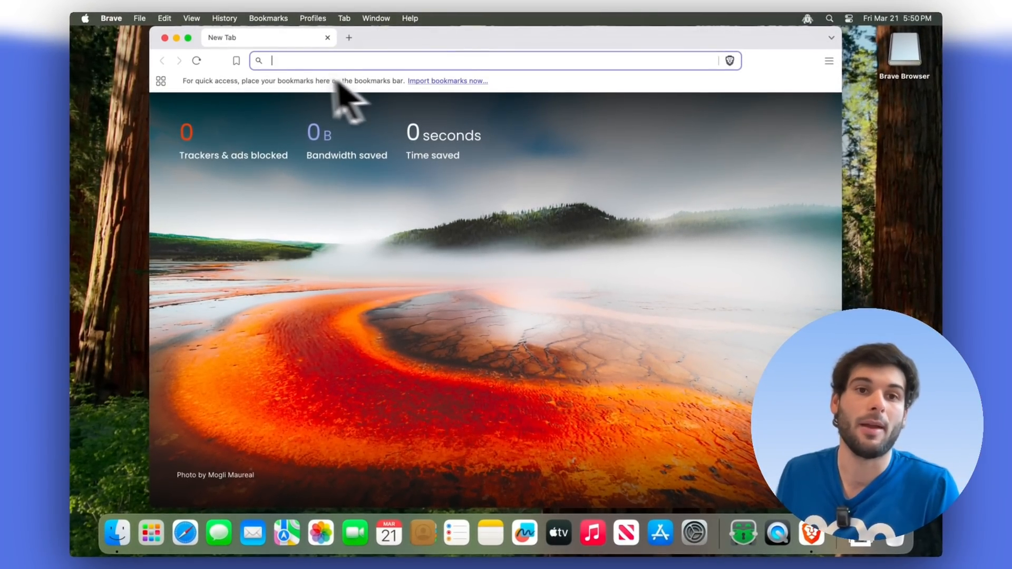
mouse_move(261, 113)
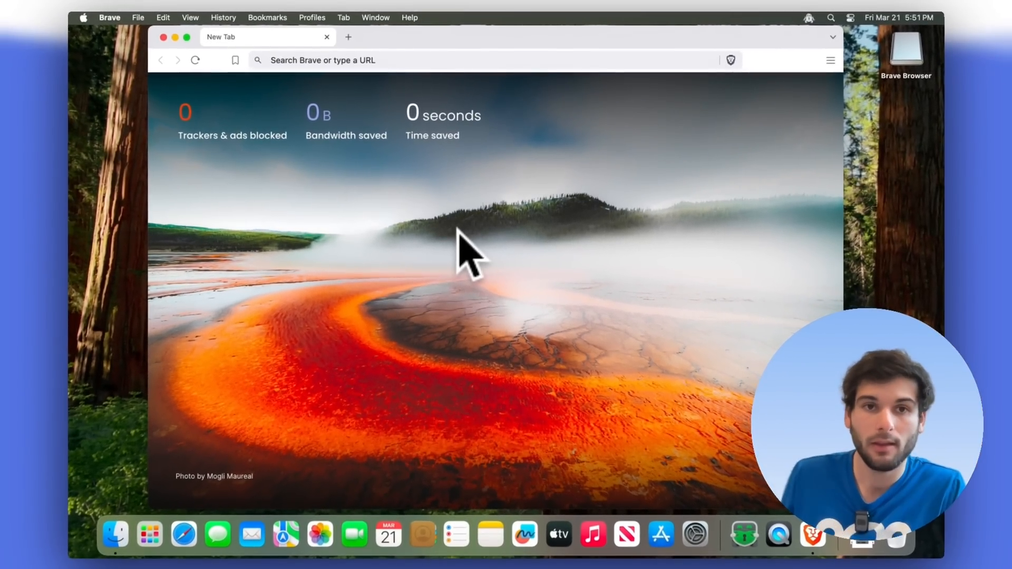
mouse_move(478, 149)
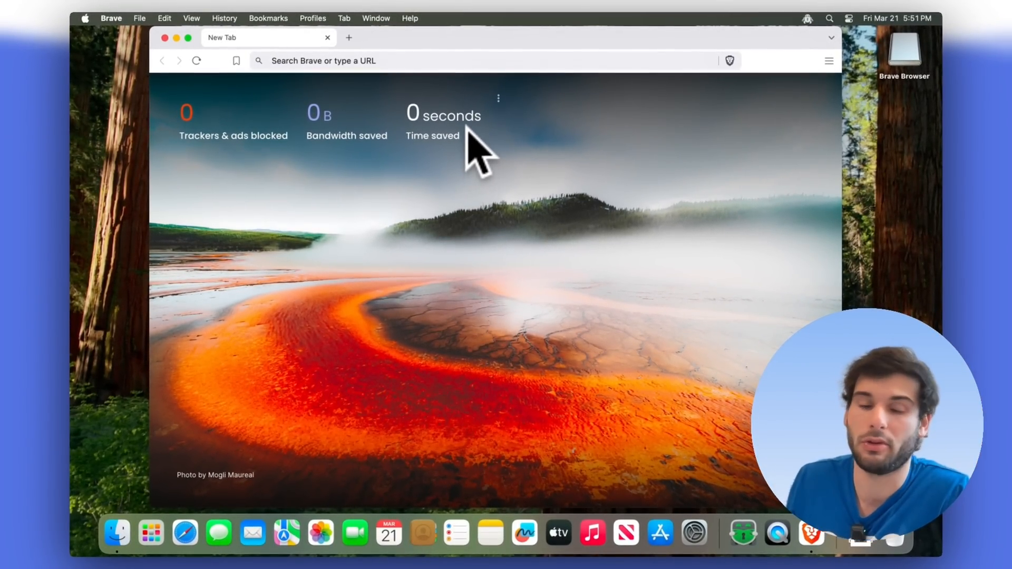
mouse_move(843, 78)
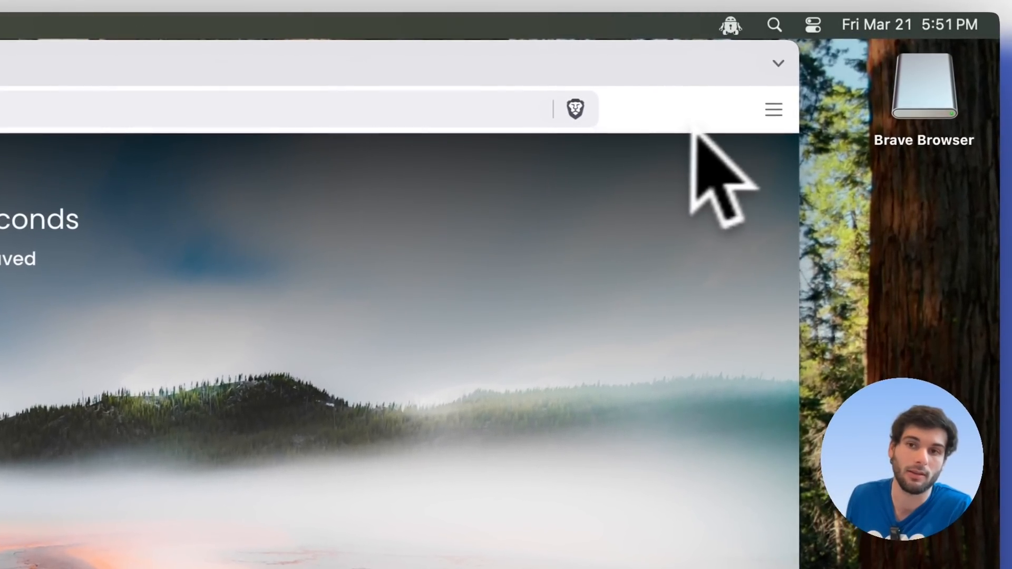
mouse_move(774, 109)
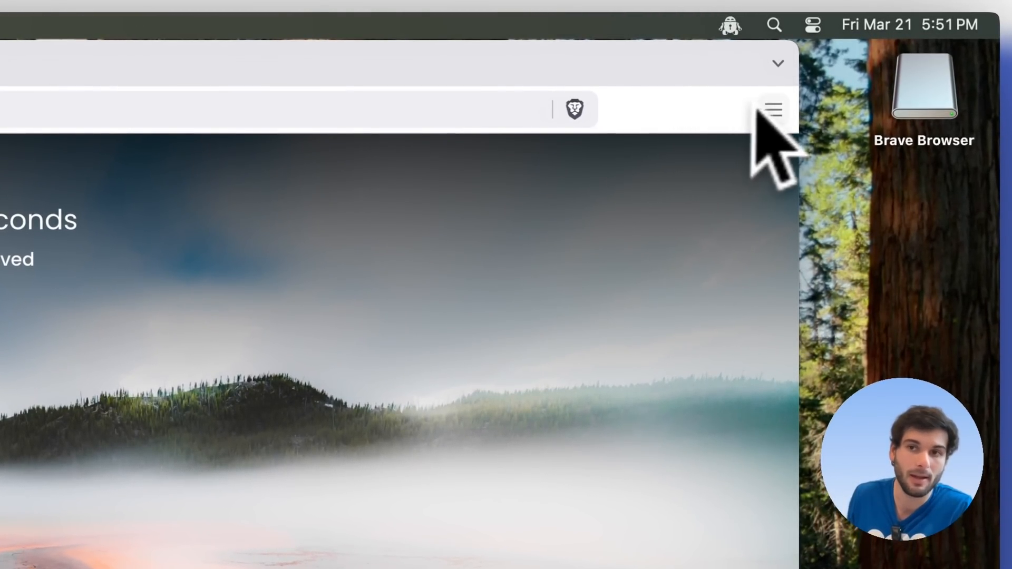
Go from the main menu to Settings and scroll through the profile name and icon options
left_click(772, 109)
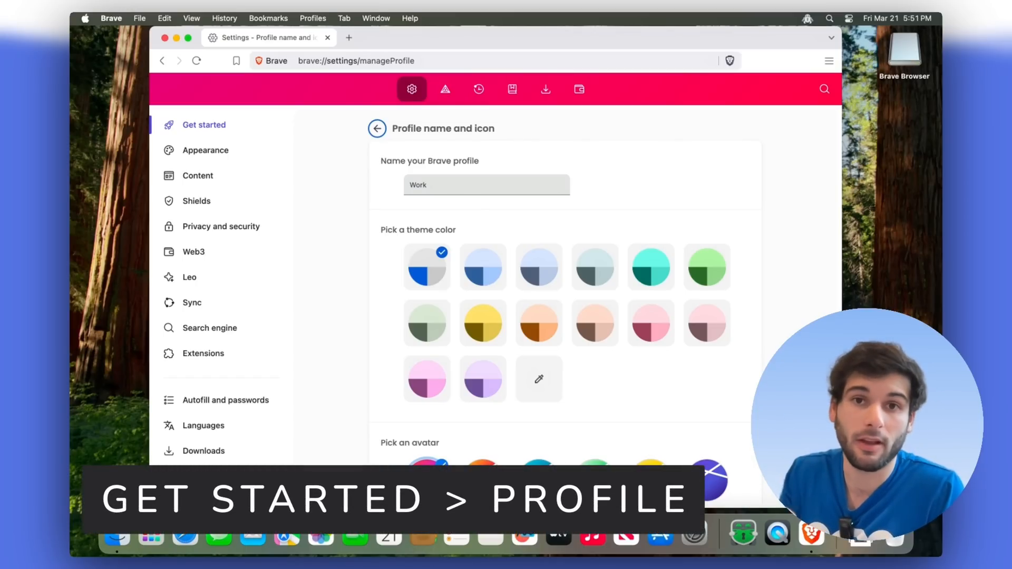
scroll("down", 3)
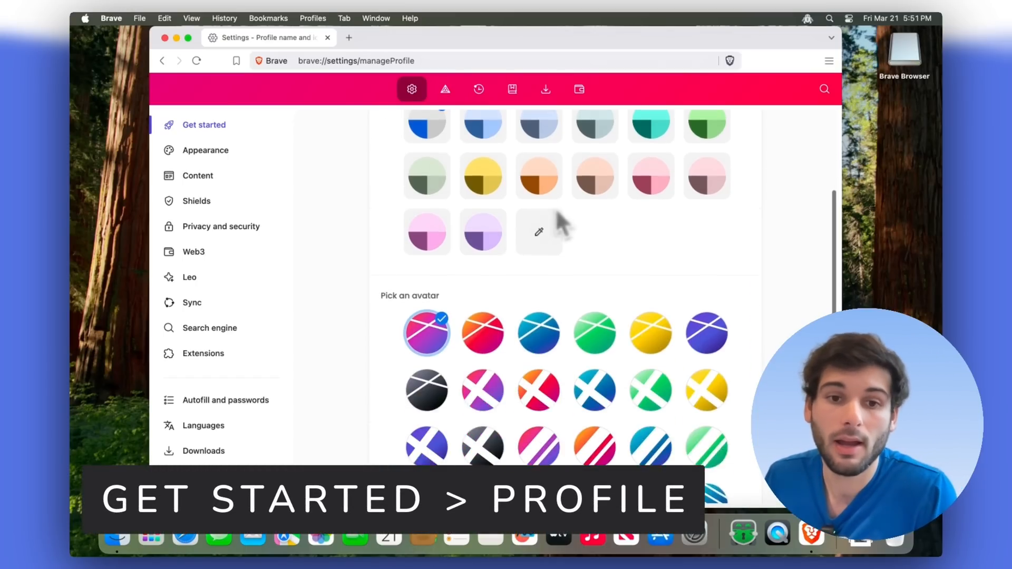
scroll("up", 3)
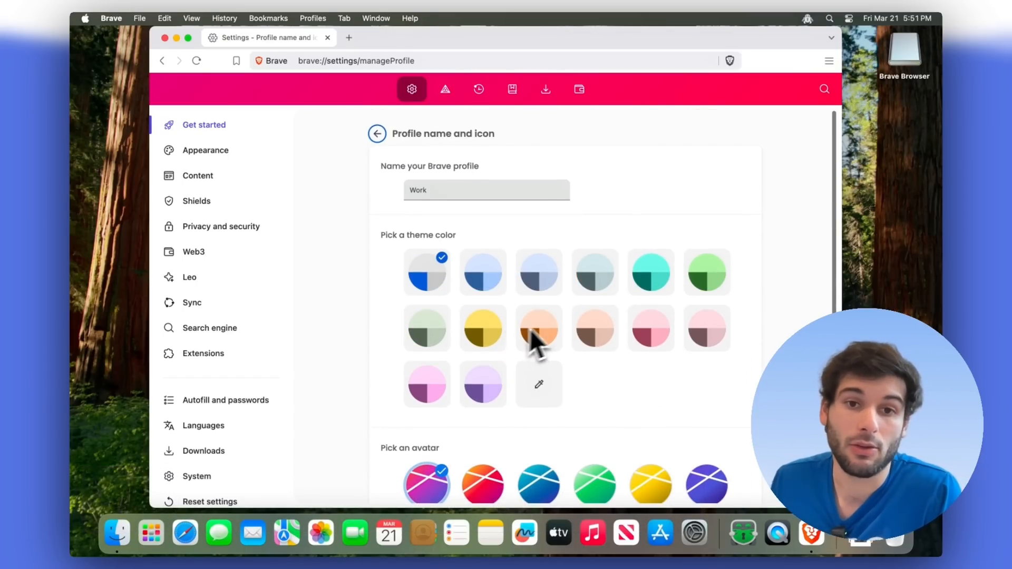
left_click(376, 134)
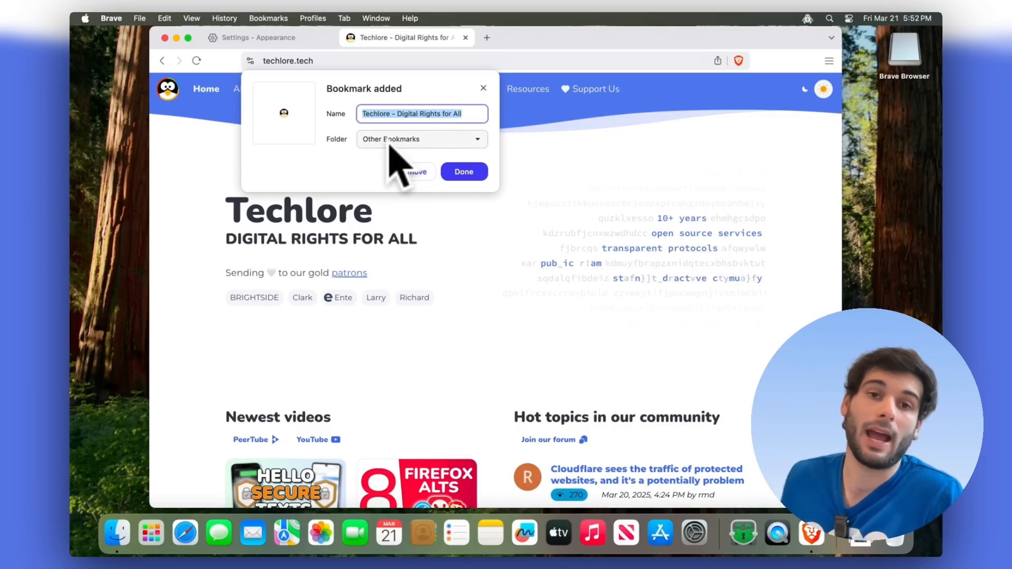
mouse_move(419, 213)
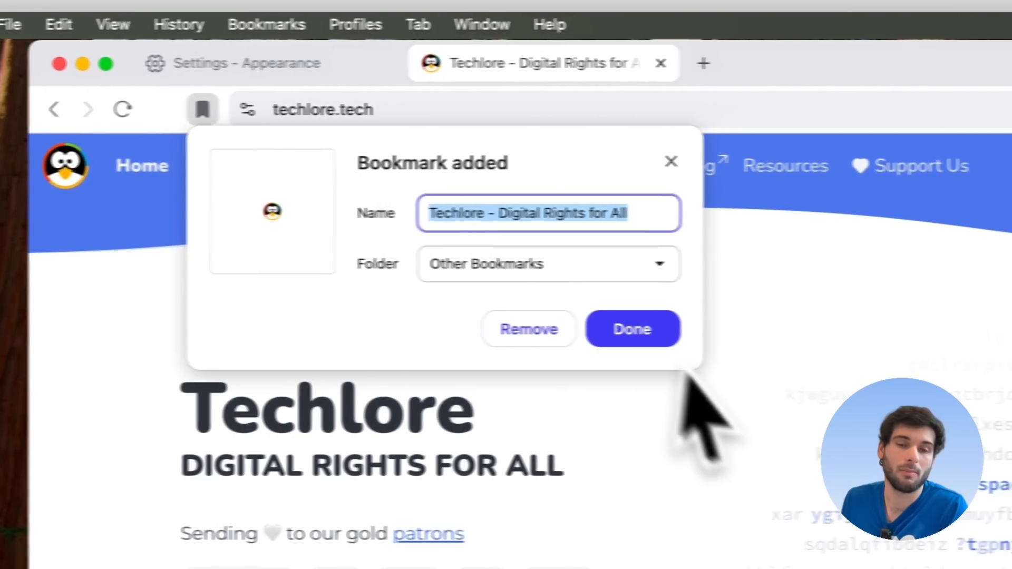
Dismiss the Bookmark added confirmation
left_click(632, 328)
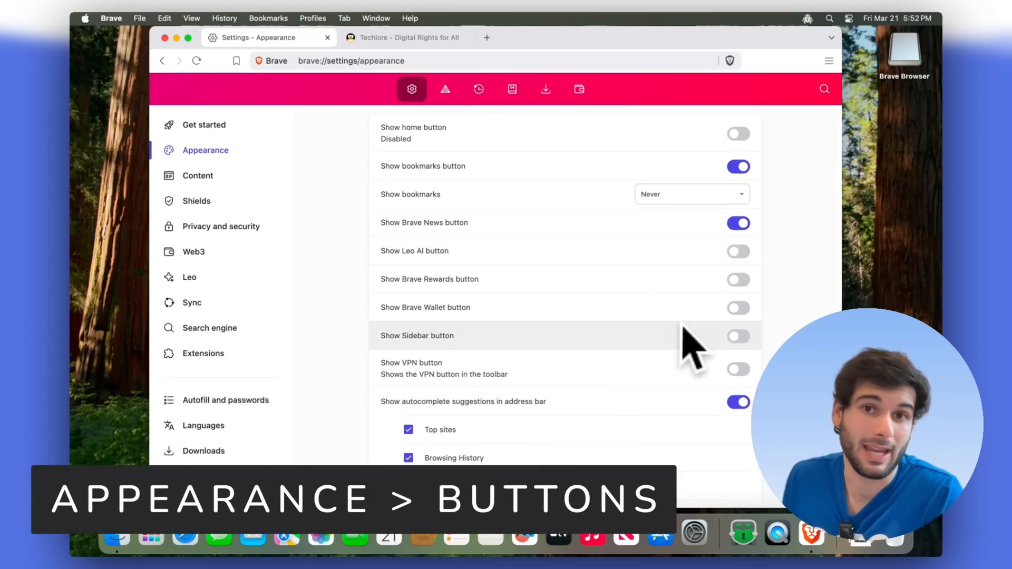
mouse_move(271, 248)
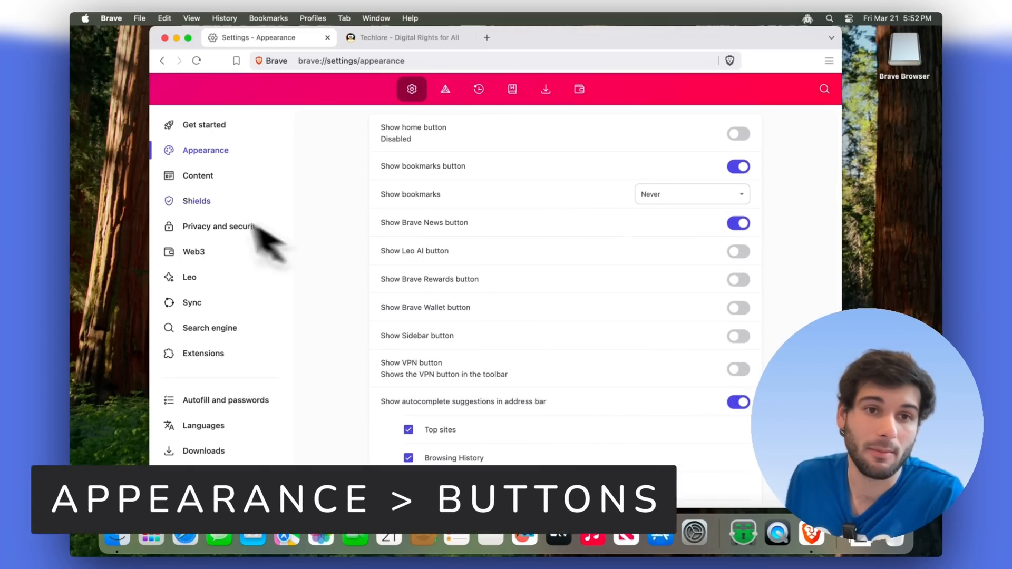
mouse_move(578, 287)
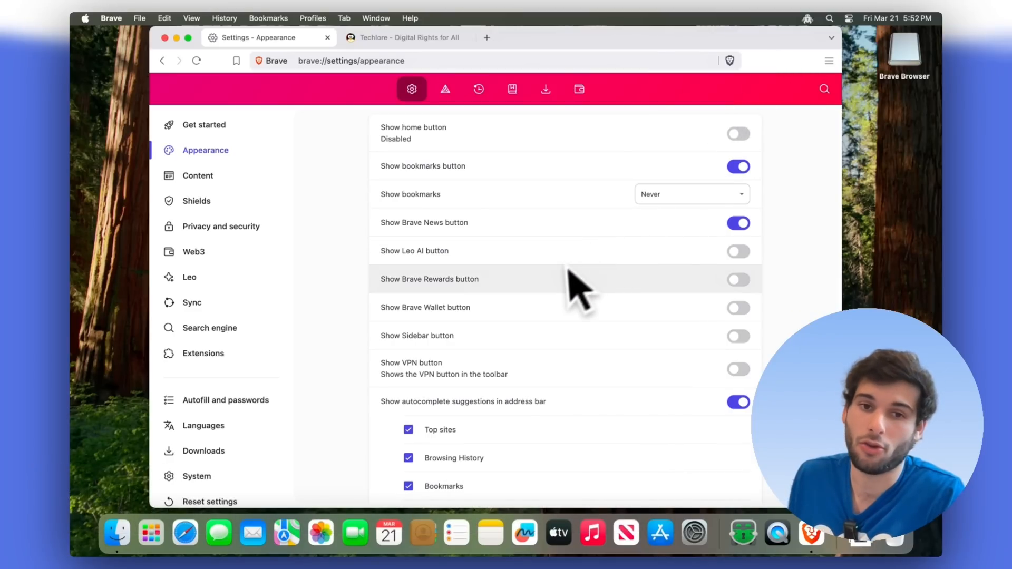
Untick Quick commands, Top sites and Leo AI Assistant from address bar autocomplete suggestions
scroll("down", 3)
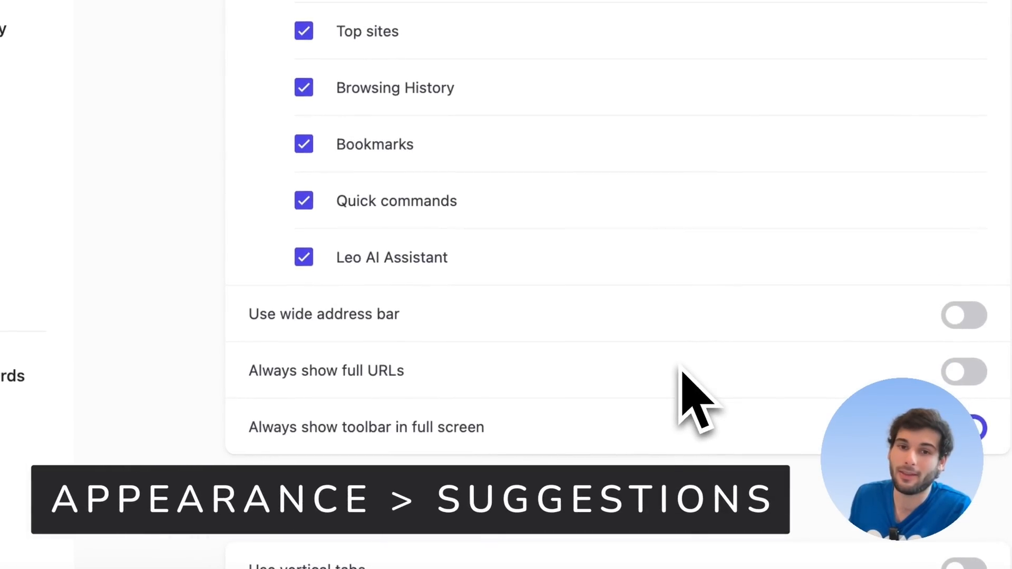
mouse_move(458, 259)
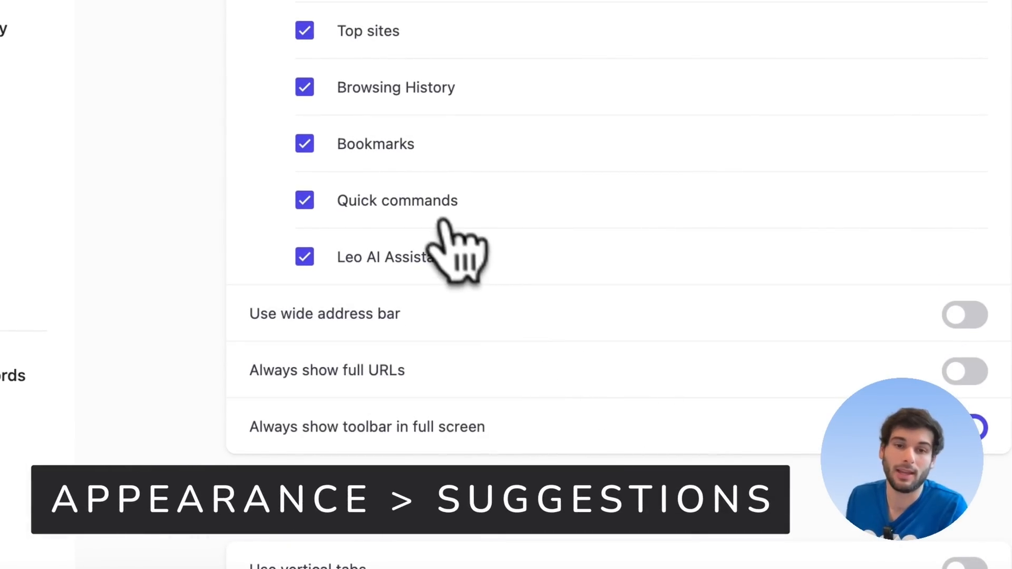
left_click(305, 200)
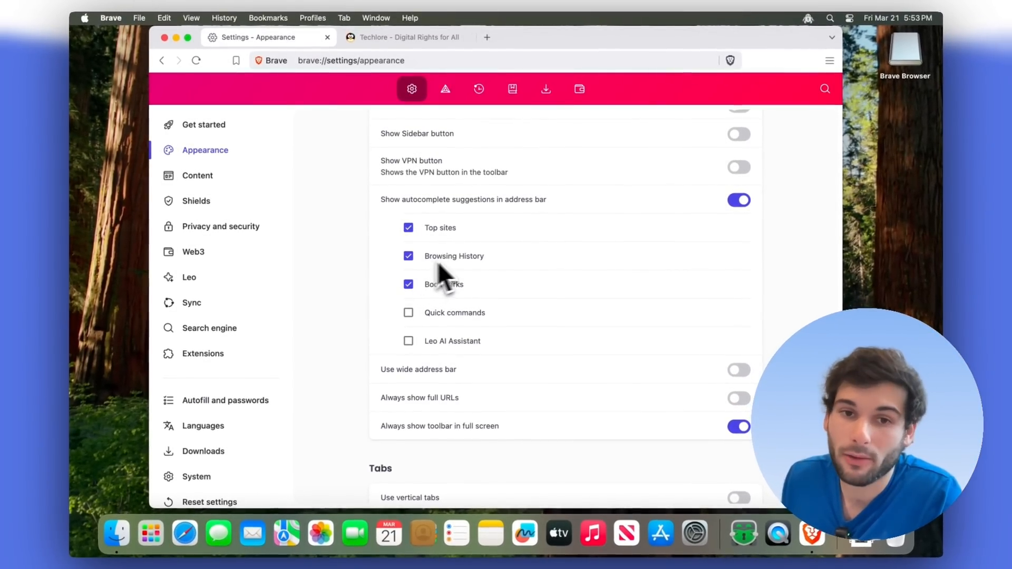
left_click(408, 228)
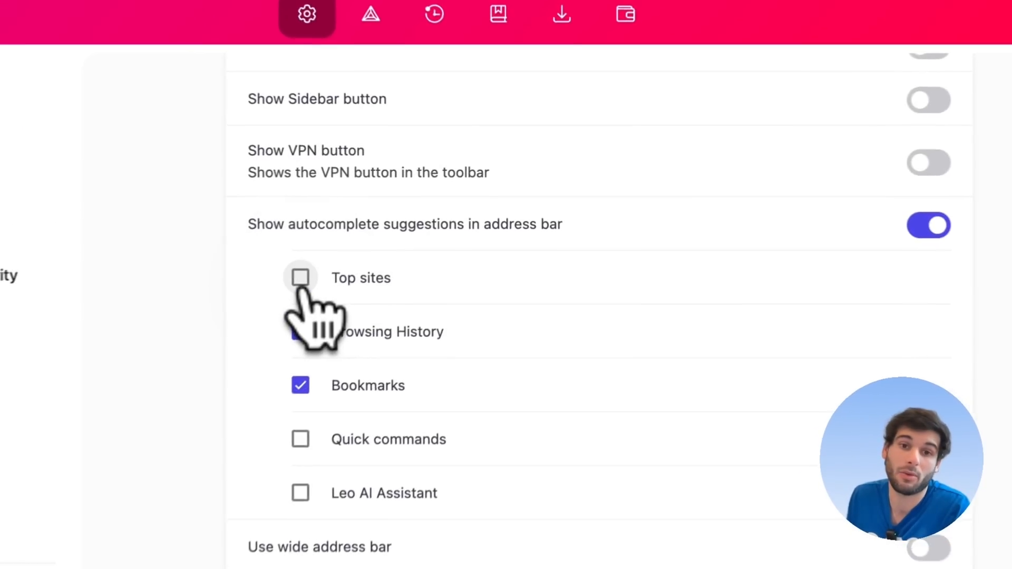
left_click(300, 325)
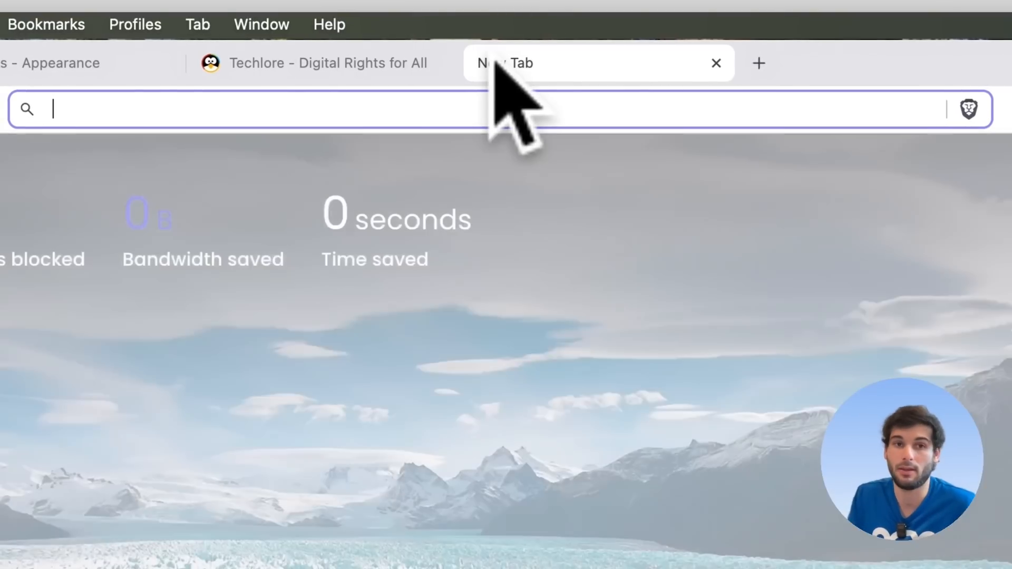
Test 'hello my name is' in the address bar, return to Appearance and enter the Content section
type("hello my nam")
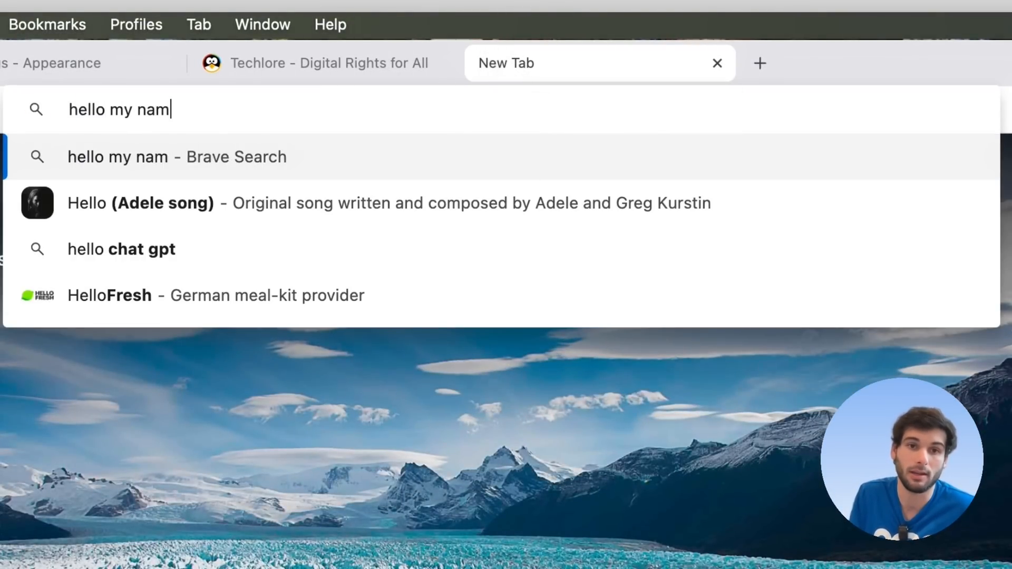
type("e is")
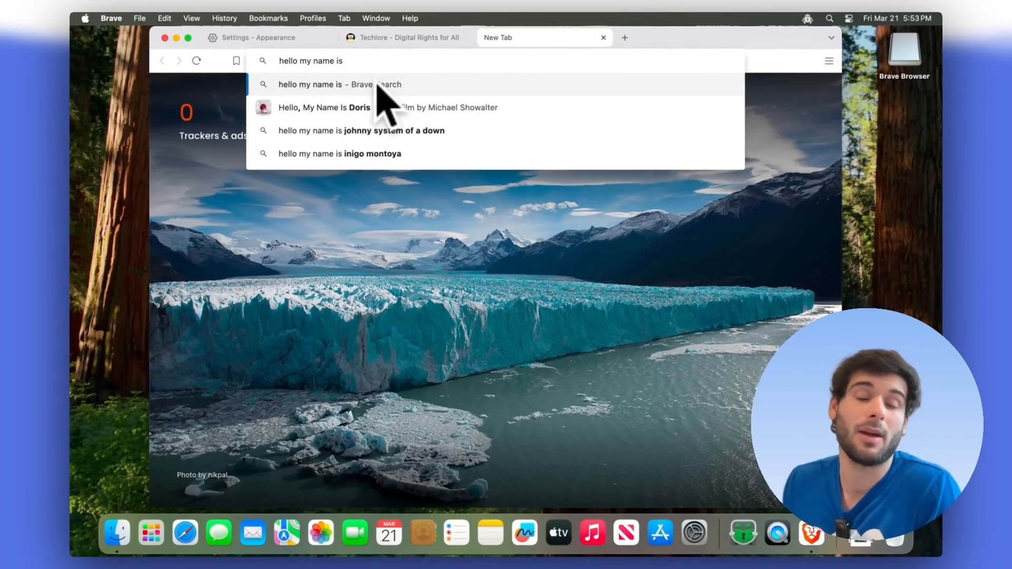
left_click(271, 36)
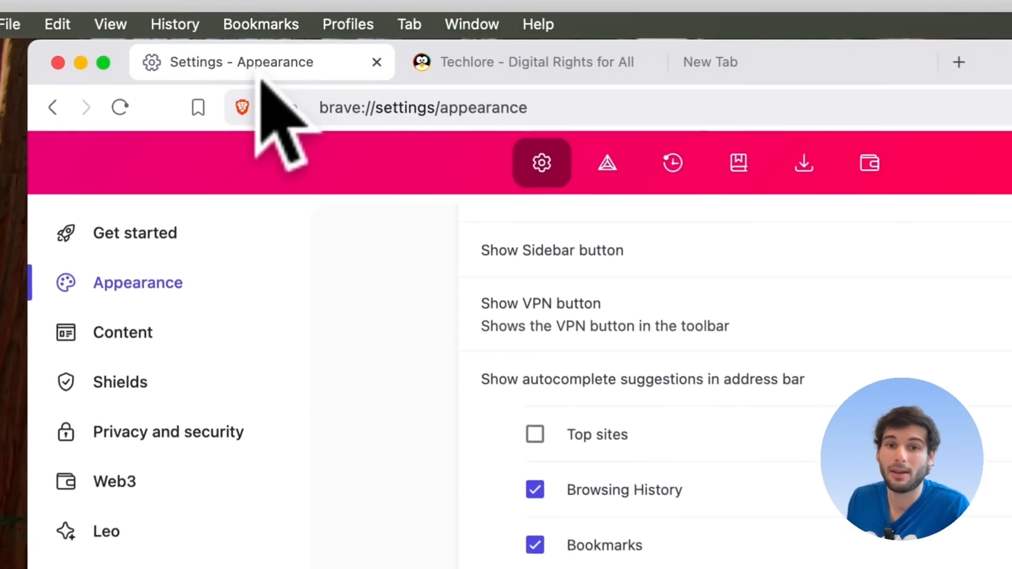
scroll("down", 3)
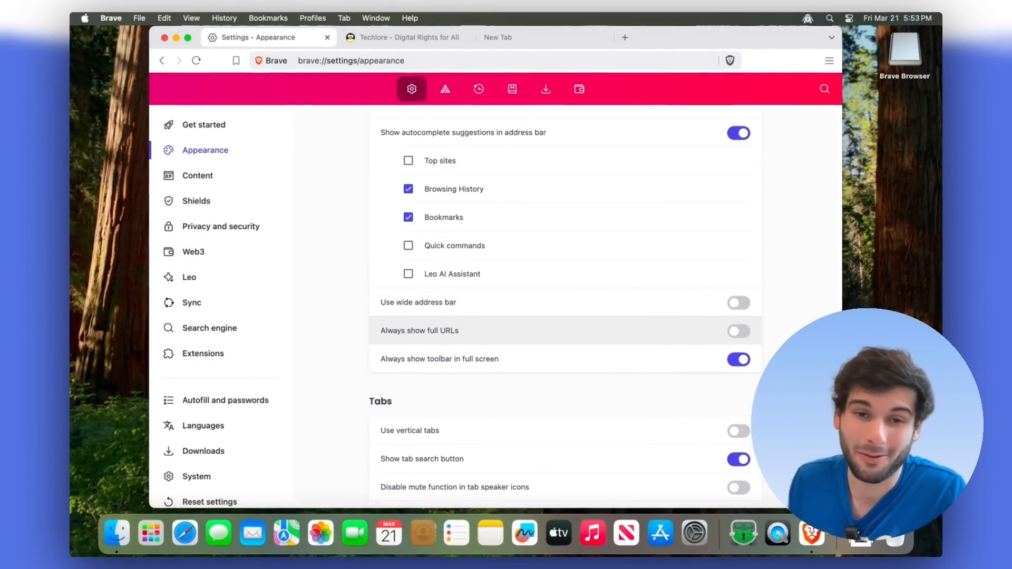
left_click(198, 175)
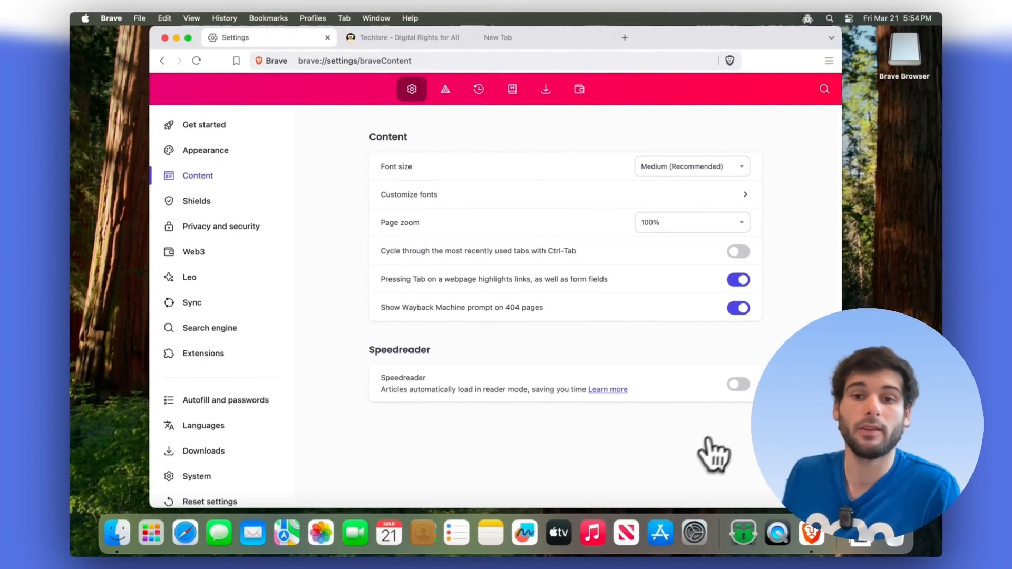
Load the Techlore blog article in Speedreader reader mode from the address bar
type("blog.techlore.tech/10-privacy-tools/")
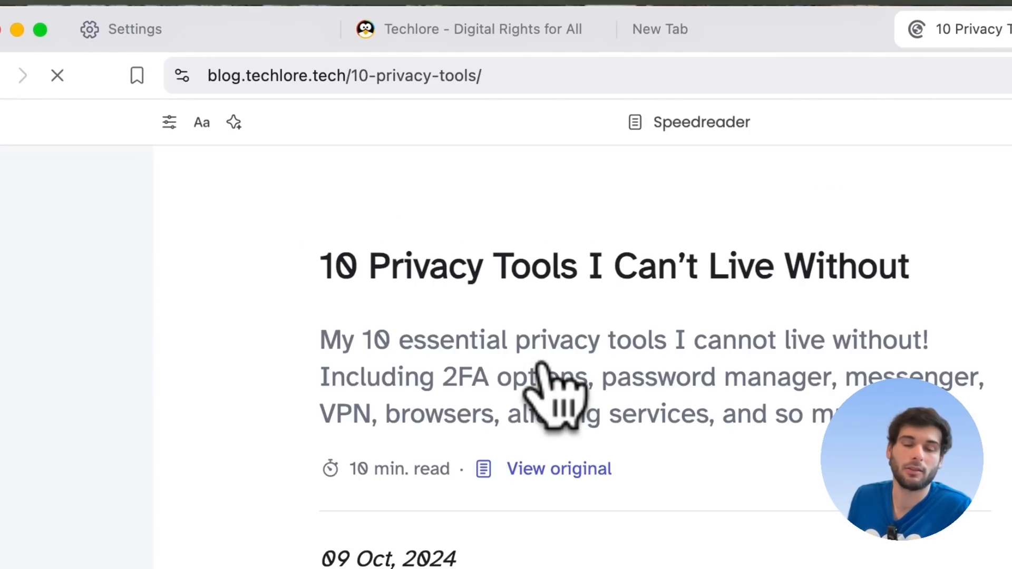
Keep the reading view left-aligned, skim the article, then exit Speedreader to the original layout
scroll("down", 3)
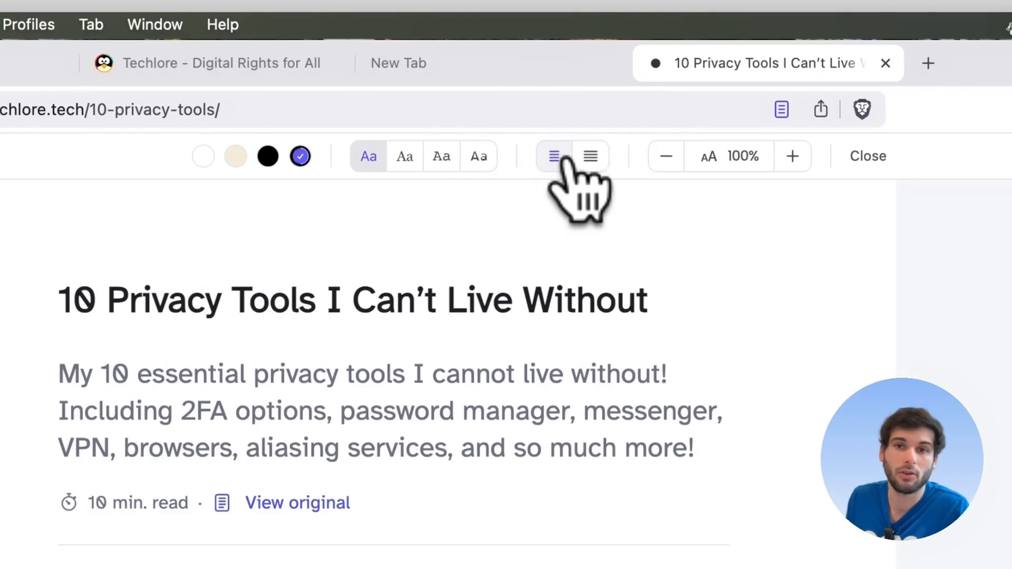
left_click(460, 127)
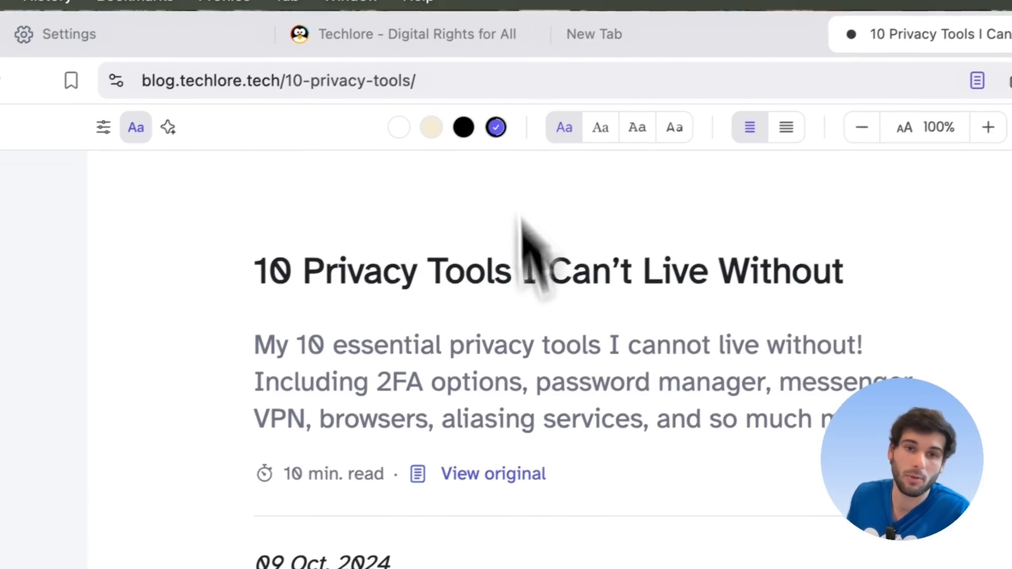
scroll("down", 3)
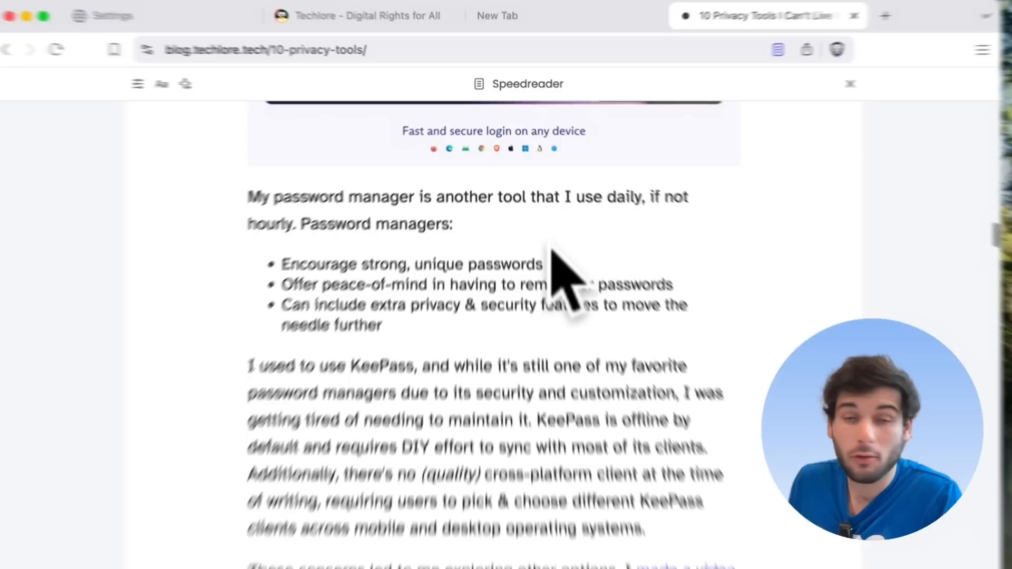
scroll("up", 3)
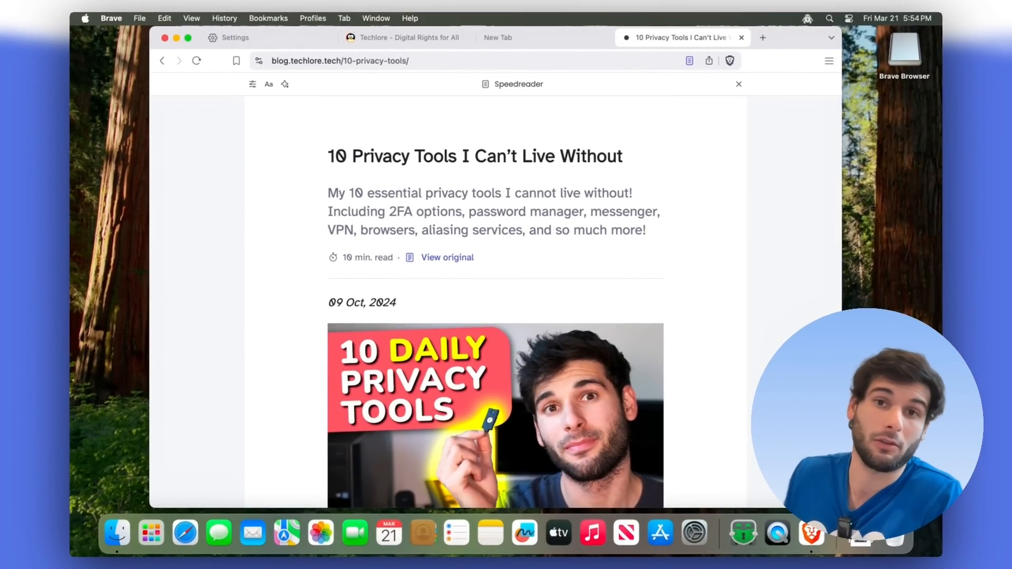
mouse_move(567, 197)
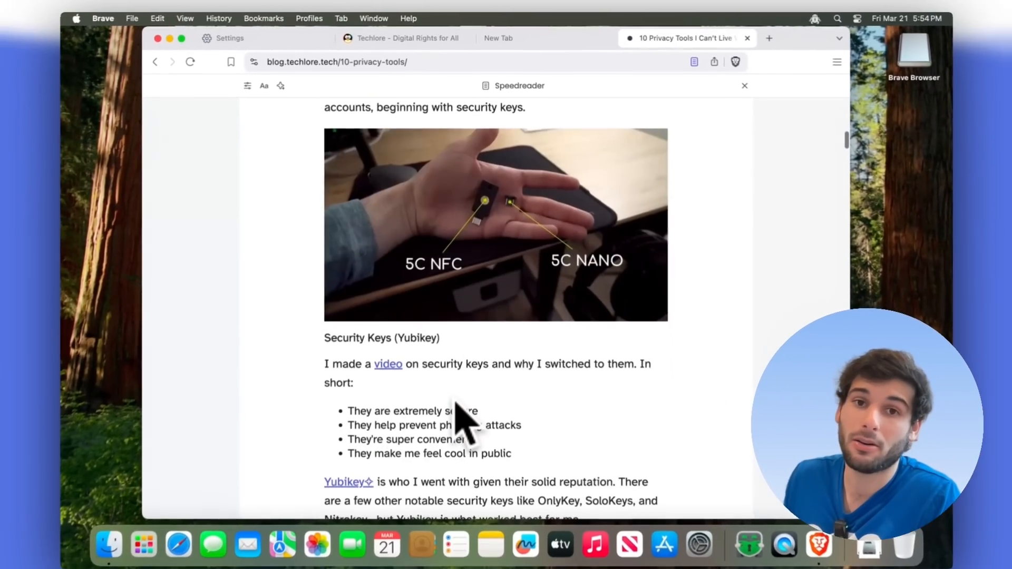
scroll("up", 3)
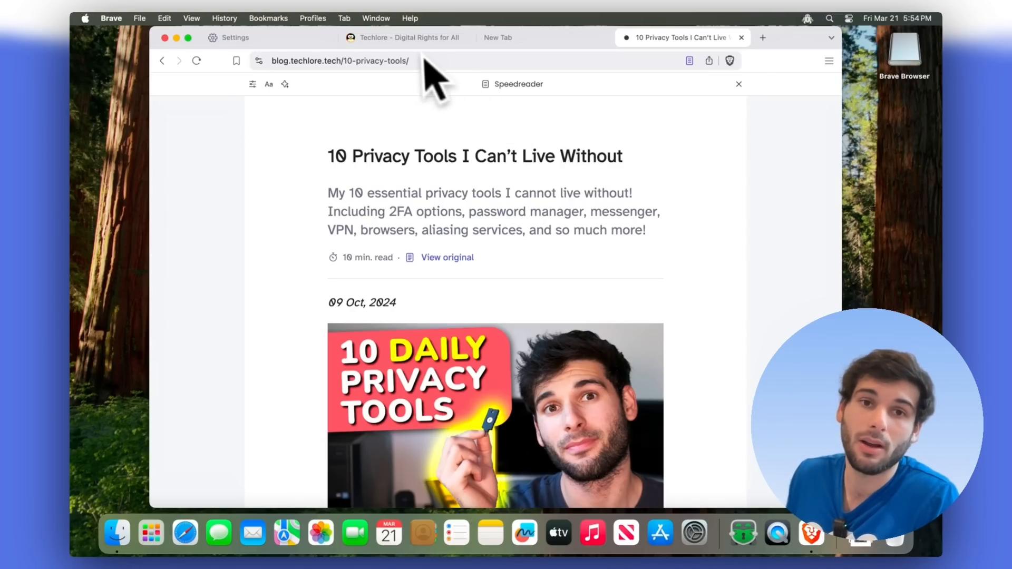
left_click(236, 37)
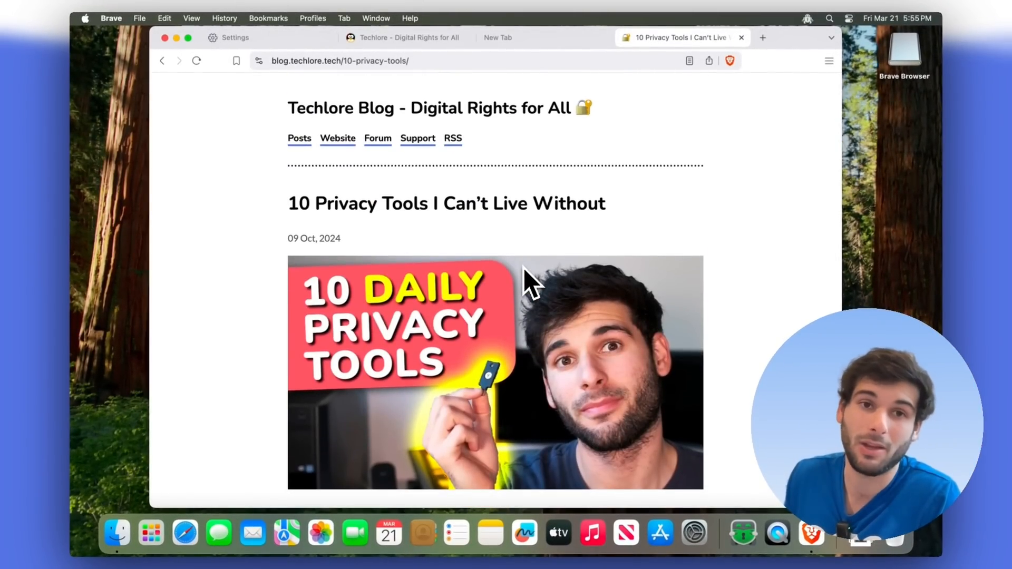
mouse_move(523, 258)
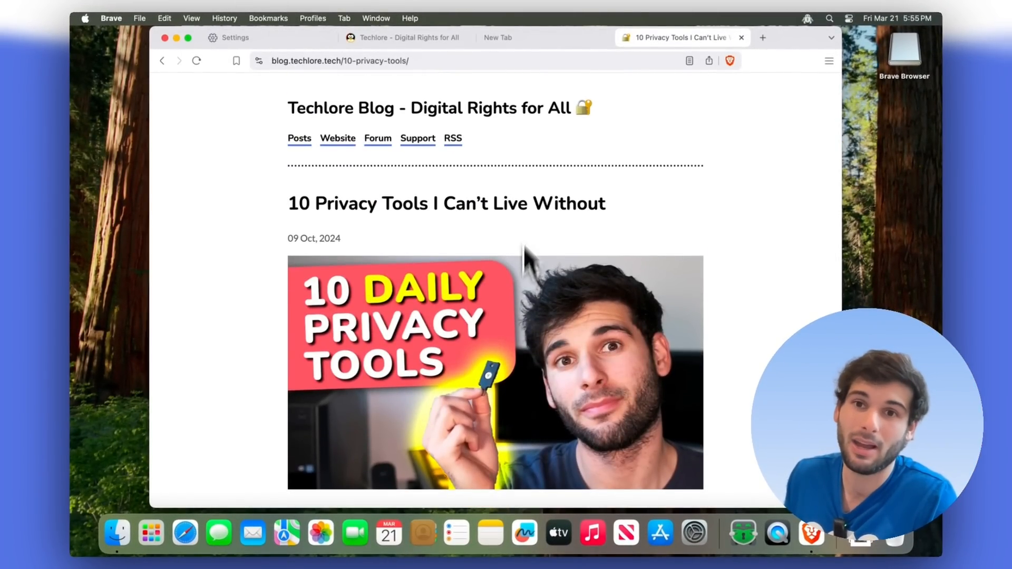
Open youtube.com in a new tab beside the privacy tools article
left_click(690, 60)
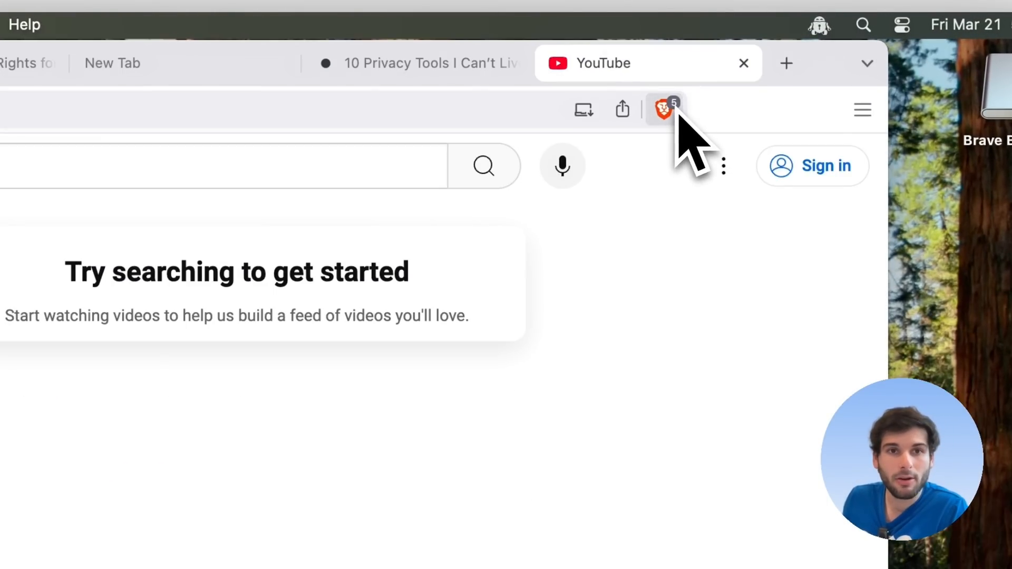
Review YouTube's blocked trackers in Shields, expand advanced controls and go to filter lists
left_click(662, 109)
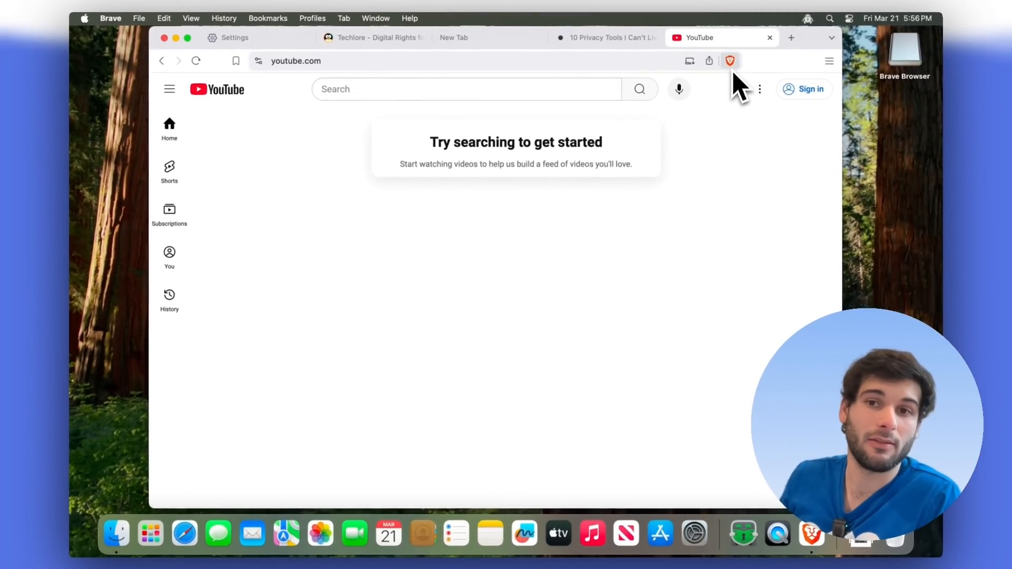
mouse_move(731, 60)
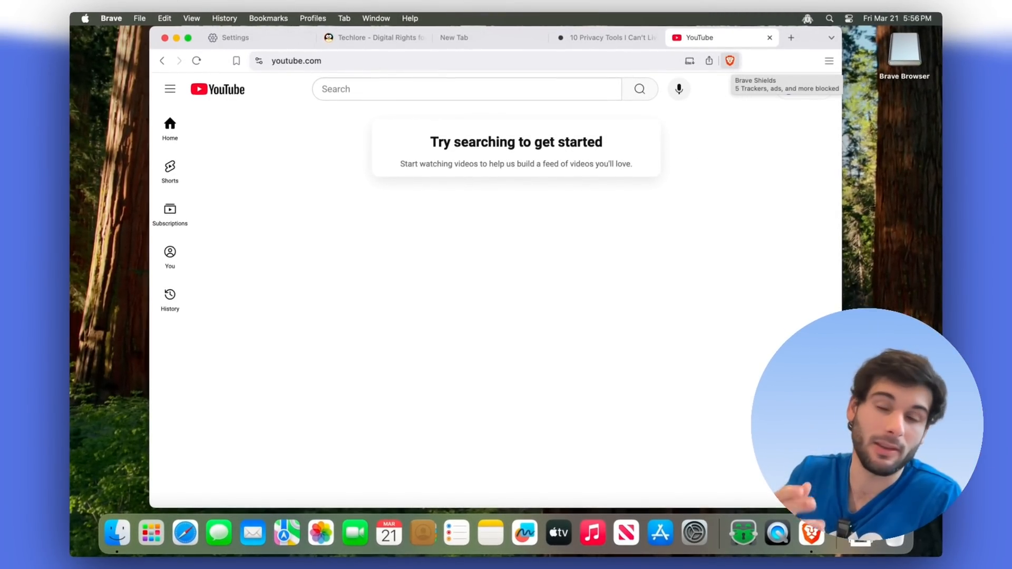
mouse_move(697, 107)
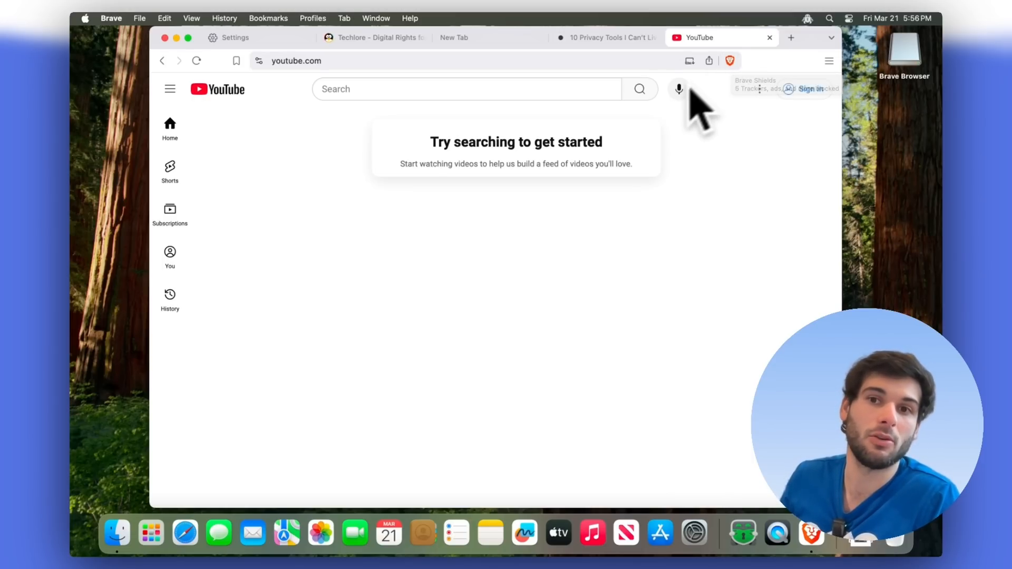
left_click(730, 60)
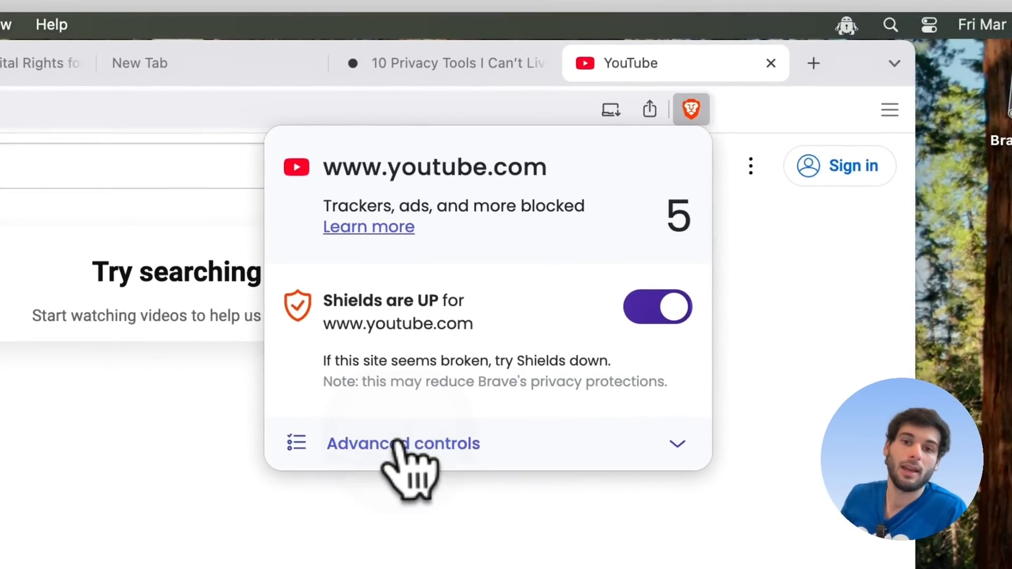
left_click(402, 443)
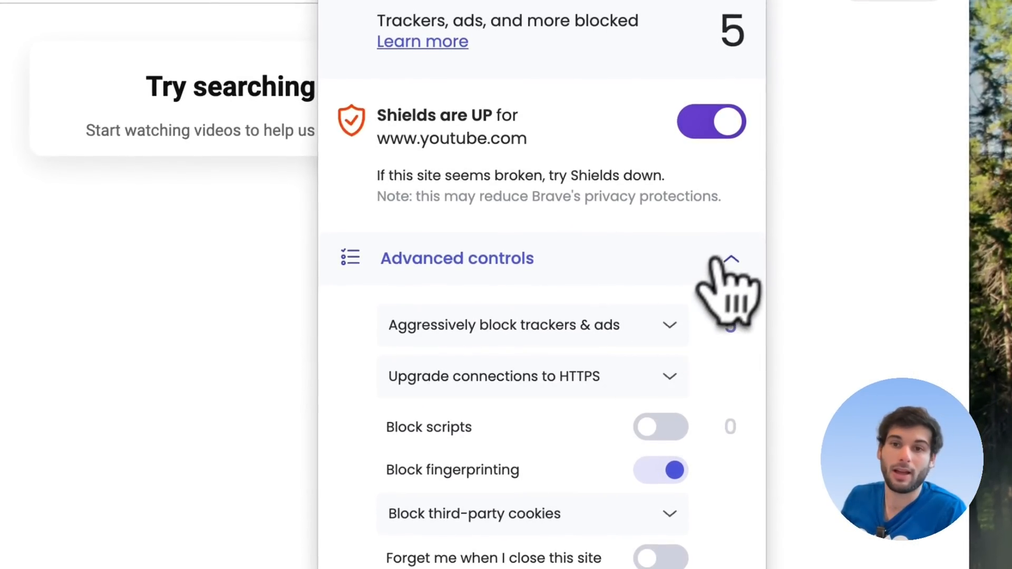
left_click(731, 259)
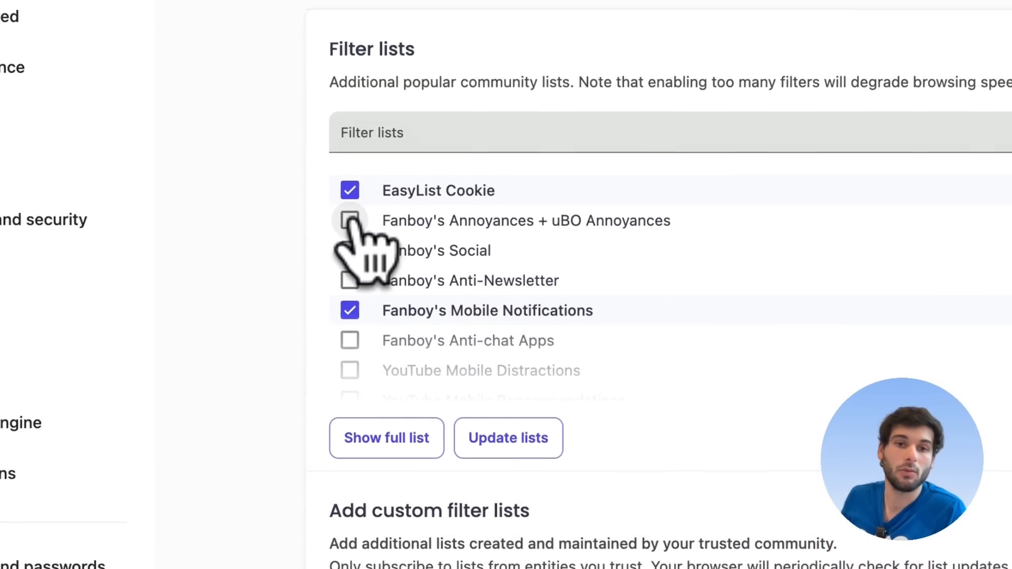
Enable Fanboy's Annoyances + uBO Annoyances and show the full set of filter lists
left_click(350, 220)
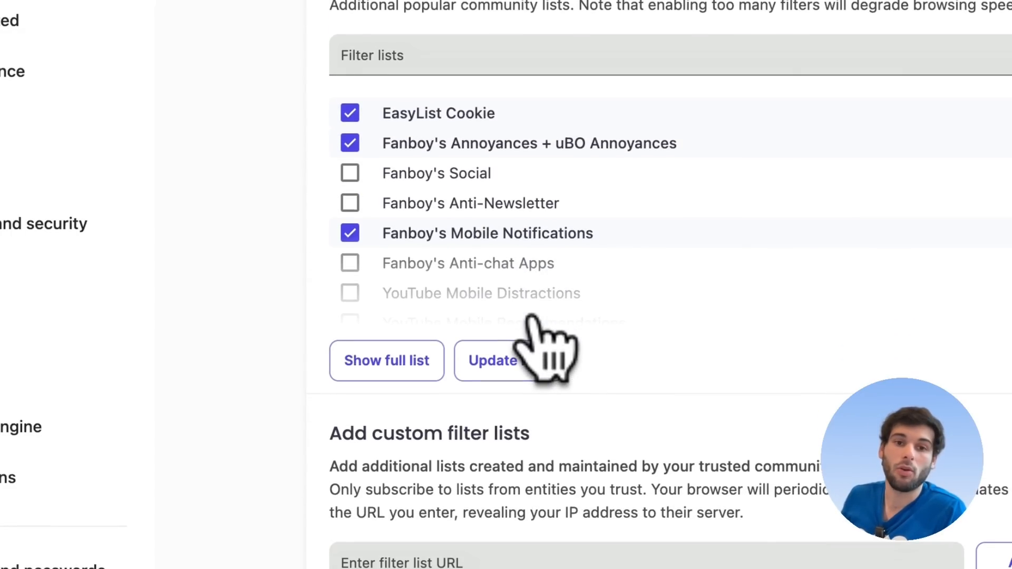
left_click(386, 360)
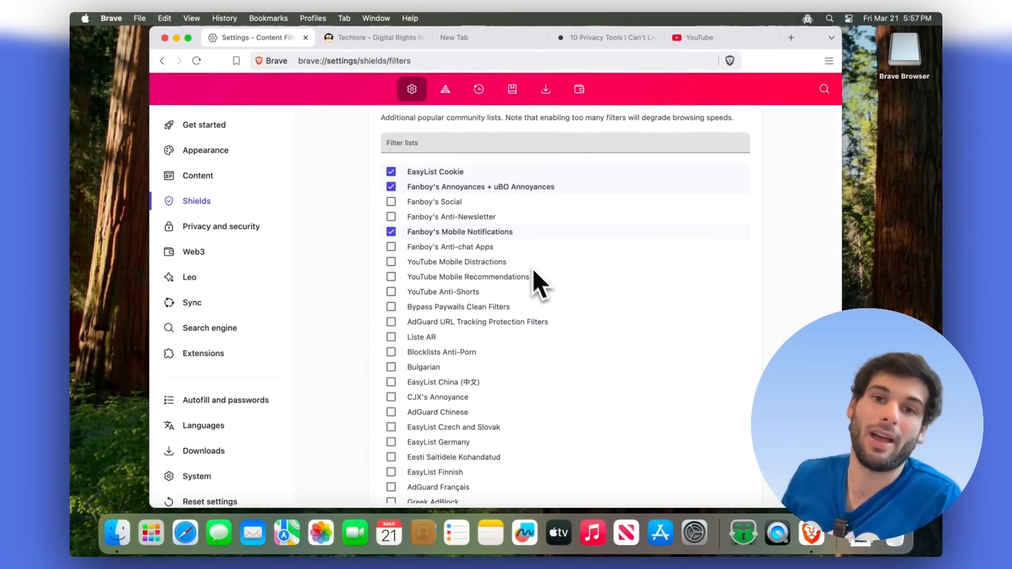
scroll("up", 3)
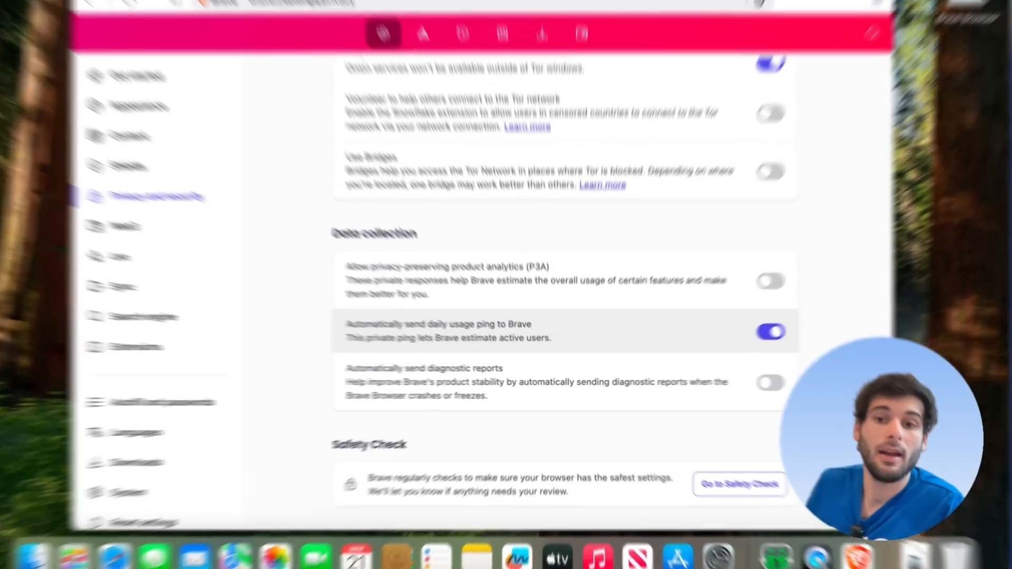
Switch off the daily usage ping to Brave and move to the Web3 settings
left_click(771, 331)
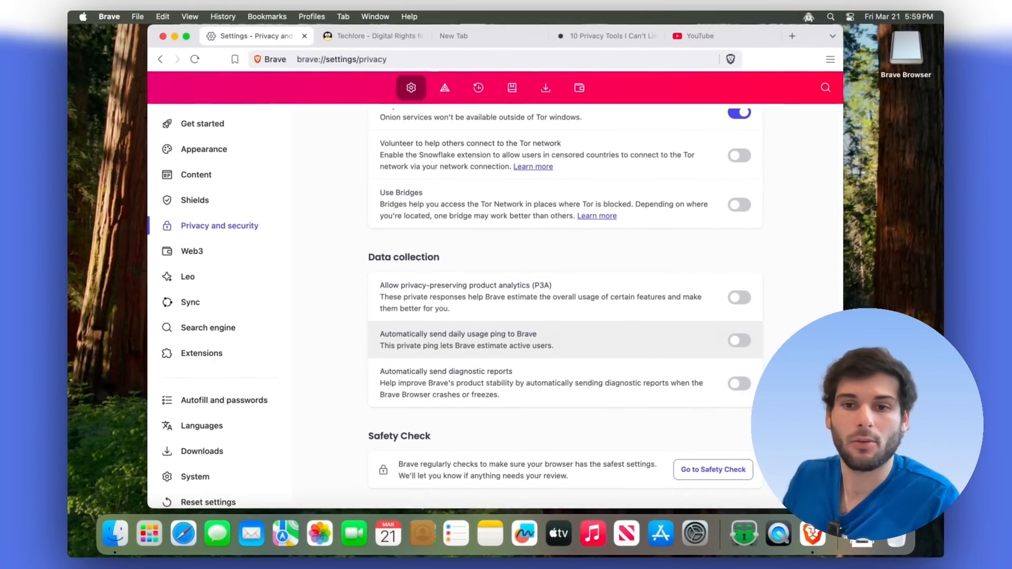
left_click(192, 251)
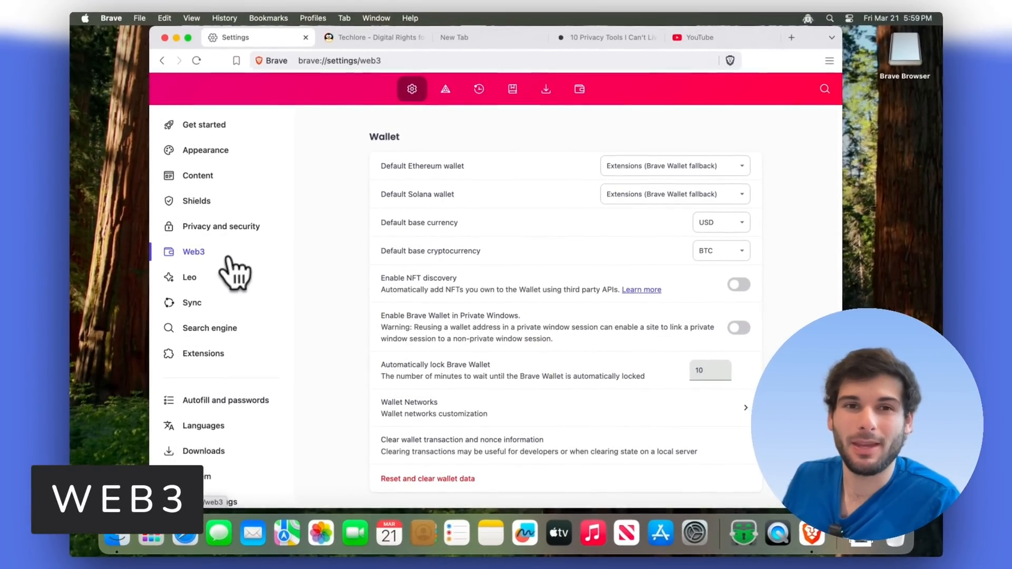
mouse_move(581, 242)
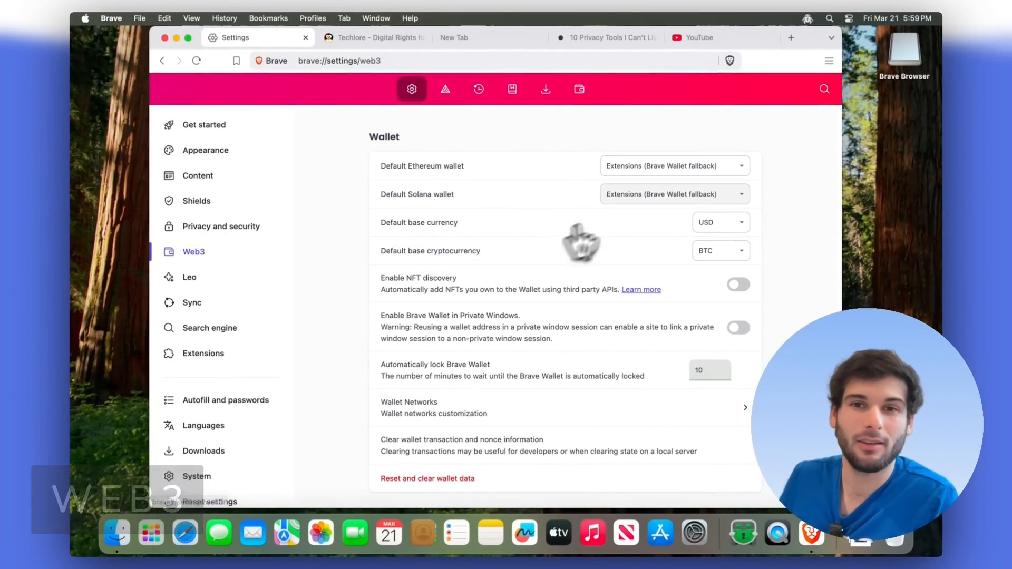
mouse_move(397, 315)
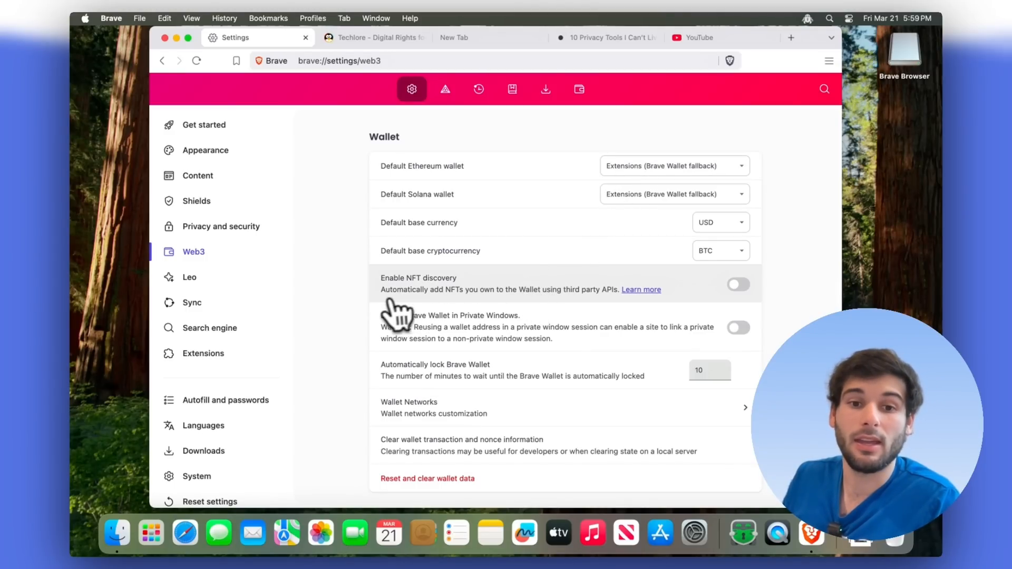
Set wallets to Extensions (no fallback), disable Unstoppable Domains resolution and review SNS handling
scroll("down", 3)
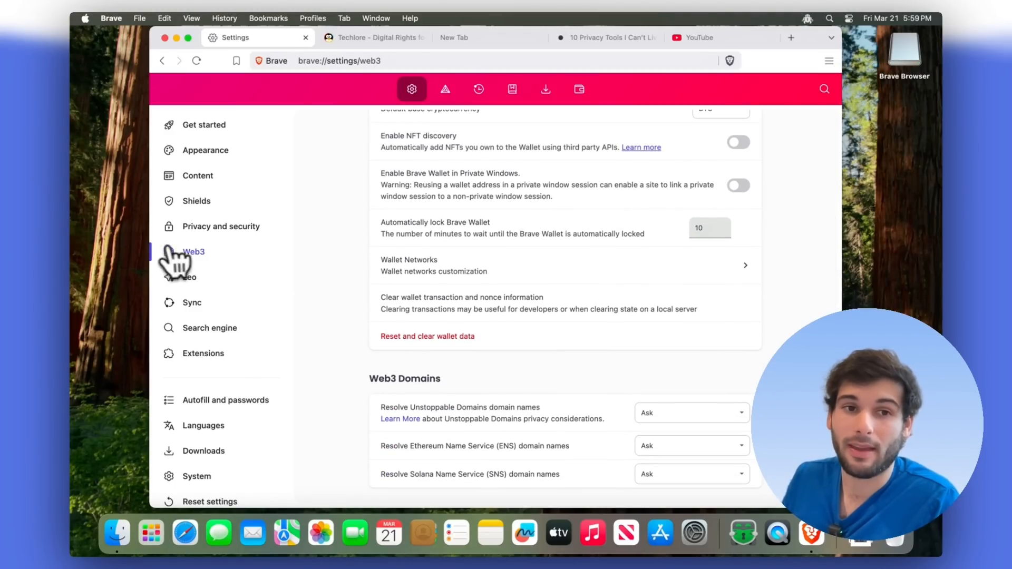
scroll("up", 3)
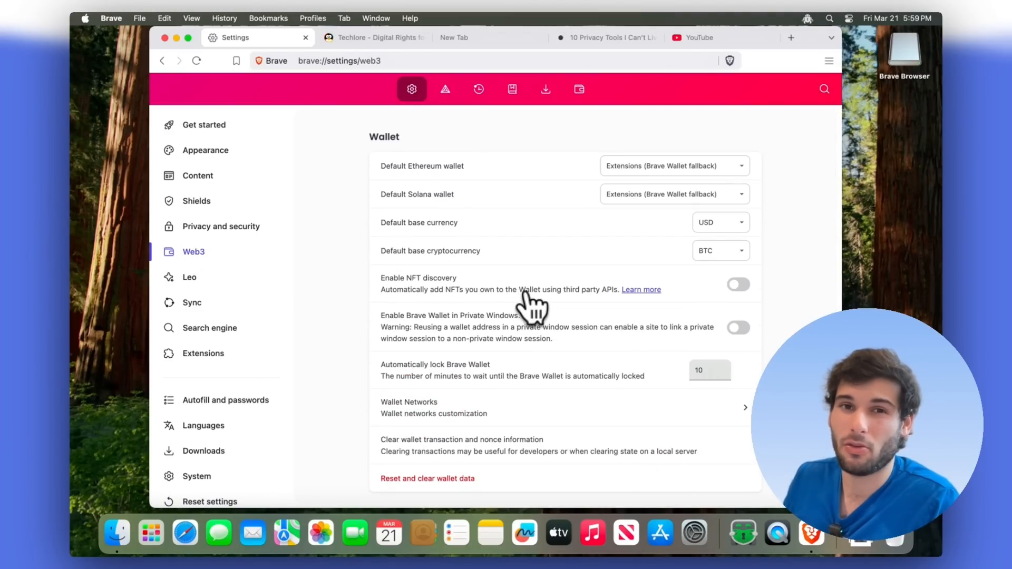
left_click(671, 166)
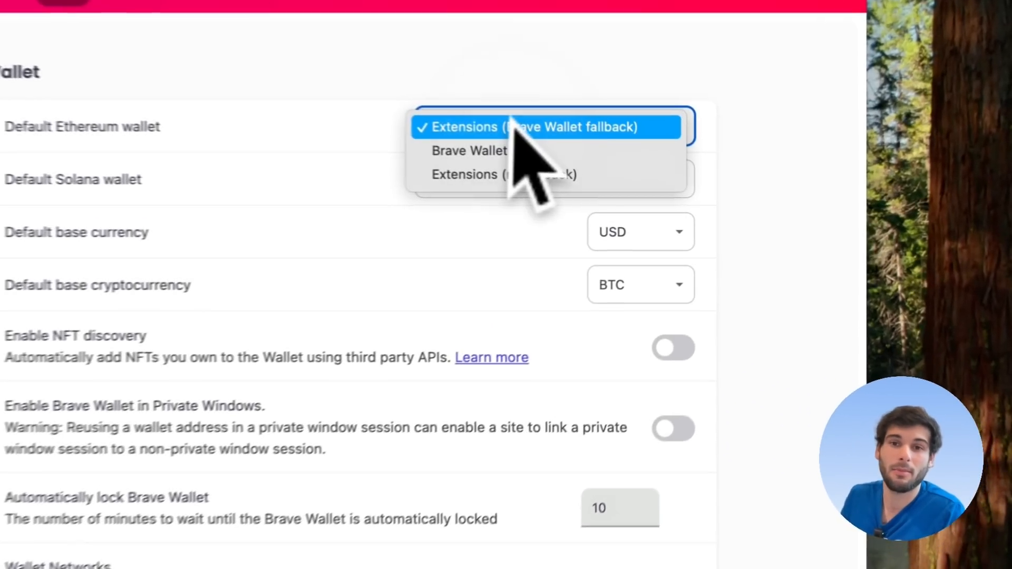
mouse_move(481, 172)
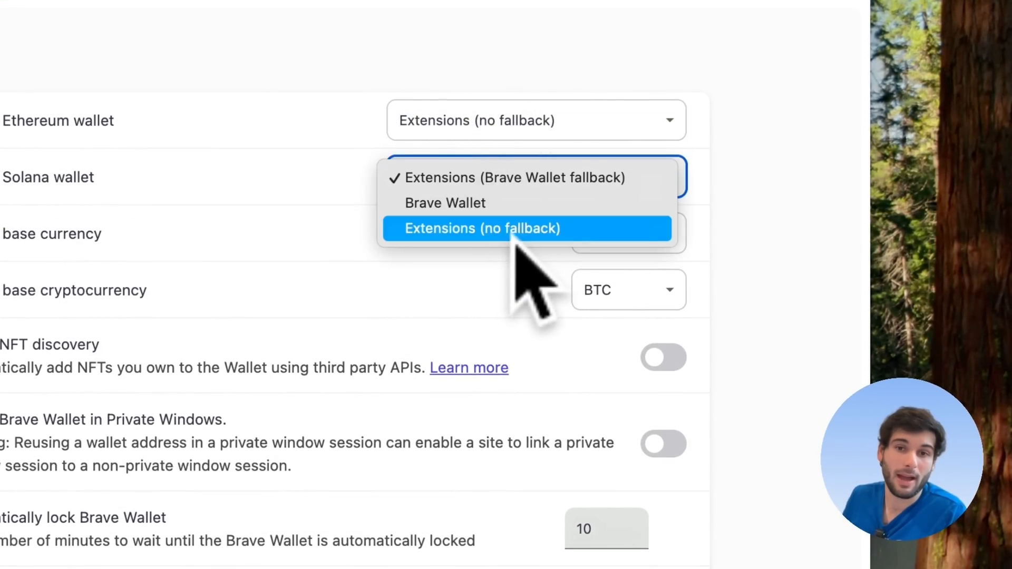
left_click(480, 228)
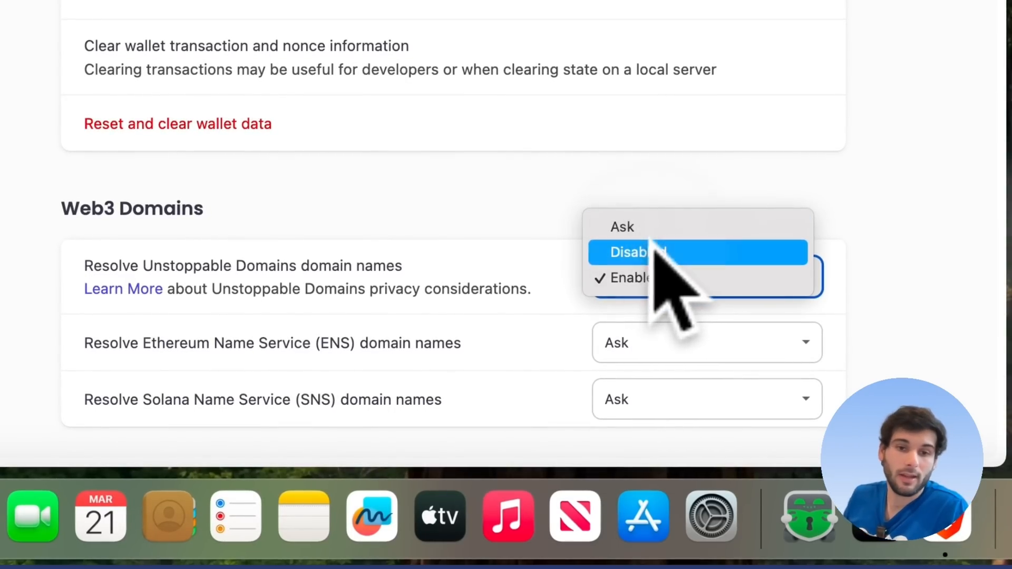
left_click(637, 252)
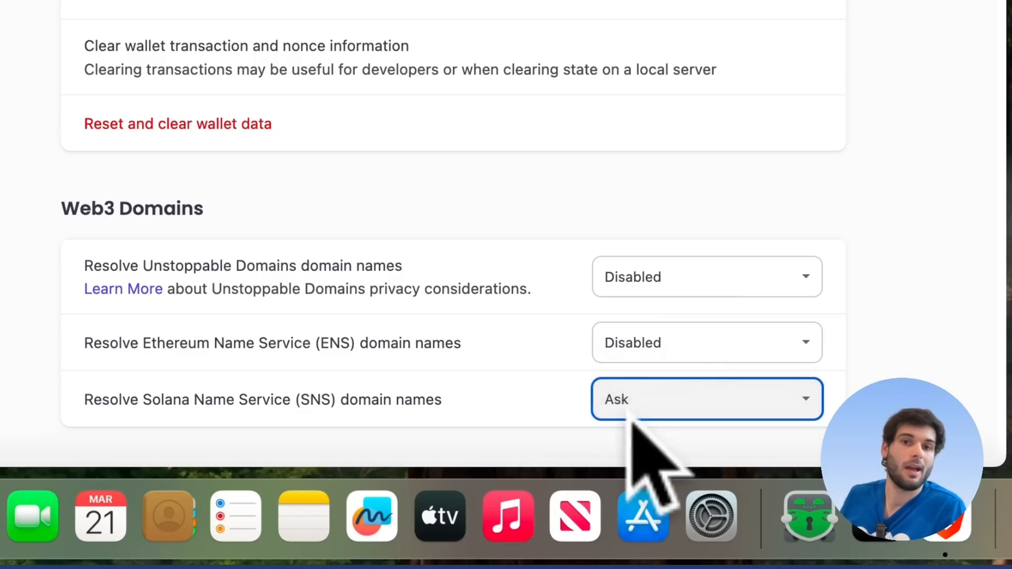
left_click(706, 399)
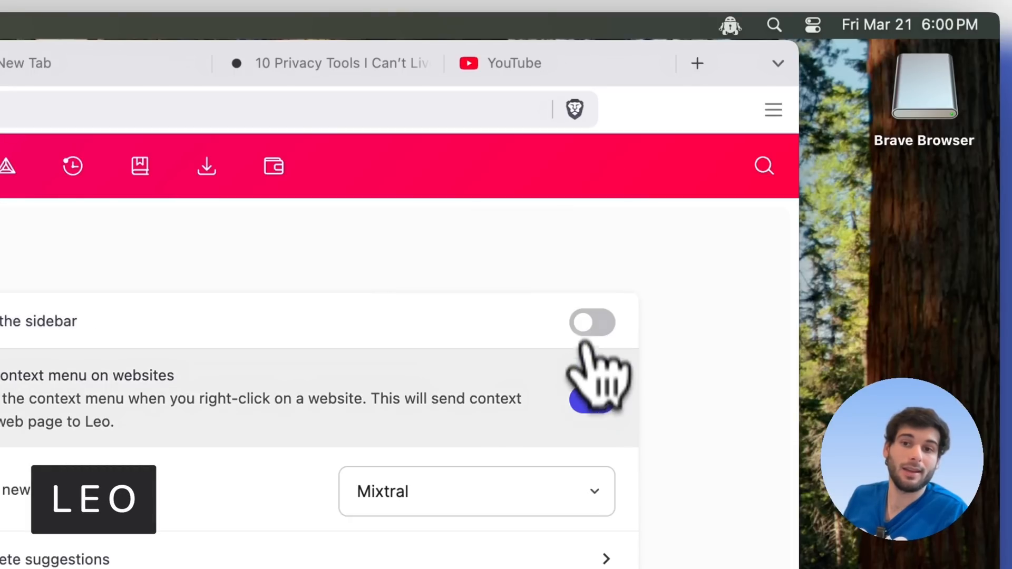
Review Leo's sidebar and context-menu options, then move to Search engine settings
scroll("down", 3)
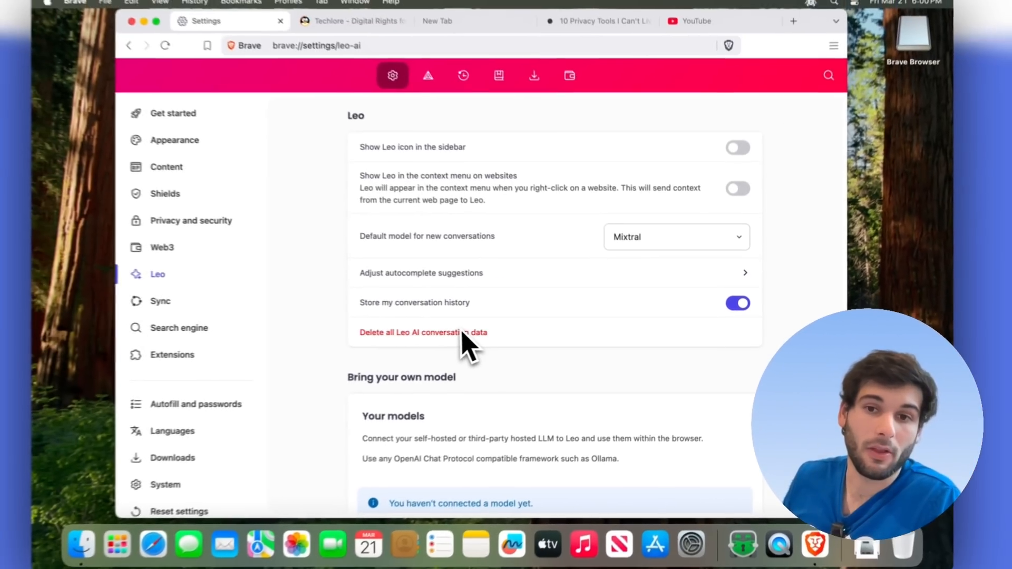
scroll("down", 3)
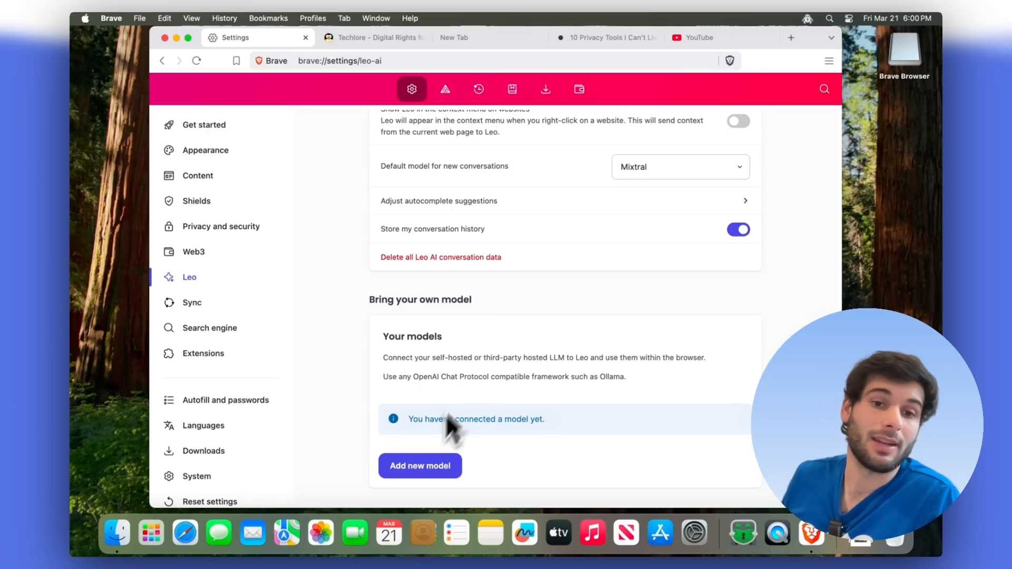
scroll("up", 3)
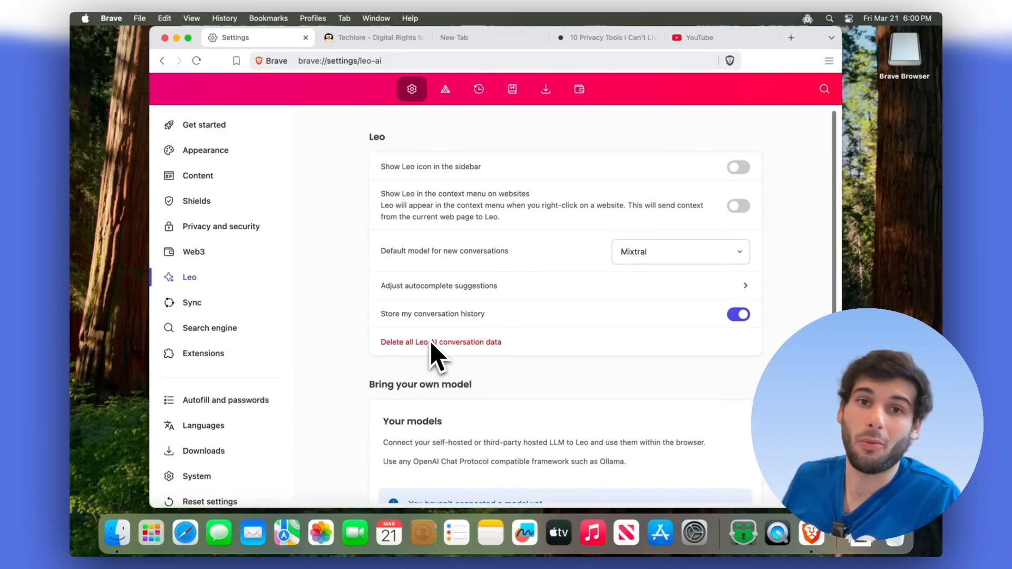
mouse_move(251, 283)
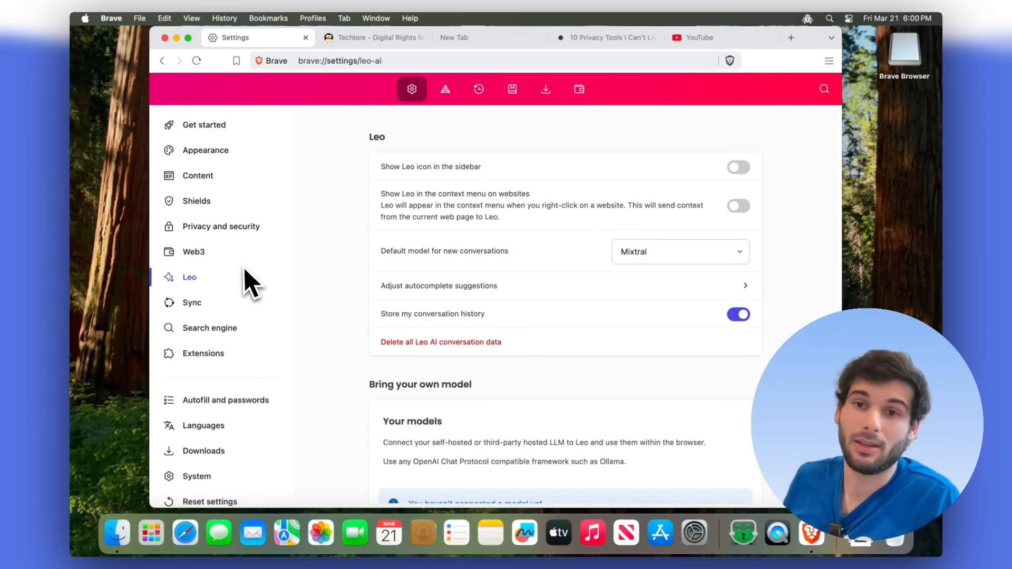
left_click(209, 327)
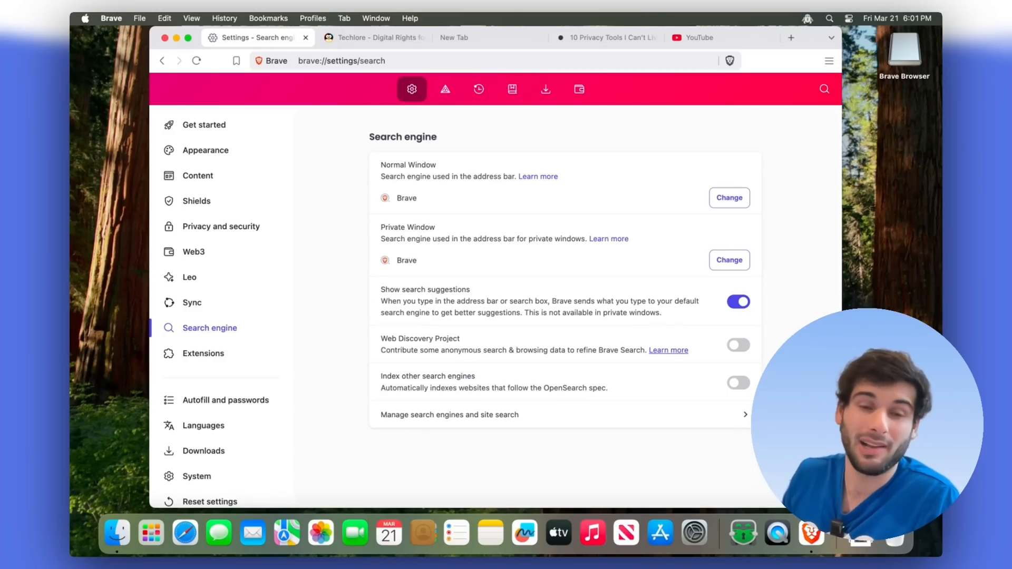
mouse_move(492, 303)
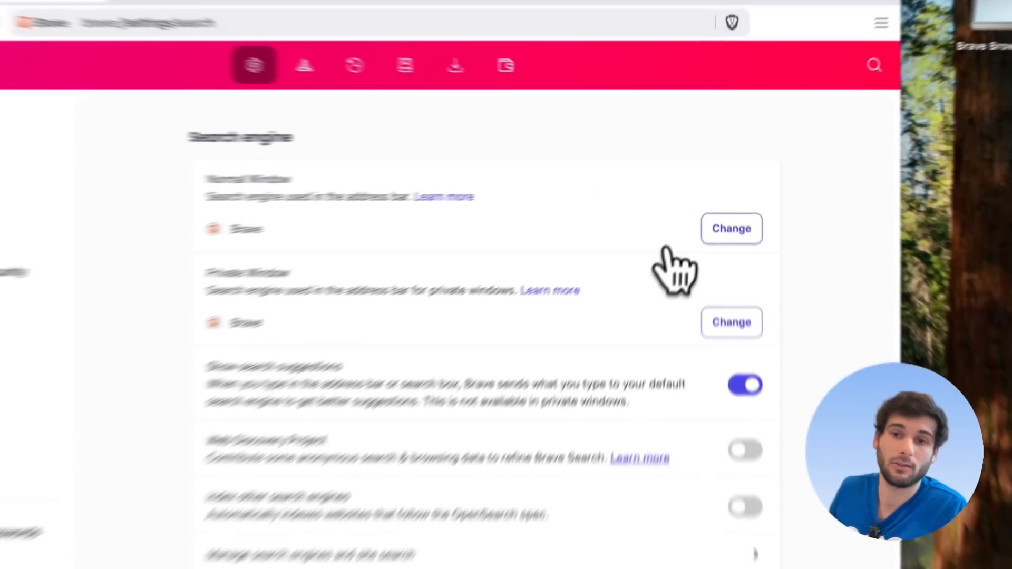
Review the normal-window search engines, keep Brave as default, and go to Autofill and passwords
left_click(730, 229)
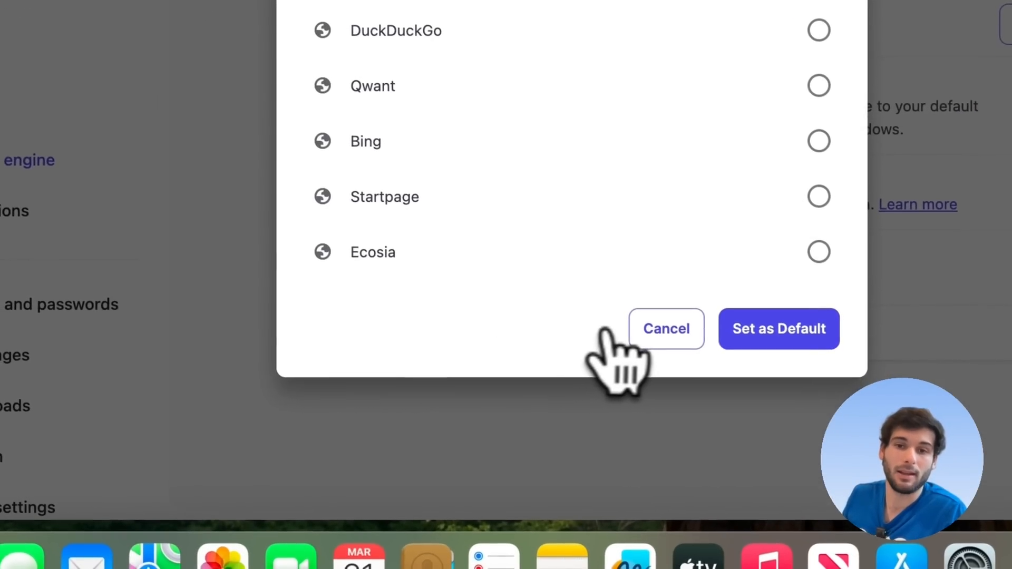
left_click(665, 328)
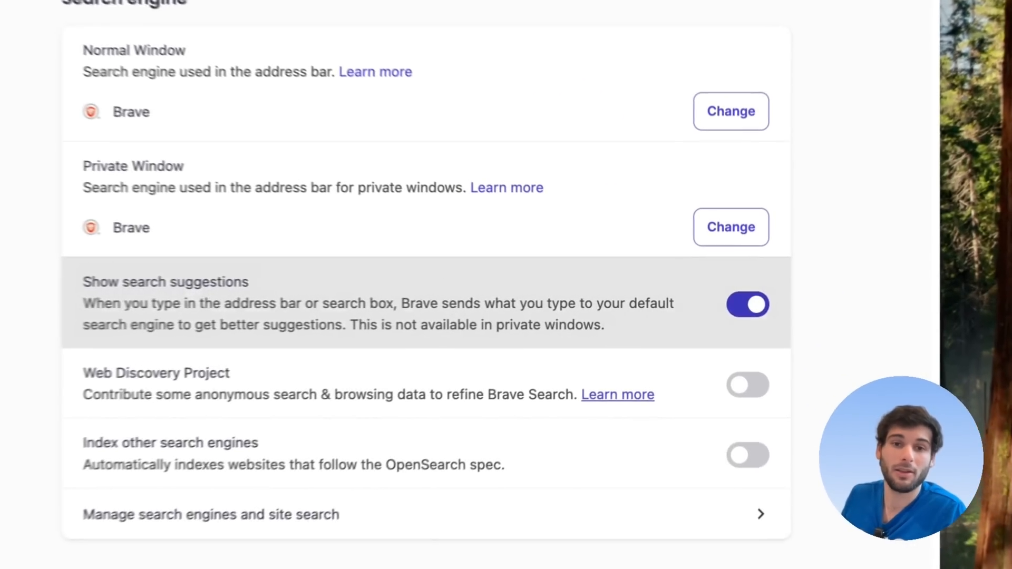
left_click(309, 273)
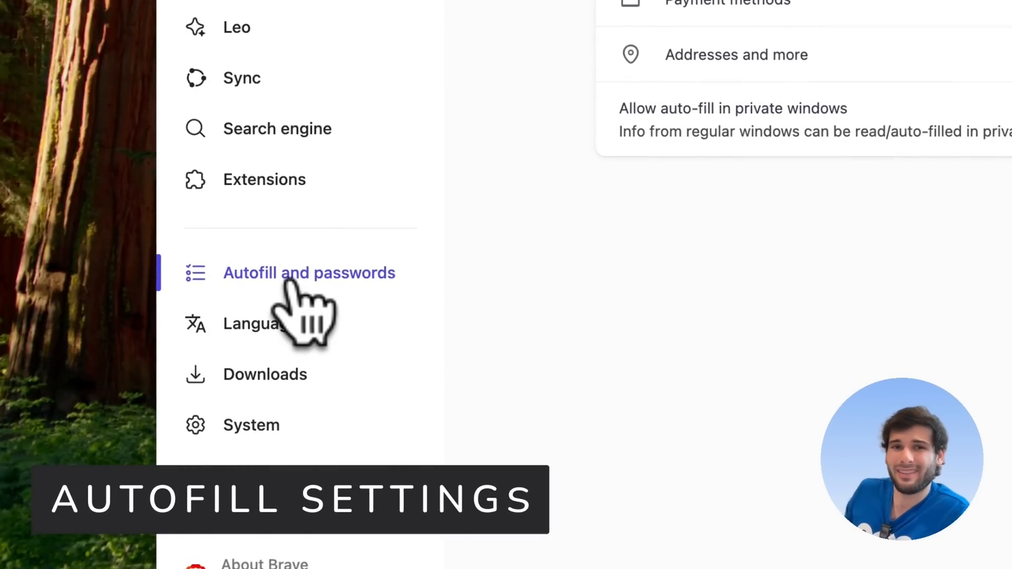
Check saved addresses, then switch off Password Manager's offer to save passwords and passkeys
left_click(309, 272)
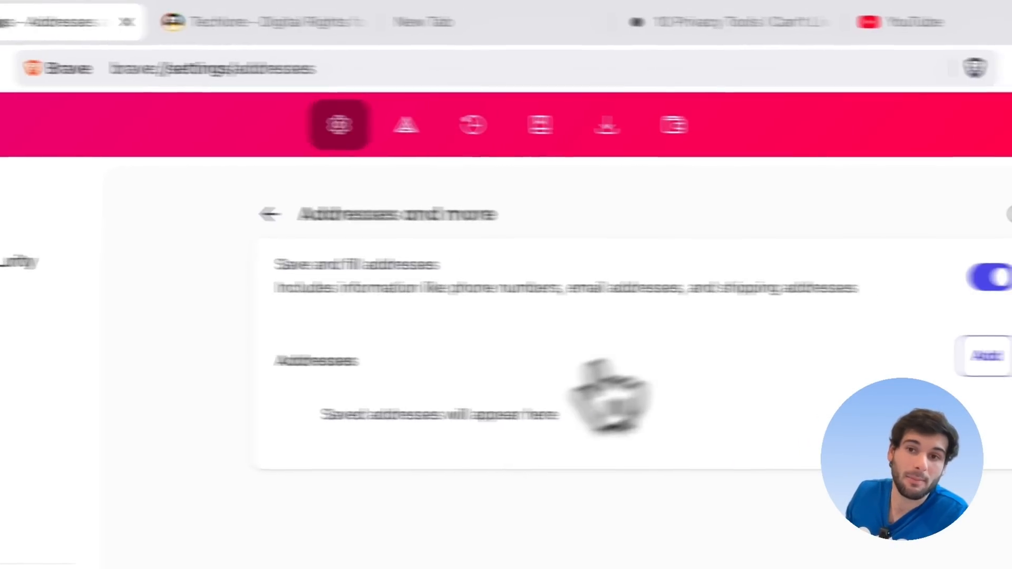
left_click(268, 214)
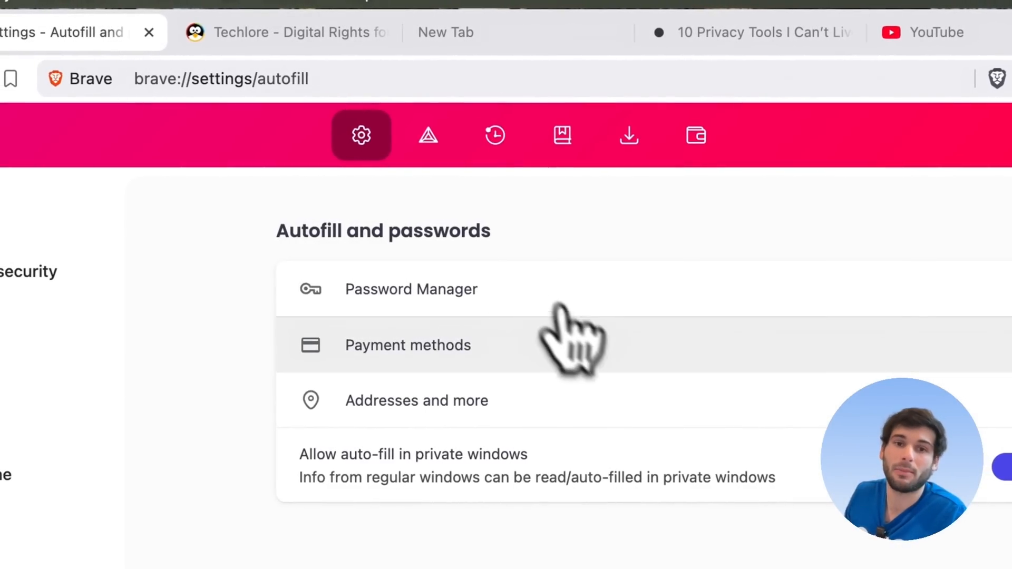
left_click(411, 289)
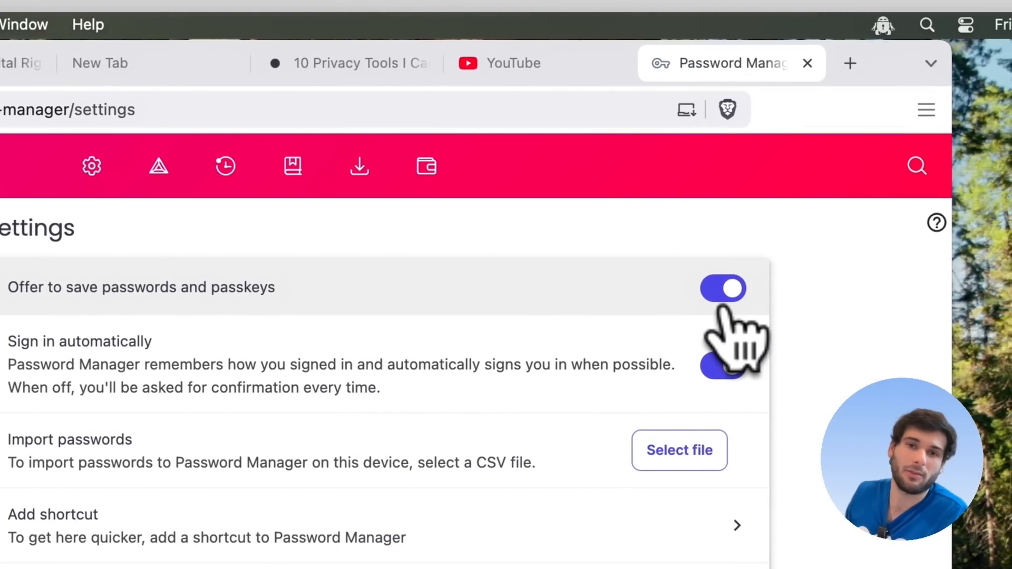
left_click(722, 288)
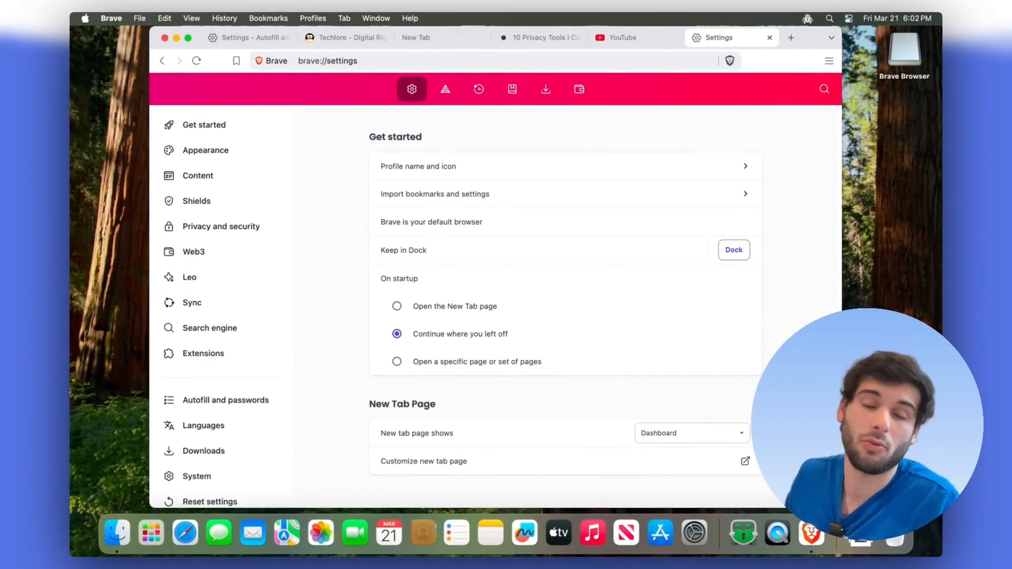
scroll("down", 3)
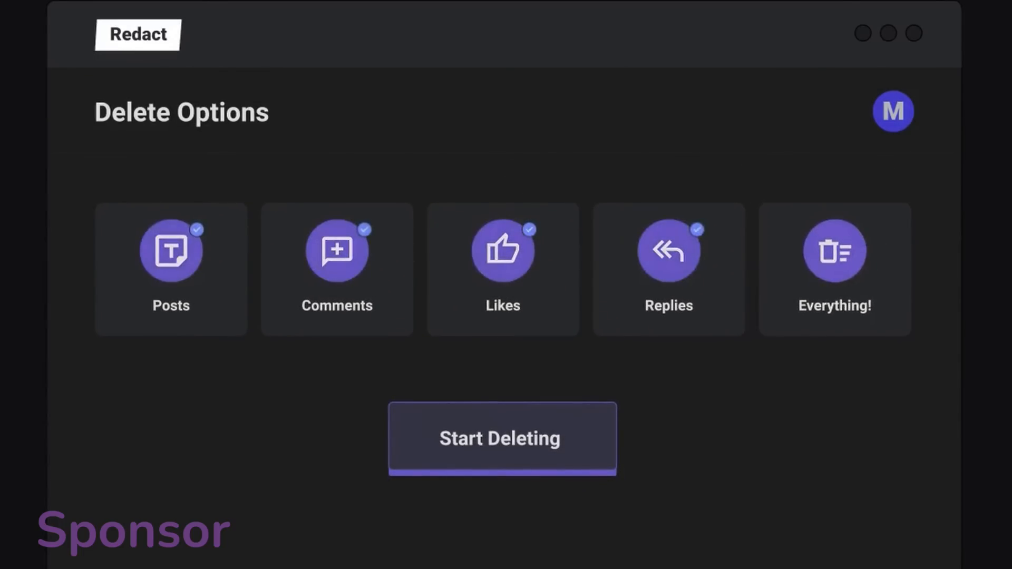
Proceed with the chosen posts, comments, likes and replies and review the Discord deletion options
left_click(501, 437)
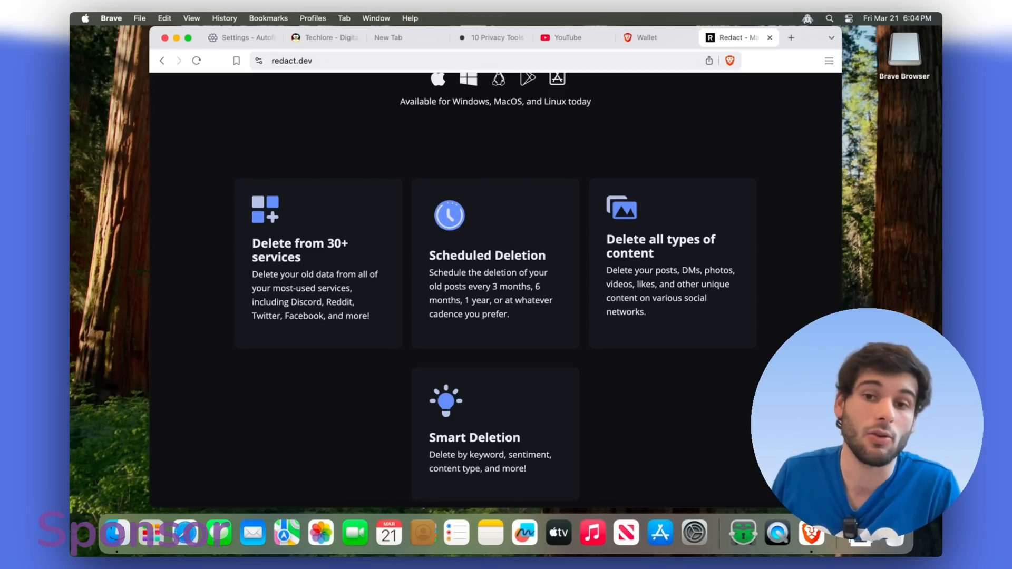
scroll("down", 3)
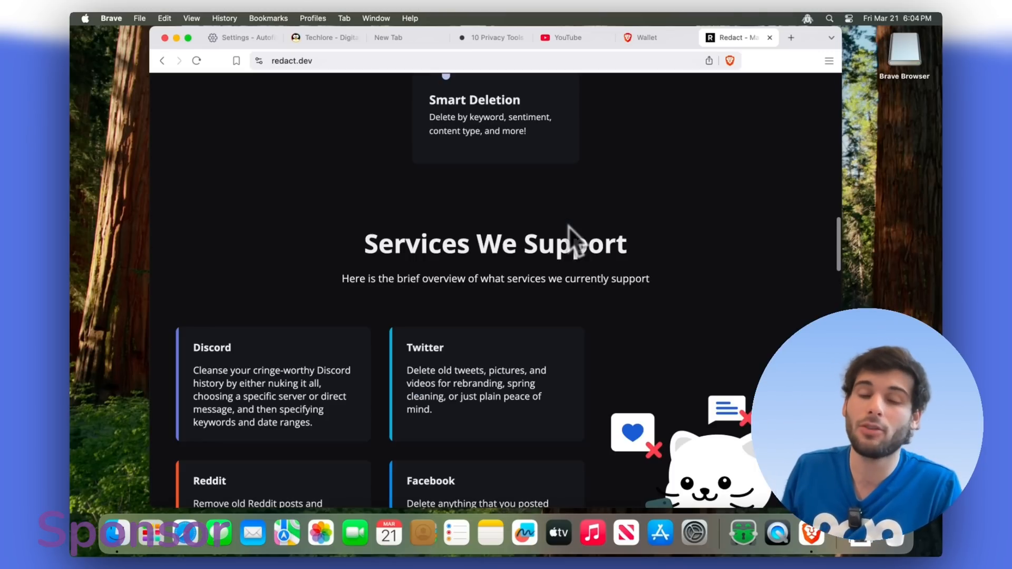
scroll("down", 3)
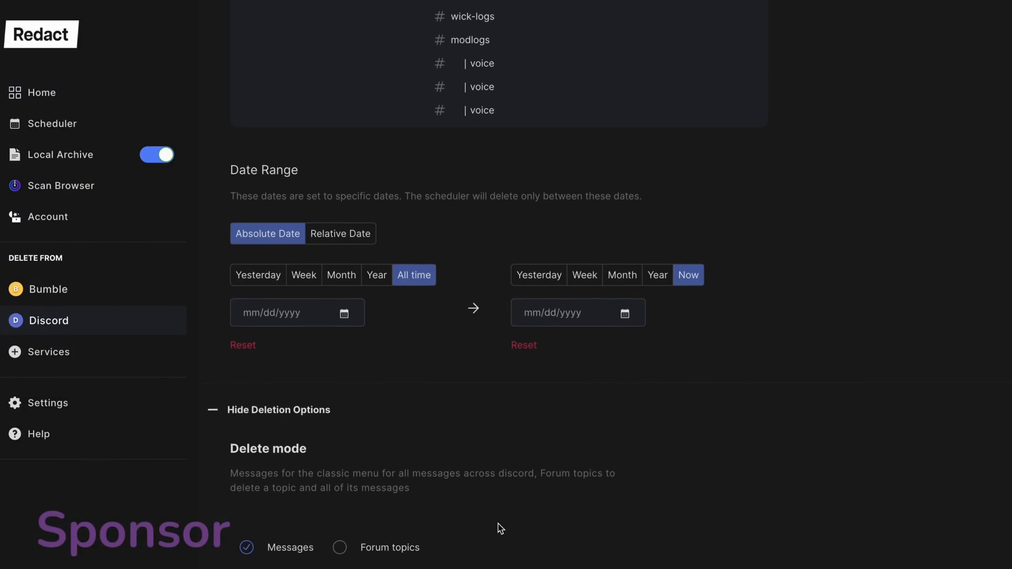
scroll("down", 3)
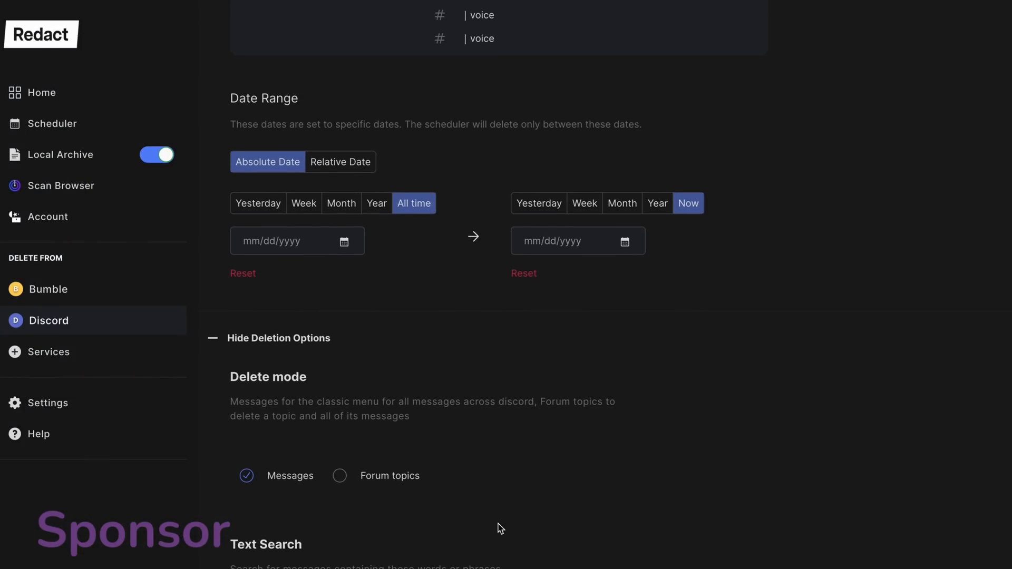
scroll("down", 3)
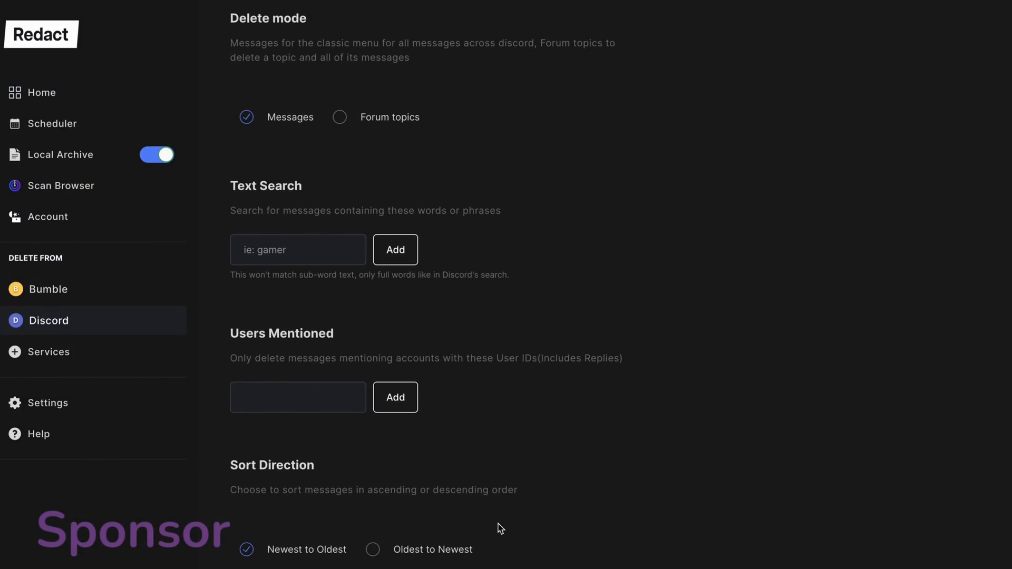
scroll("down", 3)
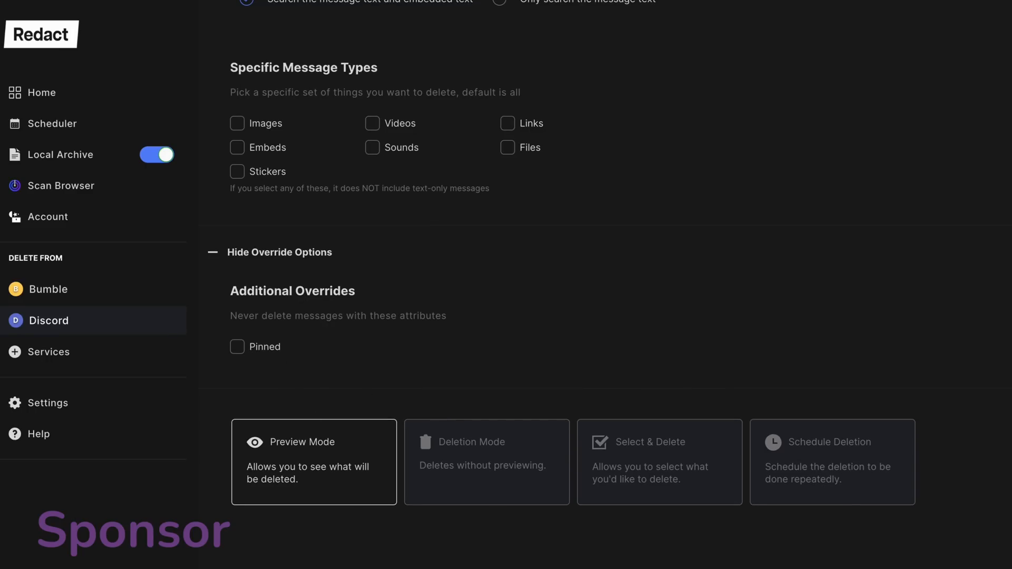
Choose Preview Mode, agree to the terms of service and start previewing the Discord deletion
left_click(314, 462)
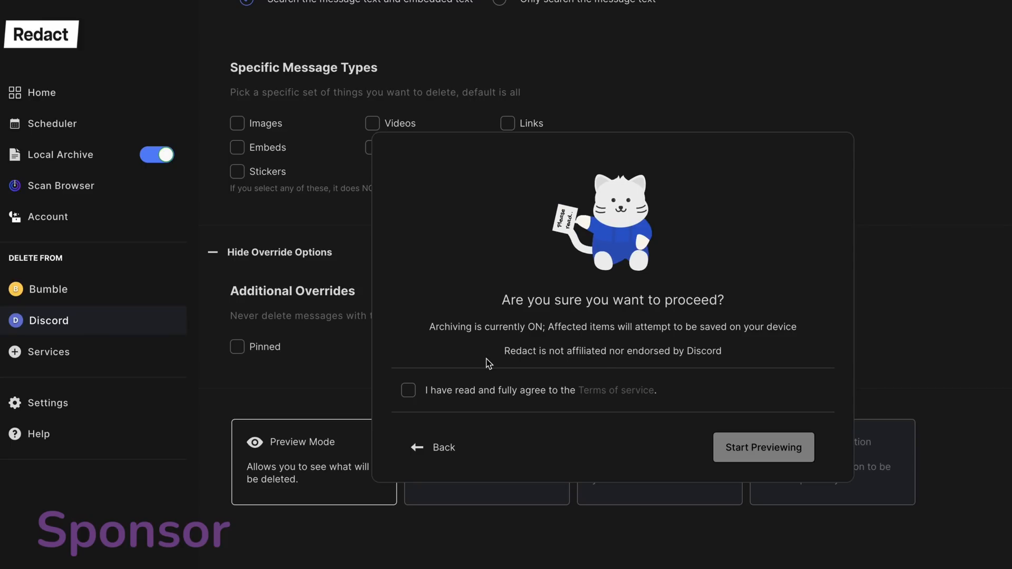
left_click(408, 391)
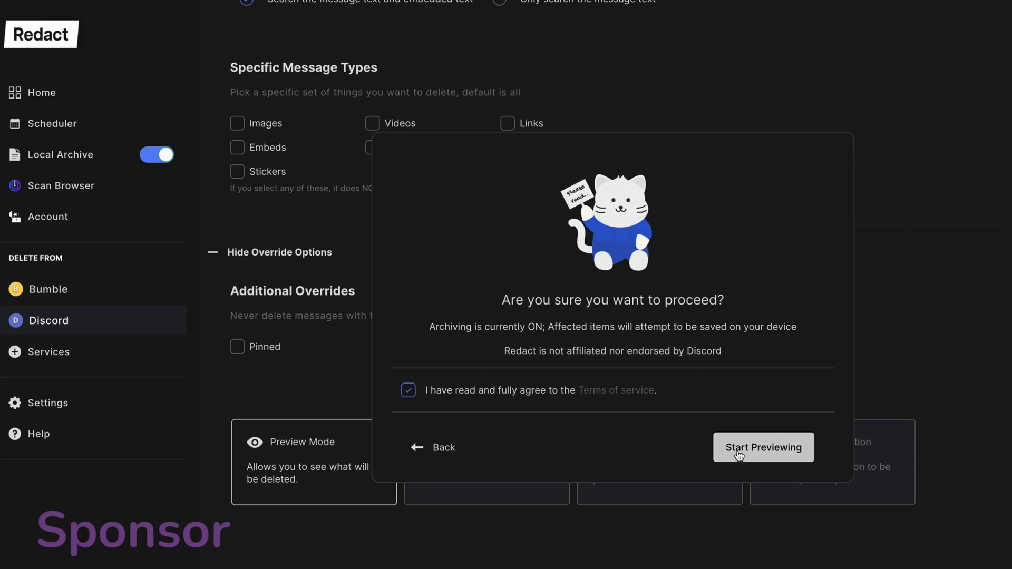
left_click(764, 448)
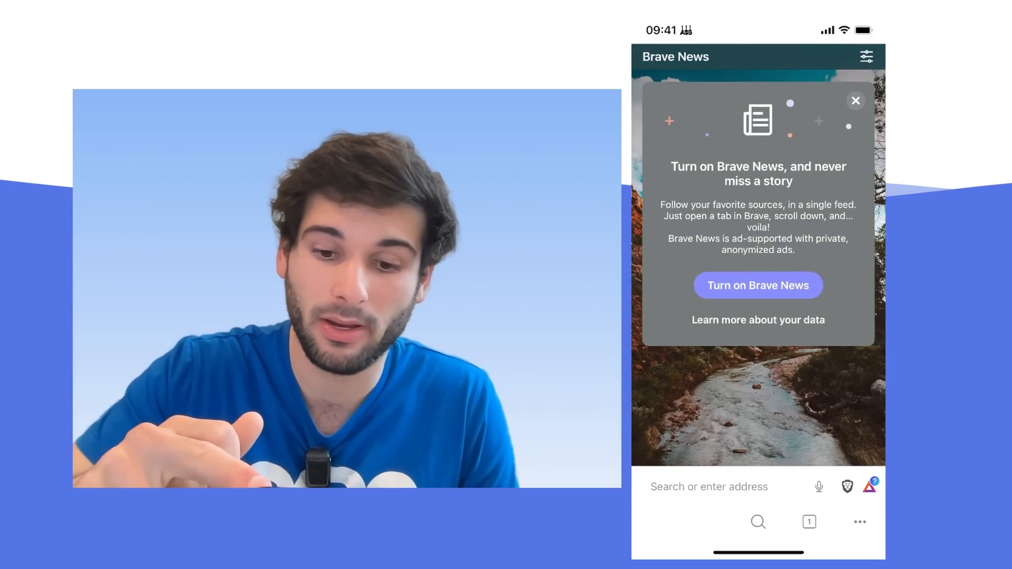
Dismiss the Brave News offer and product-insights prompt, then bring up the ••• menu
left_click(856, 101)
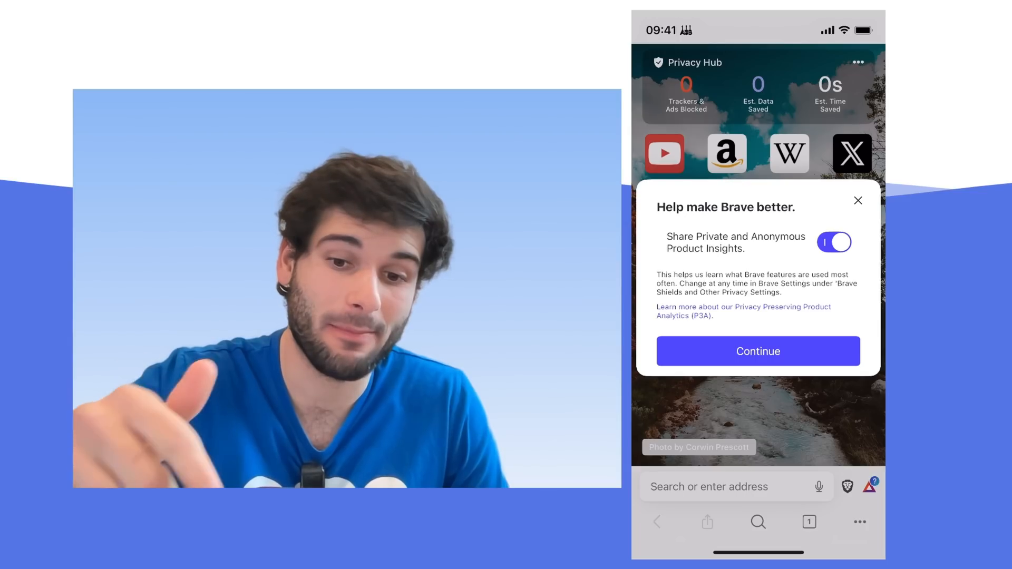
left_click(834, 242)
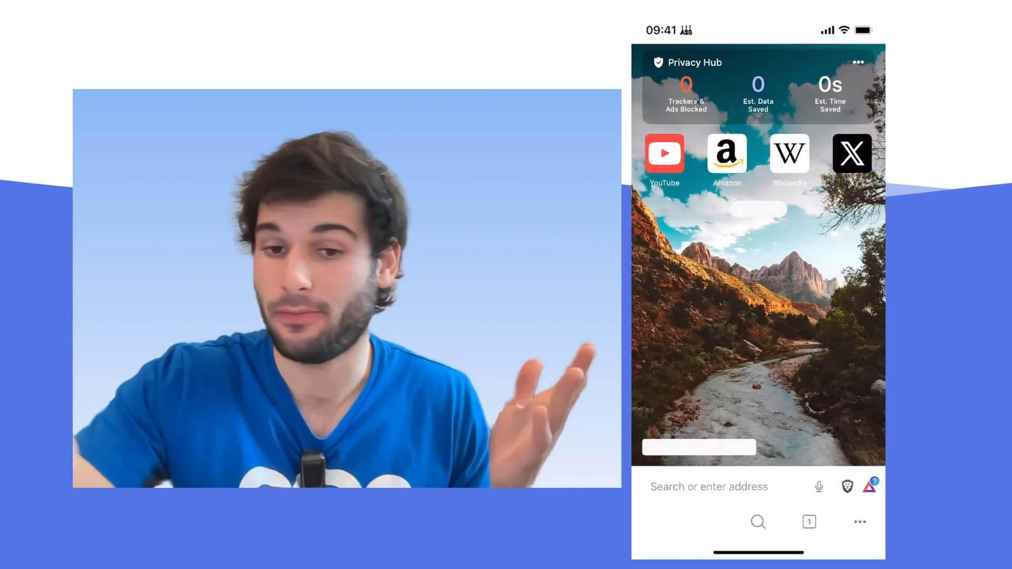
left_click(860, 522)
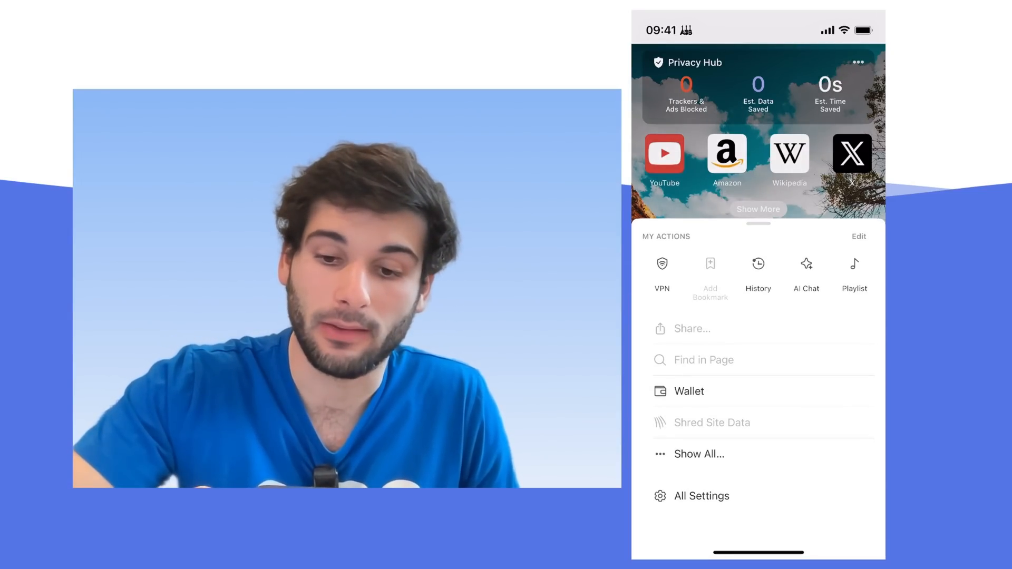
Edit My Actions to remove every quick action, finish, and go into All Settings
left_click(859, 236)
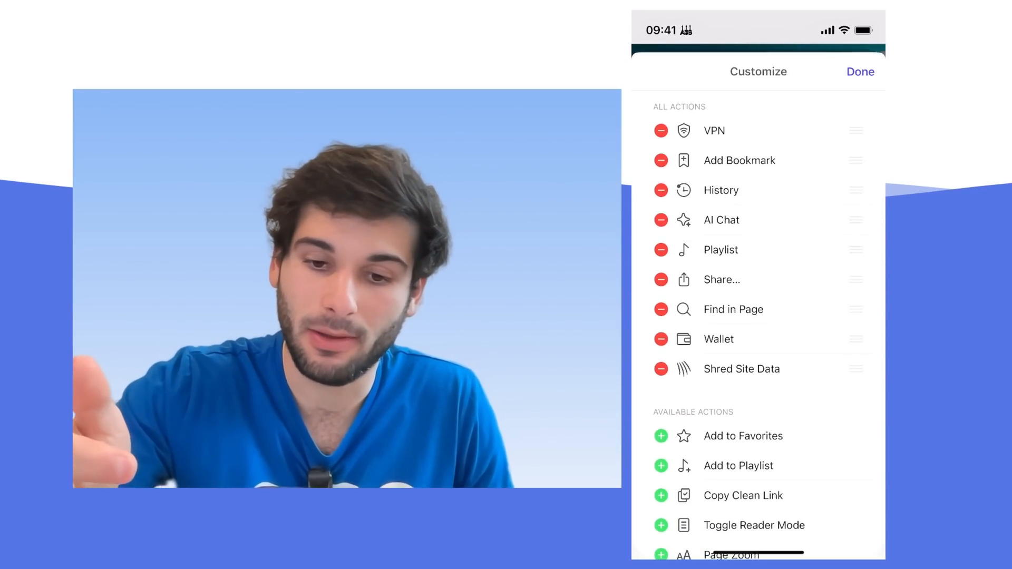
scroll("down", 3)
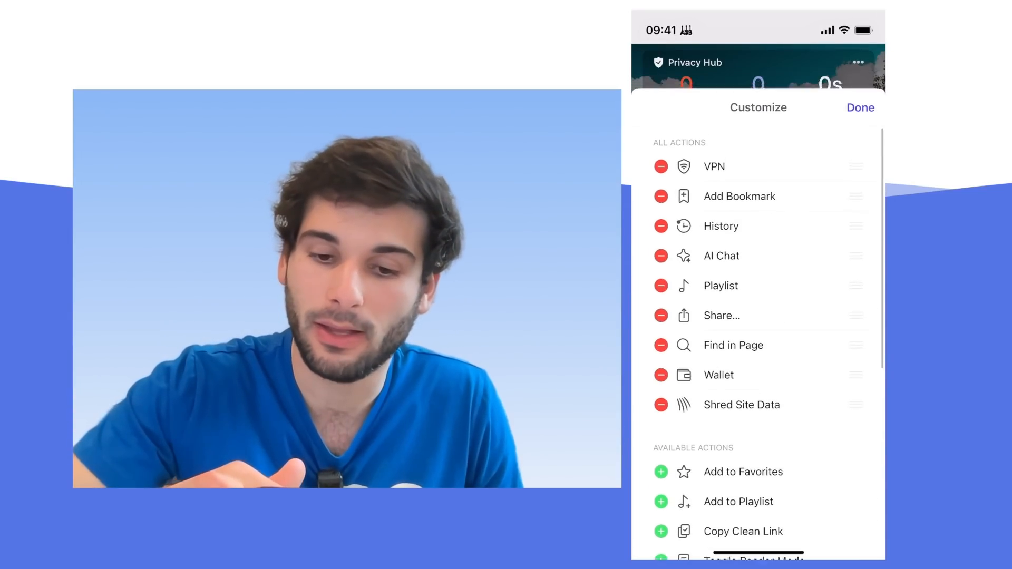
scroll("up", 3)
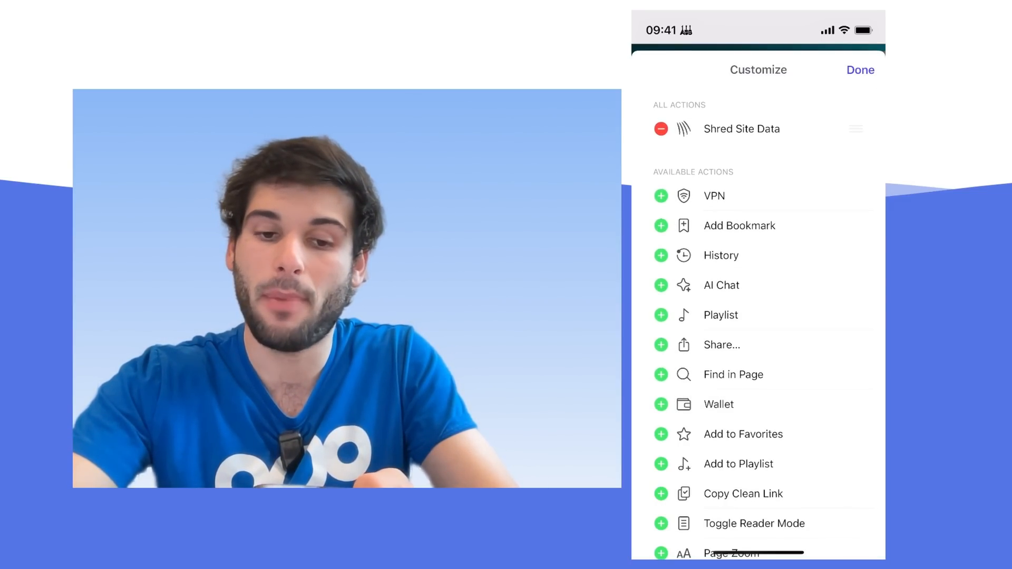
scroll("down", 3)
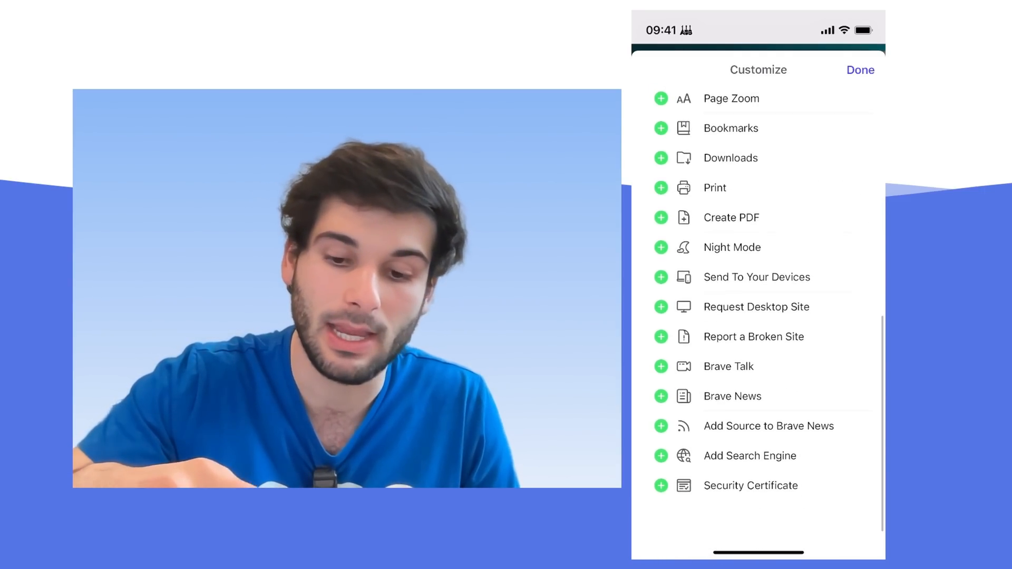
scroll("down", 3)
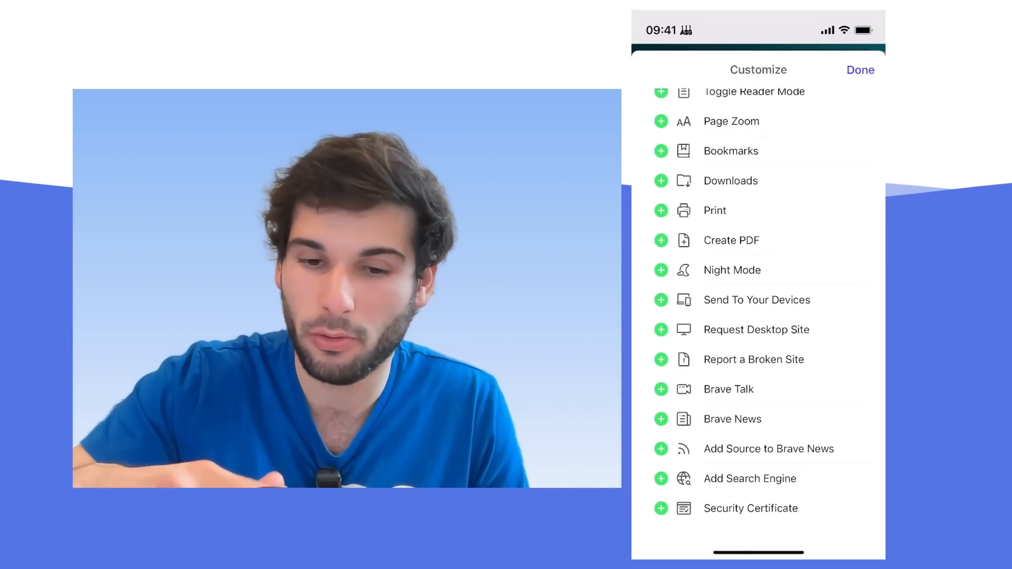
scroll("up", 3)
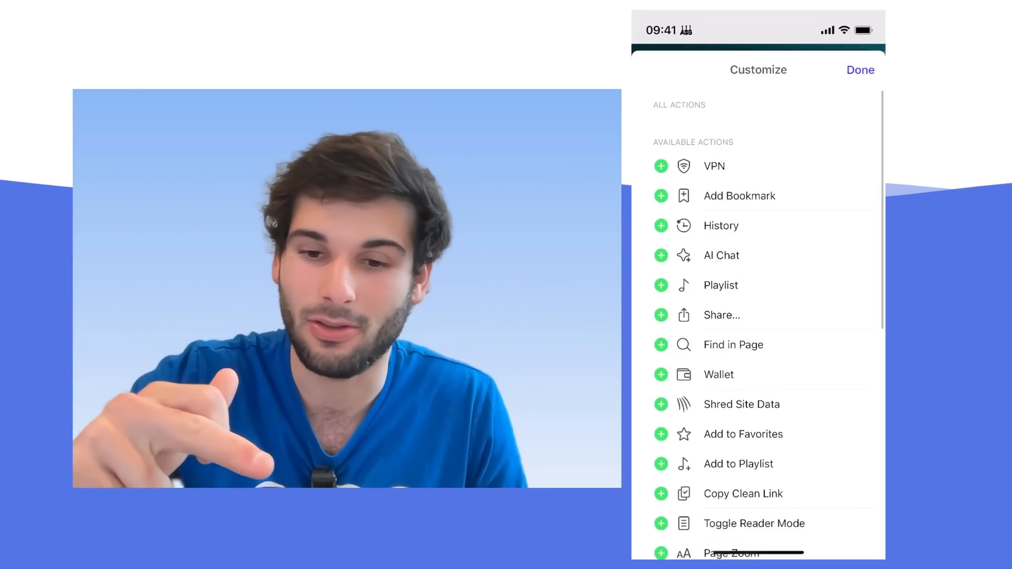
left_click(860, 70)
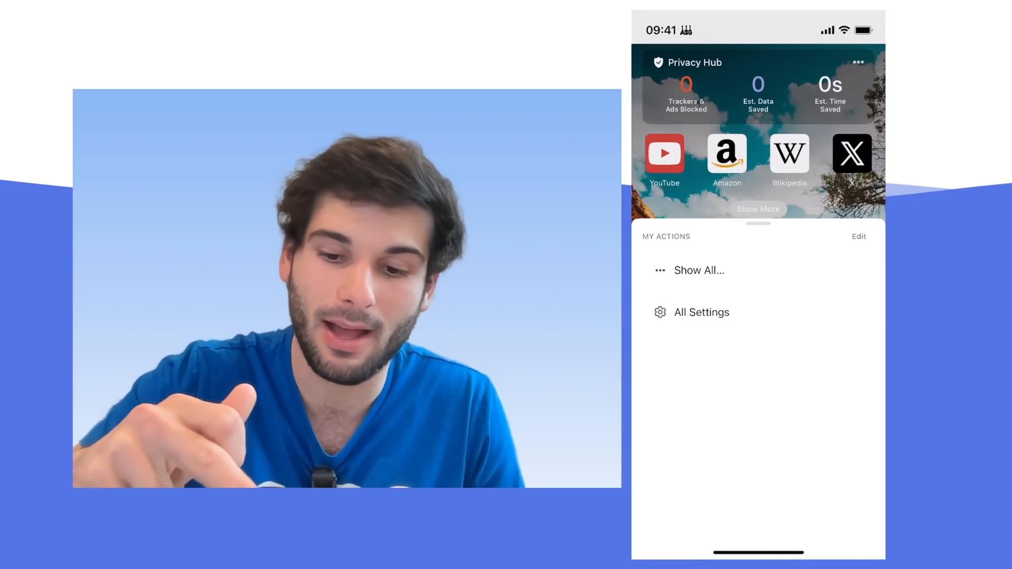
left_click(701, 313)
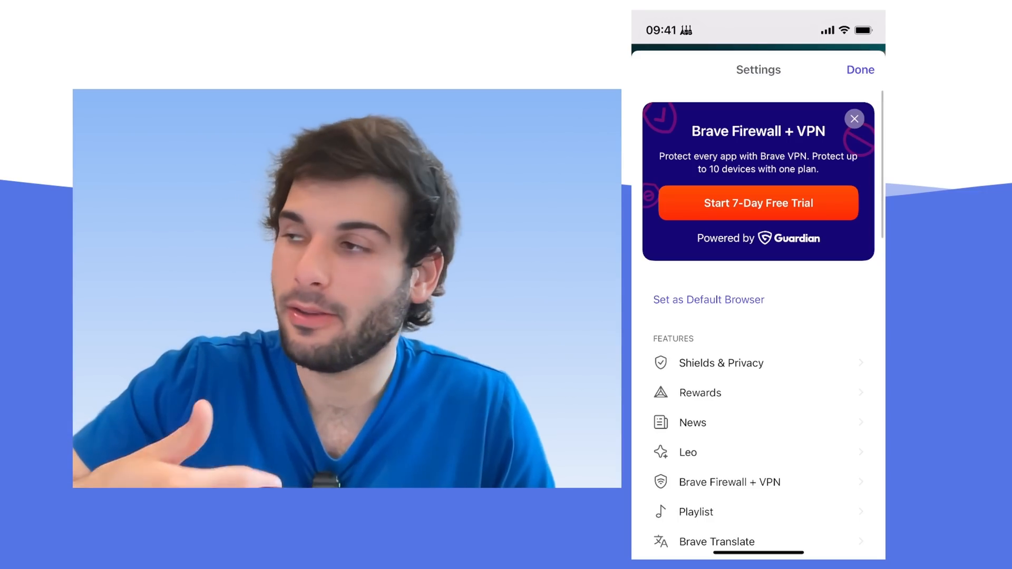
Dismiss the VPN promotion and set Shields & Privacy Auto Shred to Site Tabs Closed
left_click(854, 119)
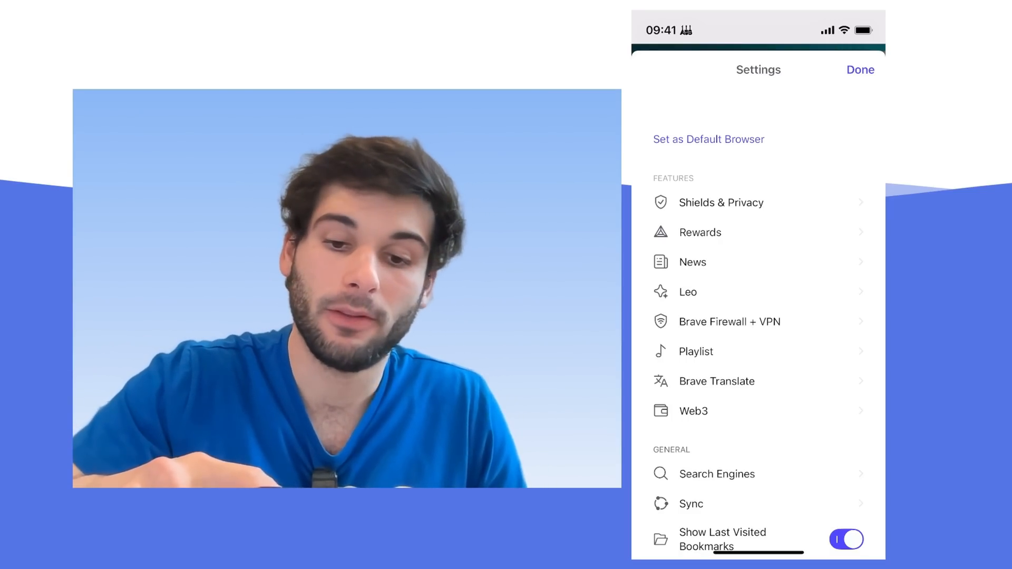
left_click(721, 202)
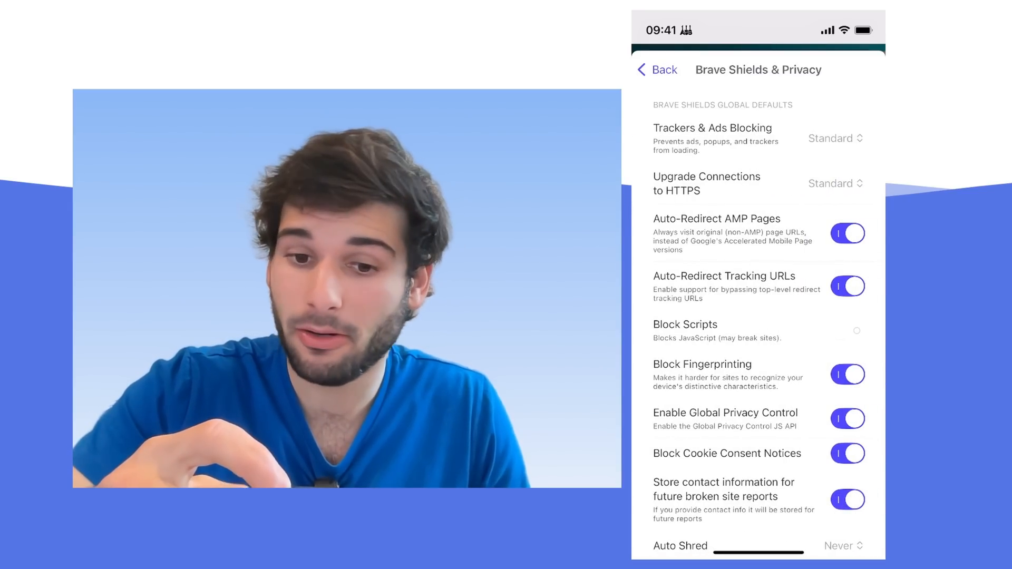
left_click(833, 138)
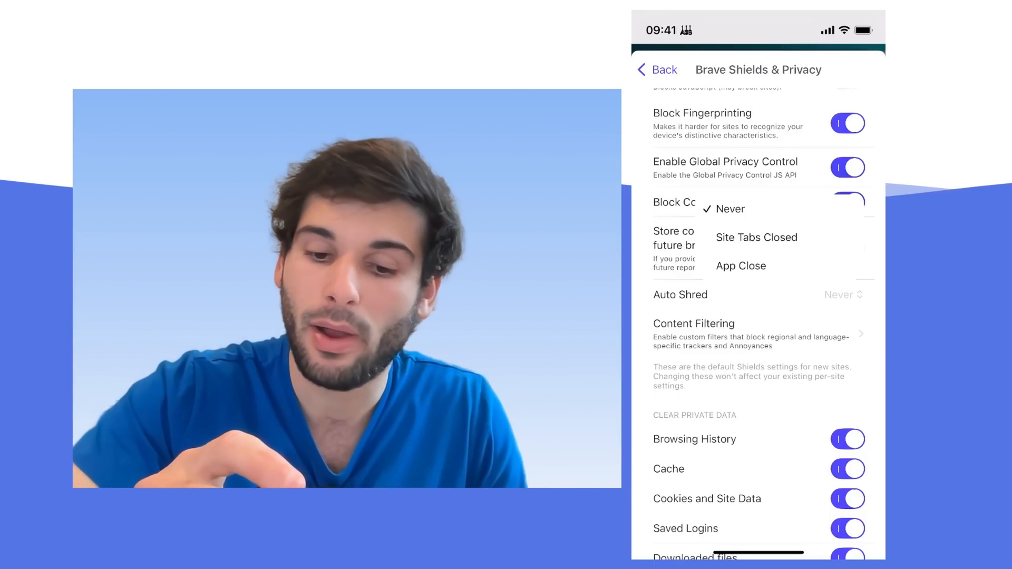
left_click(756, 236)
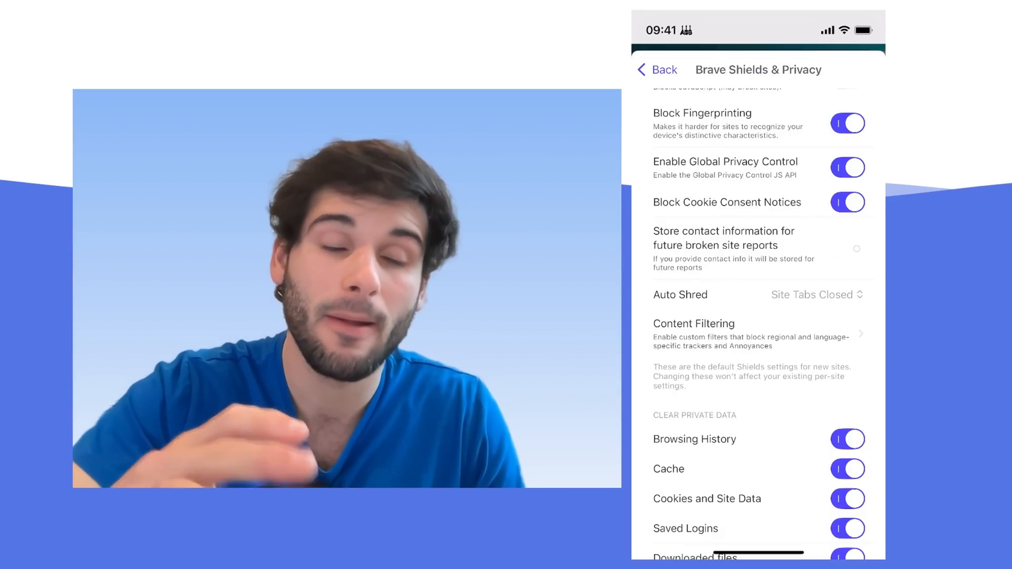
Update the default filter lists in Content Filtering and return to Shields & Privacy
left_click(694, 323)
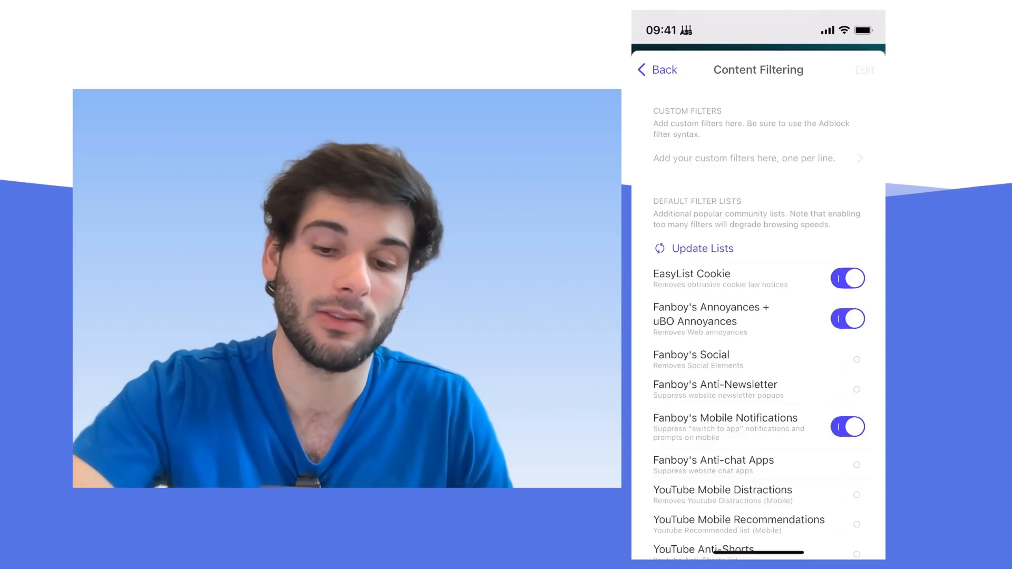
left_click(702, 248)
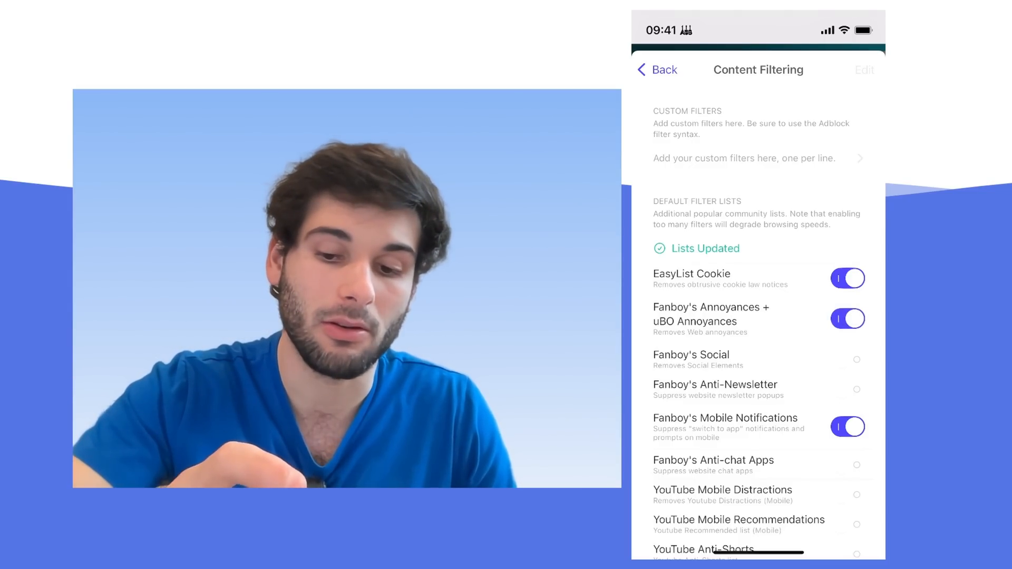
left_click(656, 70)
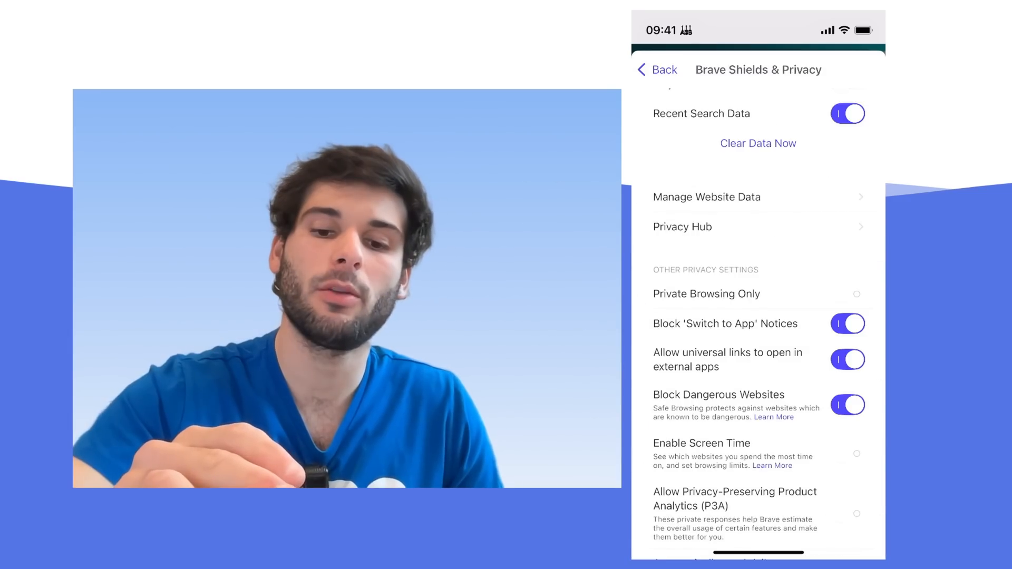
Switch off Show VPN Alerts in Privacy Hub and go back to the main Settings list
left_click(682, 227)
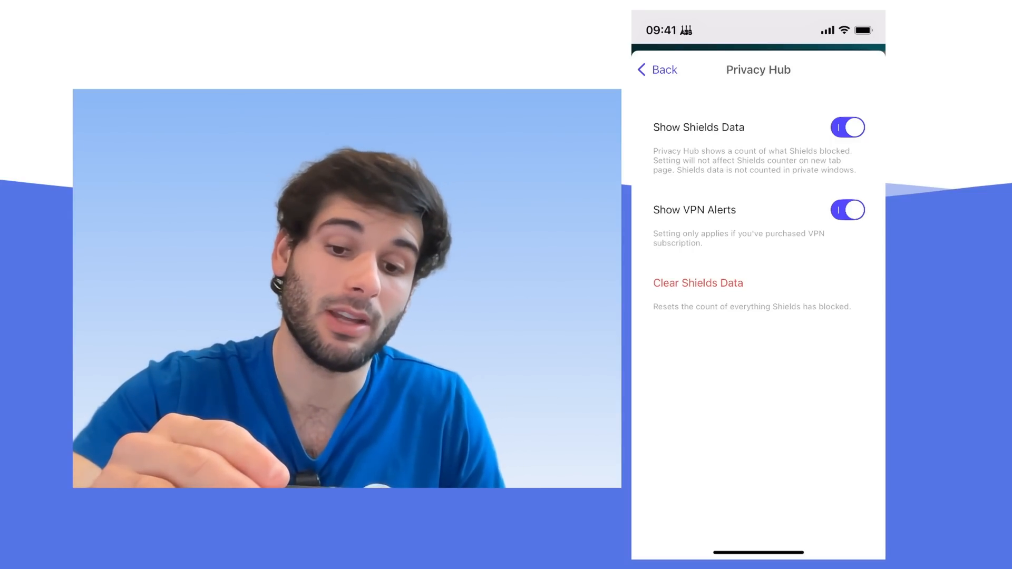
left_click(847, 209)
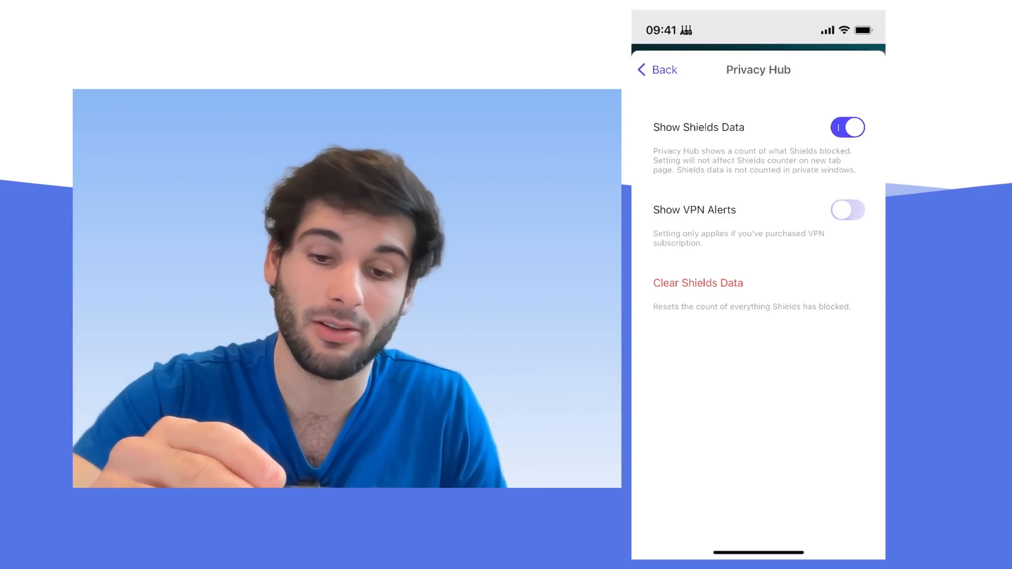
left_click(848, 210)
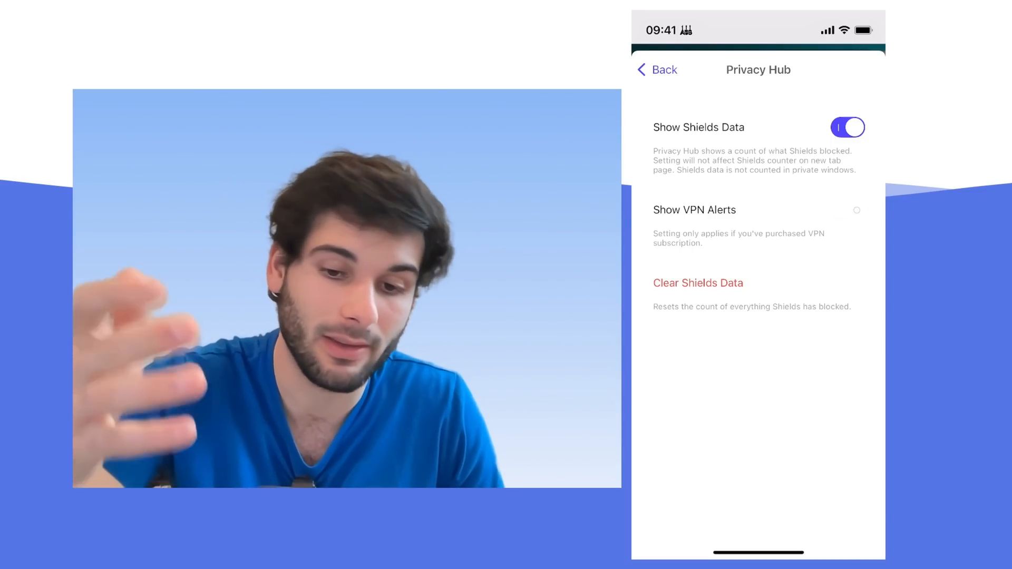
left_click(656, 69)
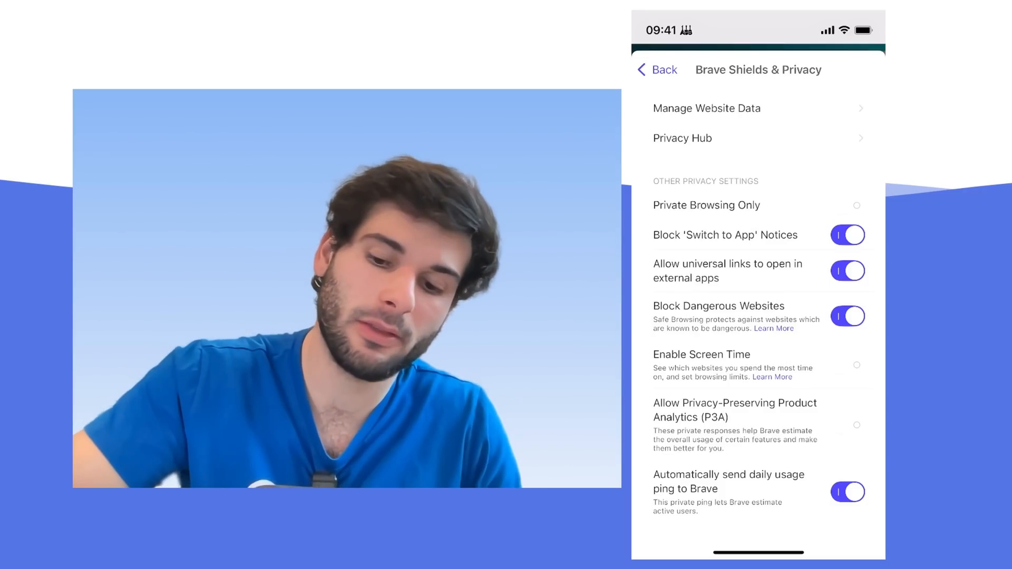
left_click(656, 70)
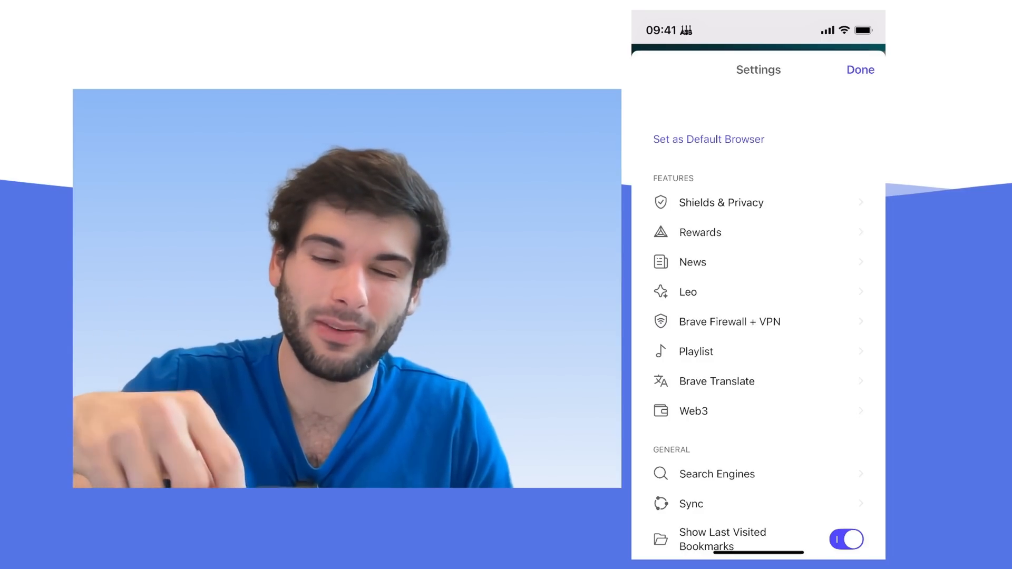
left_click(688, 292)
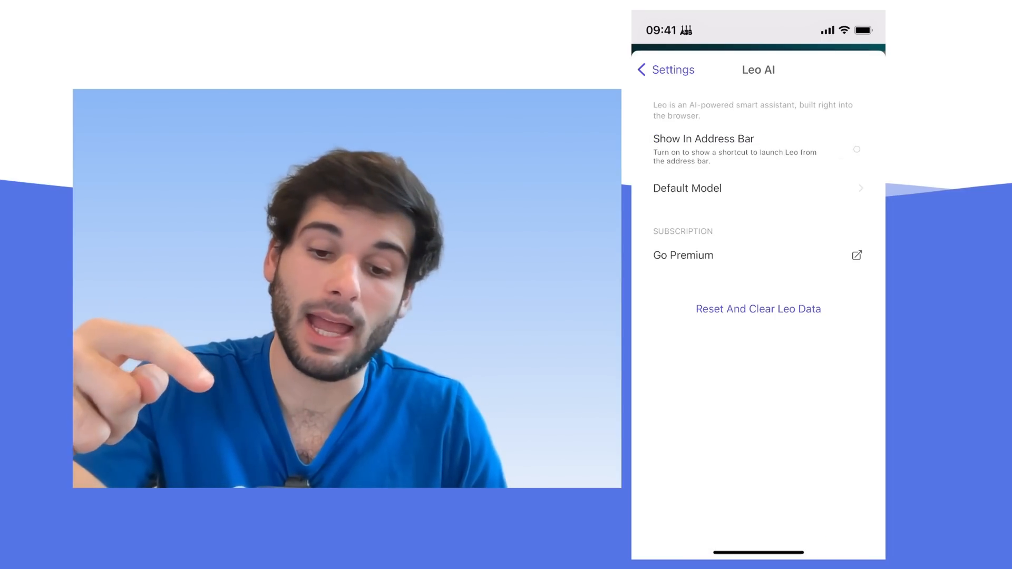
left_click(664, 70)
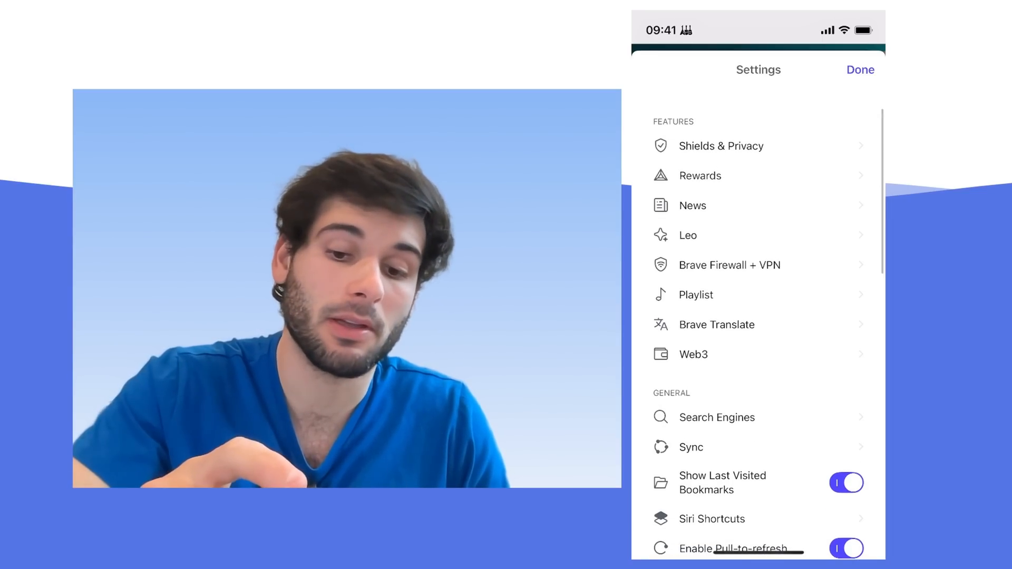
left_click(699, 294)
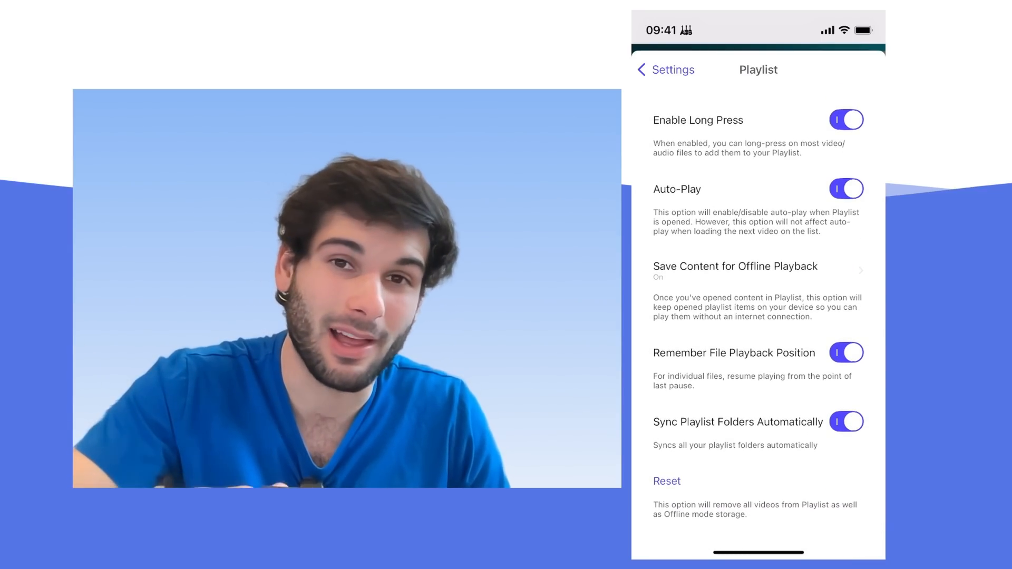
scroll("up", 3)
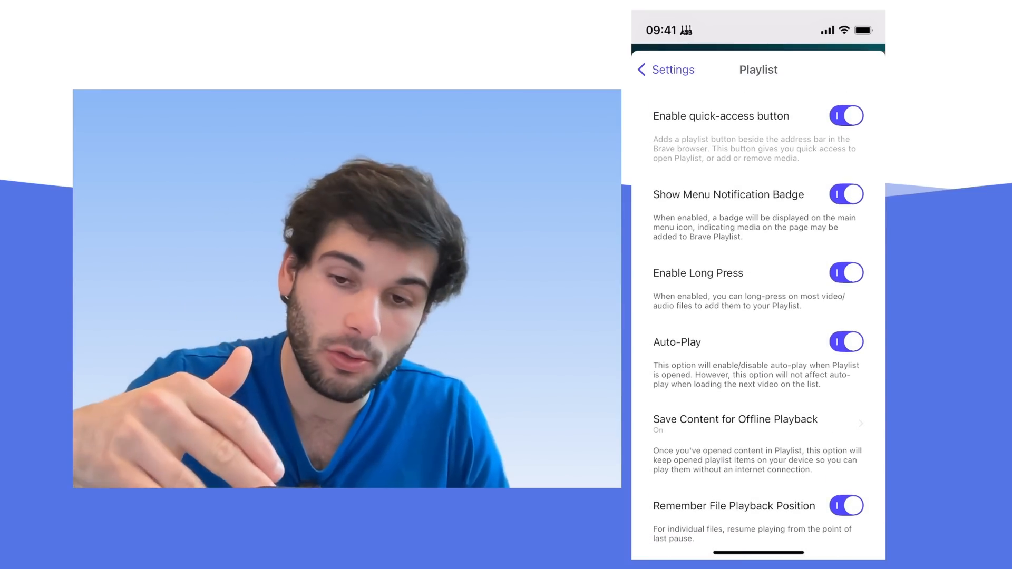
left_click(846, 116)
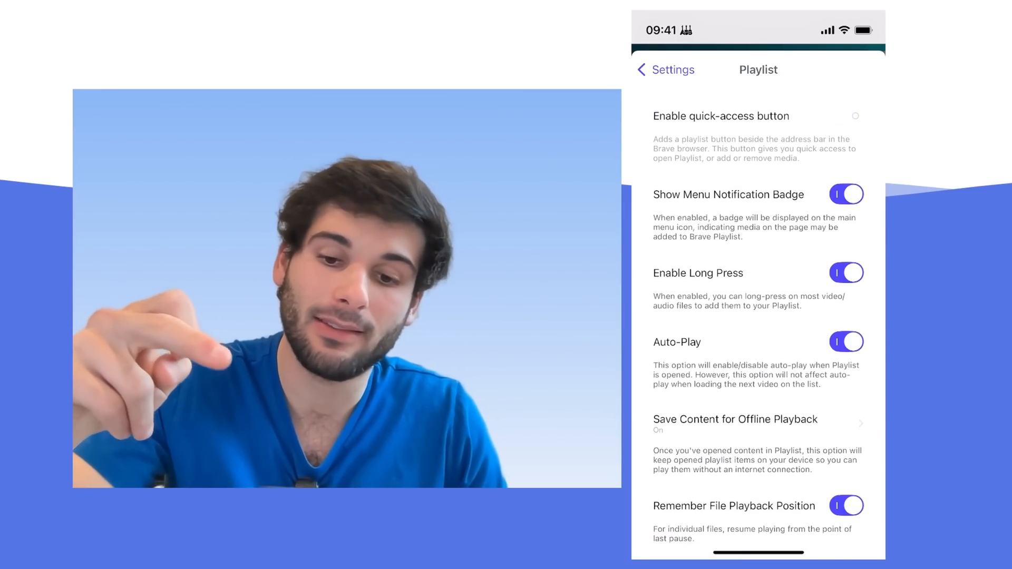
left_click(846, 194)
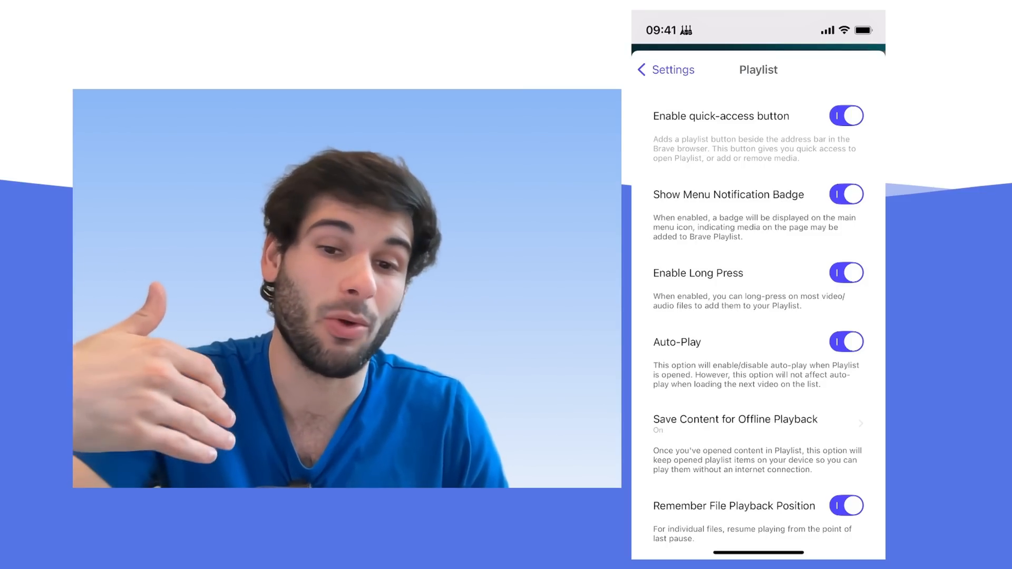
left_click(664, 69)
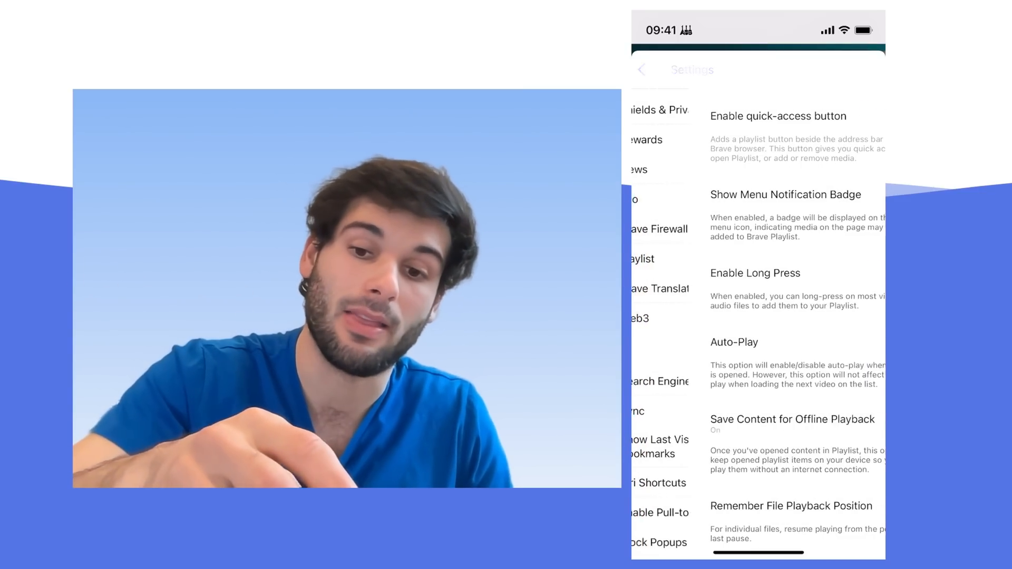
Check the Brave Translate page, then go to Search Engines under General
left_click(658, 289)
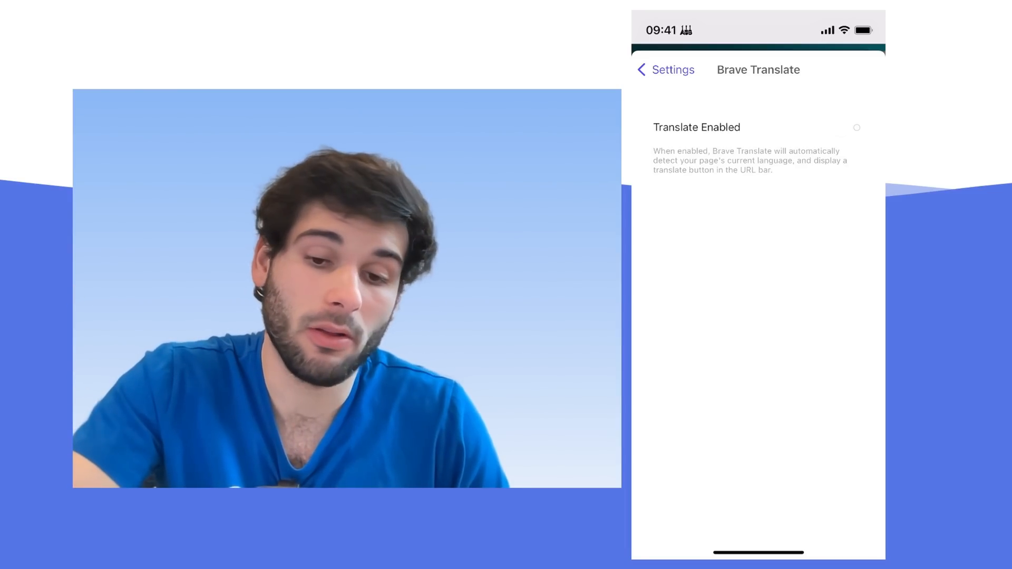
left_click(665, 69)
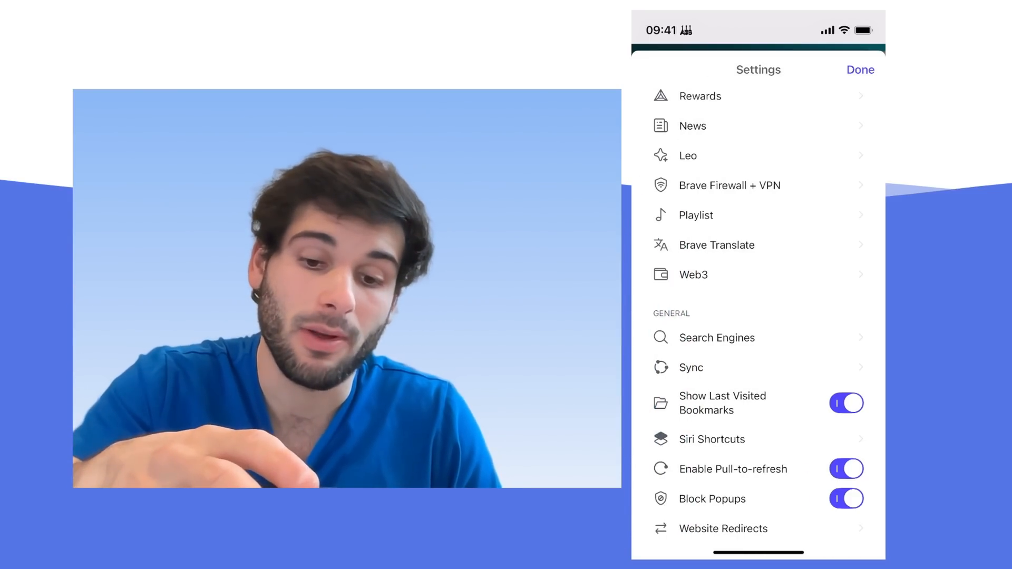
scroll("down", 3)
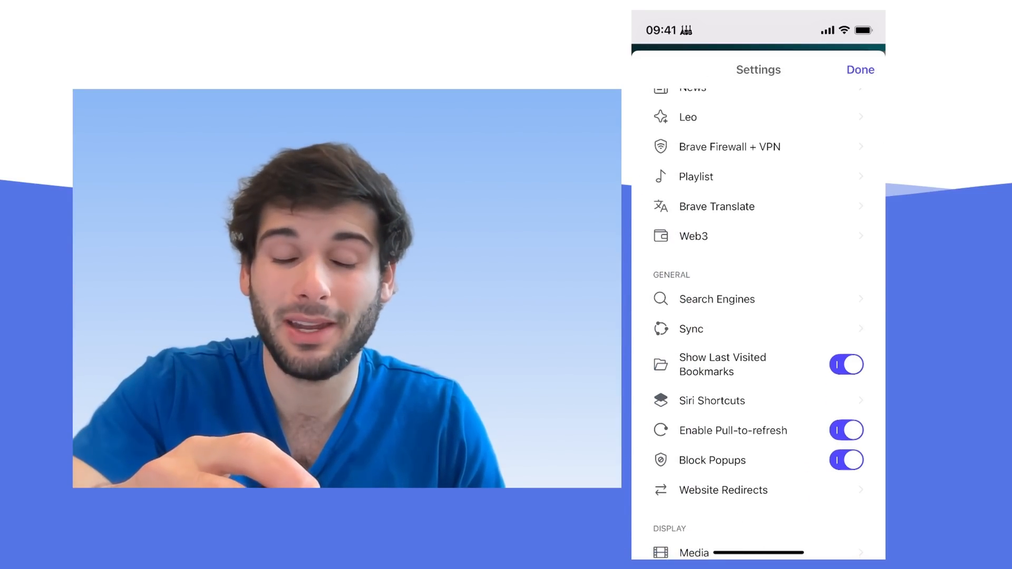
left_click(694, 236)
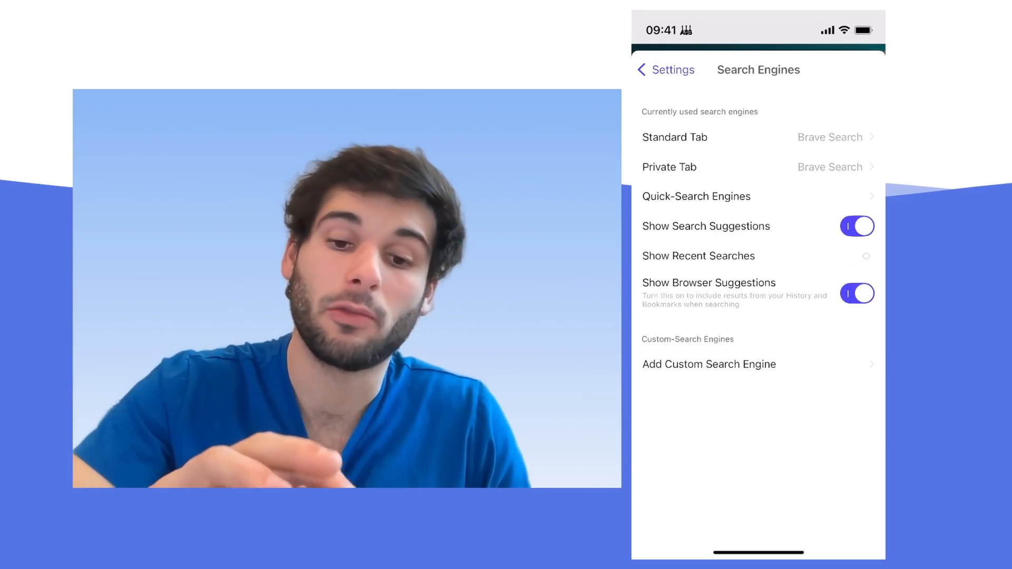
Toggle Show Browser Suggestions off and back on, then leave the search engine settings
left_click(857, 293)
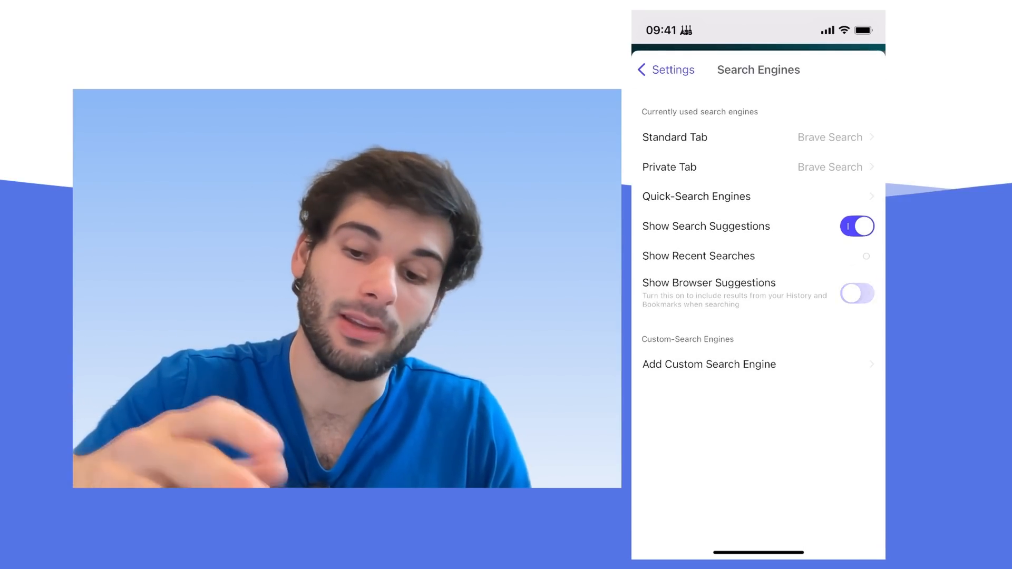
left_click(856, 293)
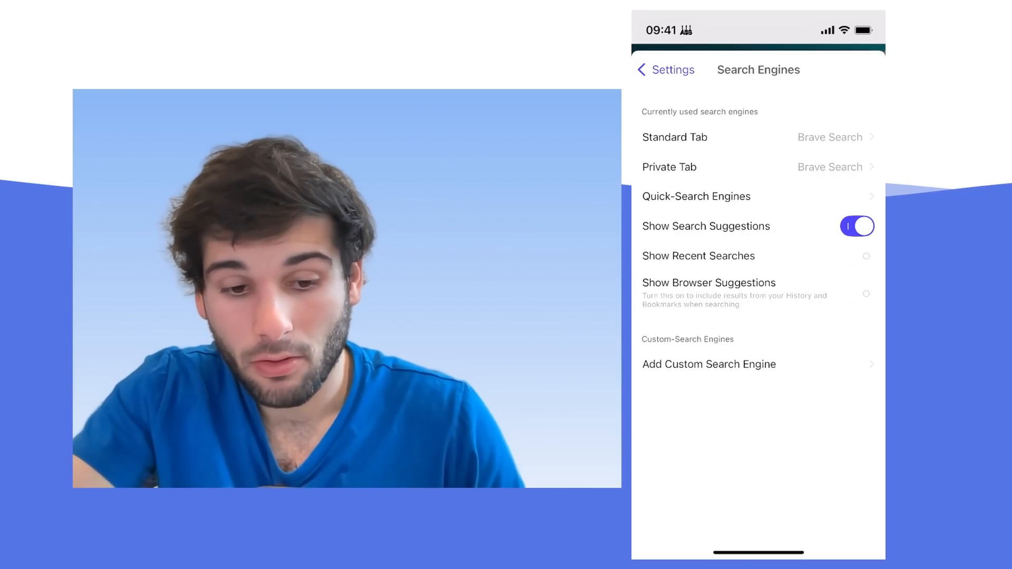
left_click(857, 293)
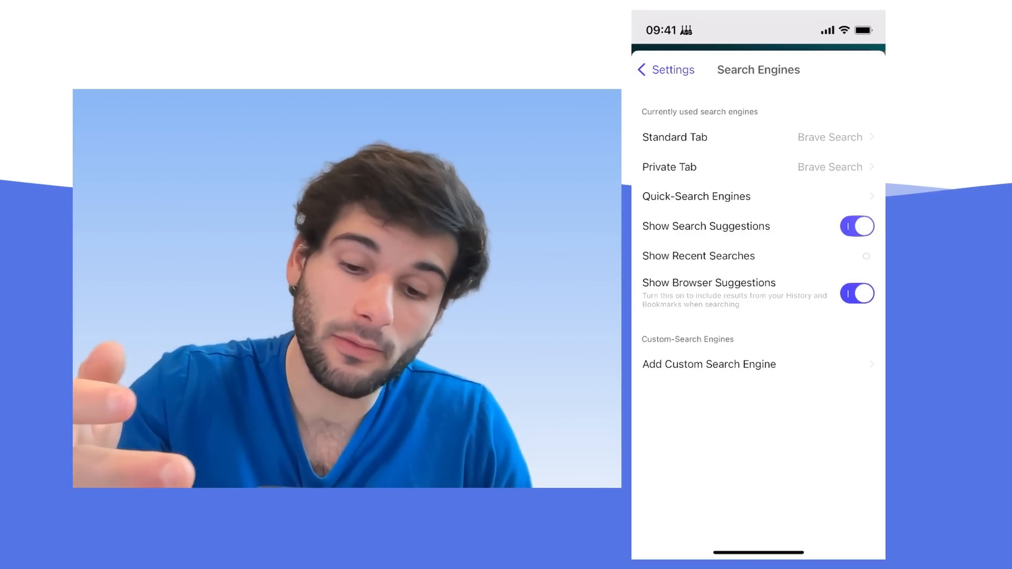
left_click(665, 69)
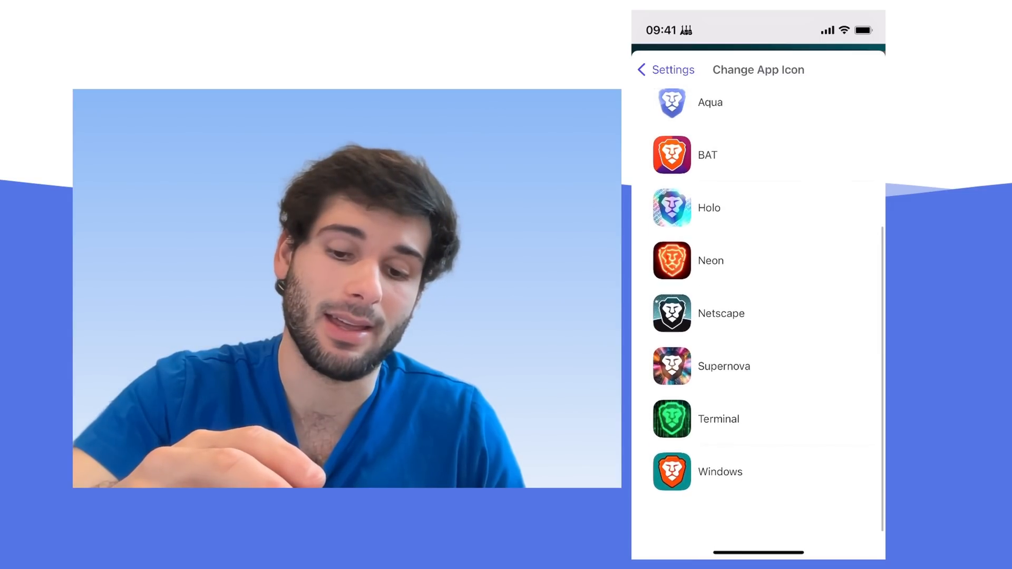
Look through the icon list keeping Default, return to Settings and scroll to Display
scroll("up", 3)
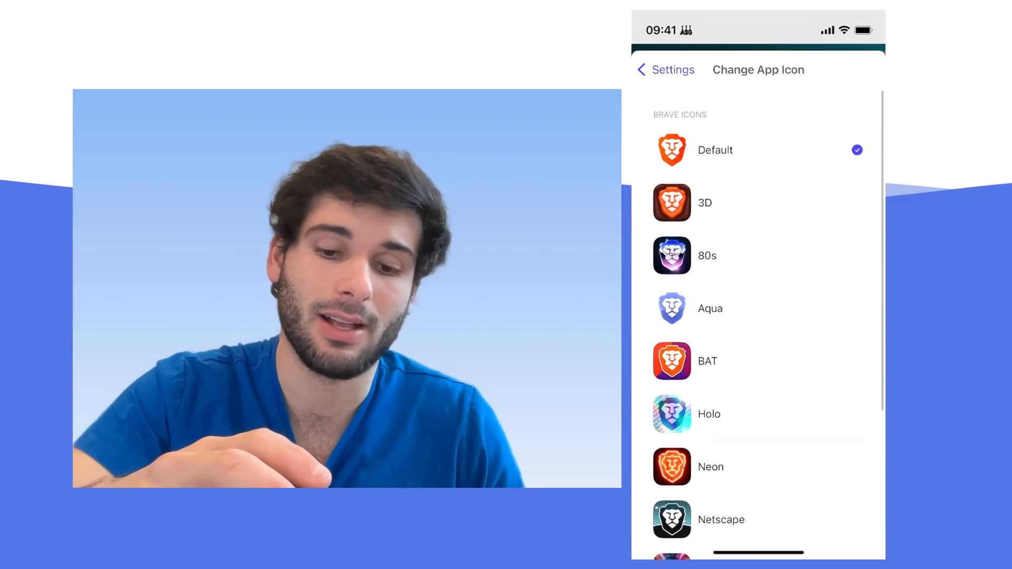
scroll("up", 3)
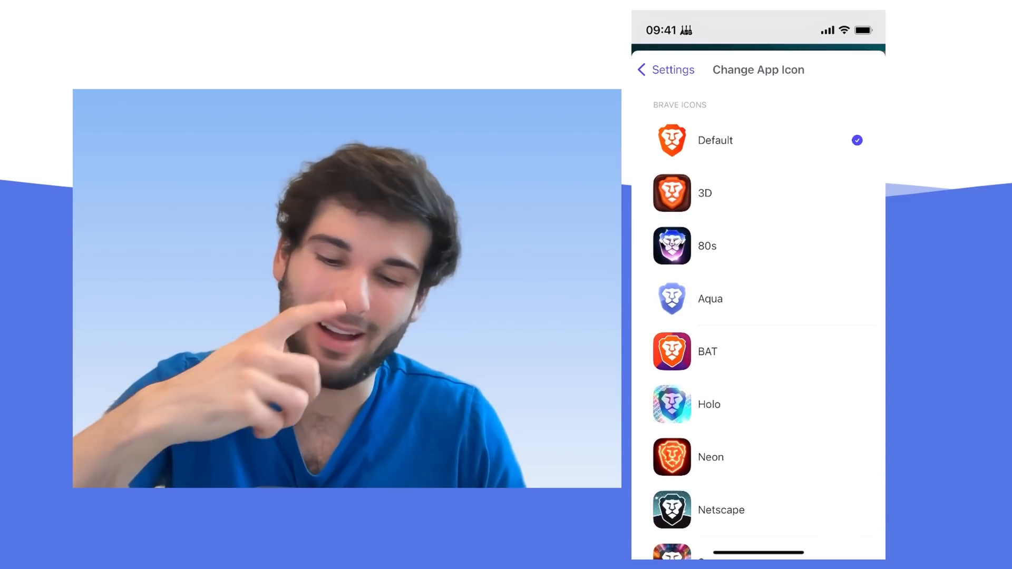
scroll("down", 3)
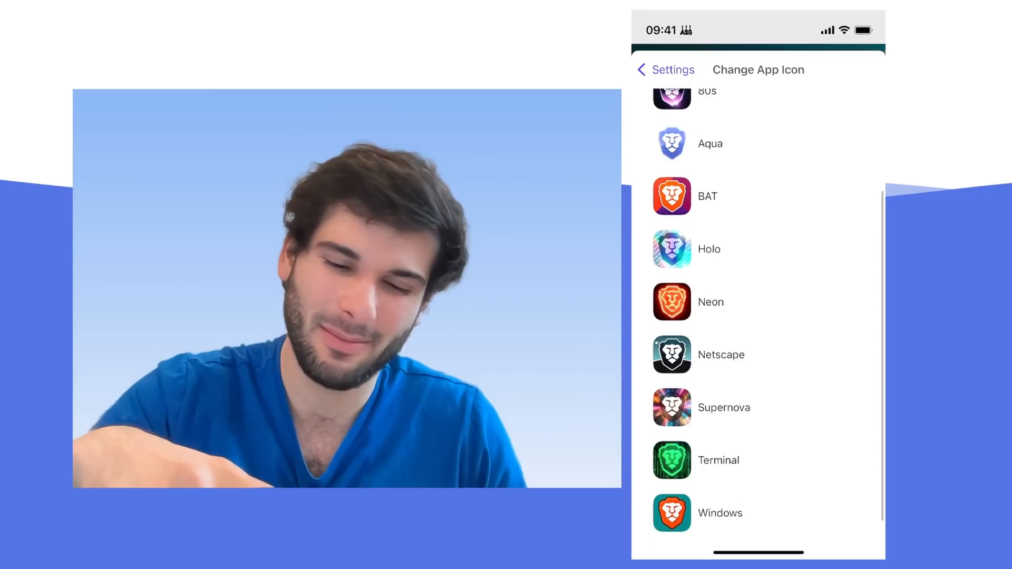
left_click(664, 70)
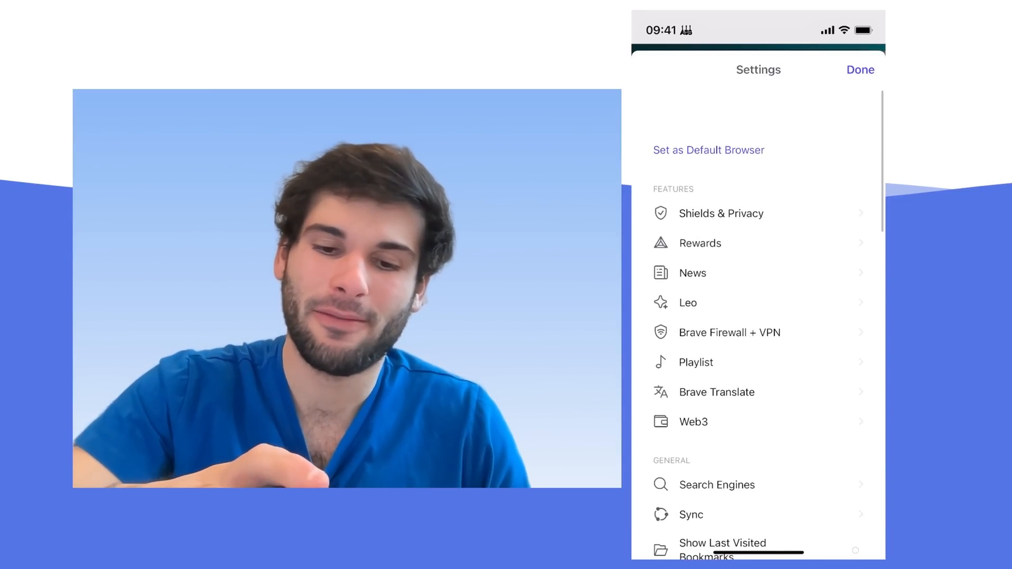
scroll("down", 3)
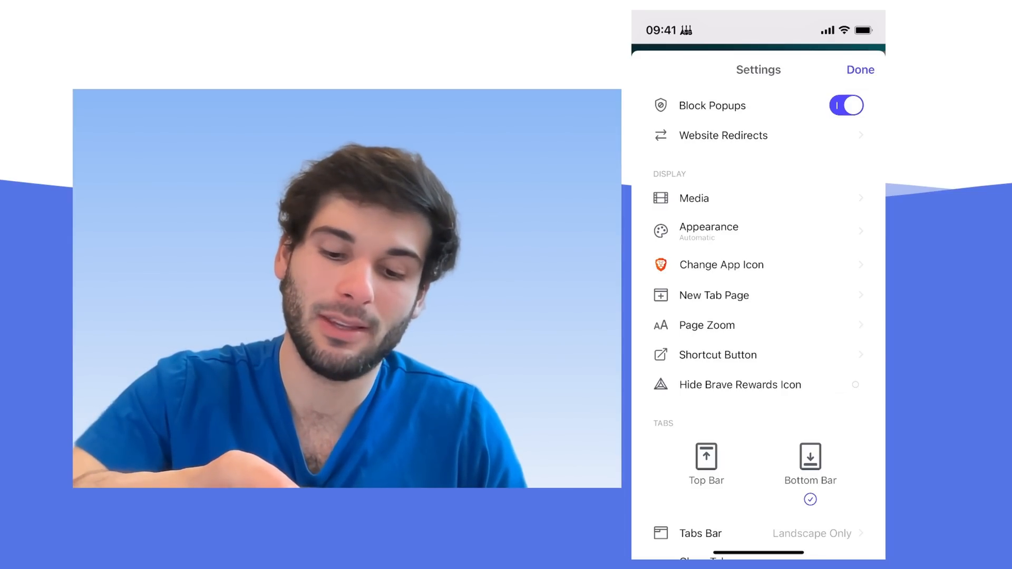
Hide the Brave Rewards icon, set new tab Media Type to Default Images and turn off Favorites
left_click(846, 385)
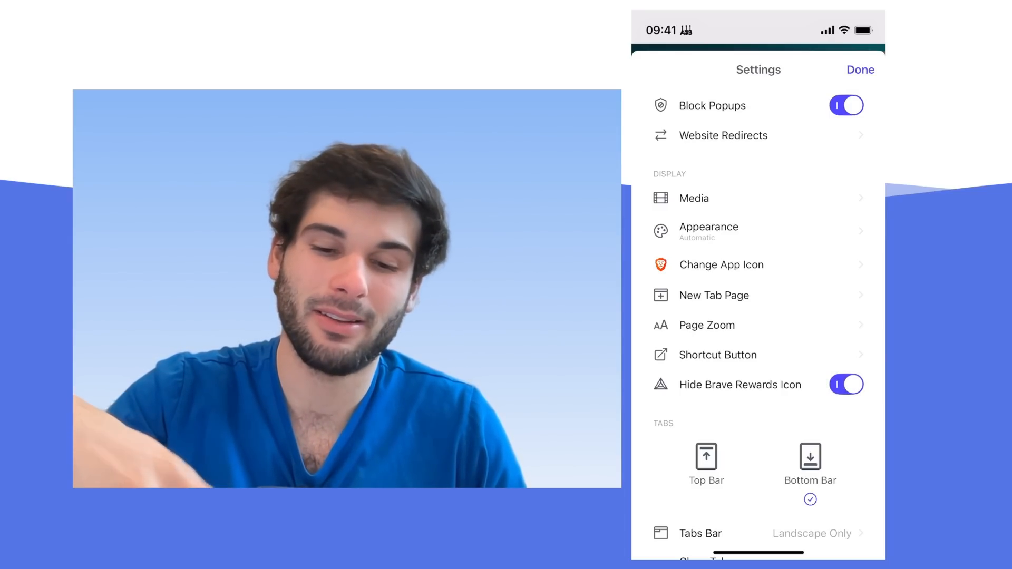
left_click(713, 295)
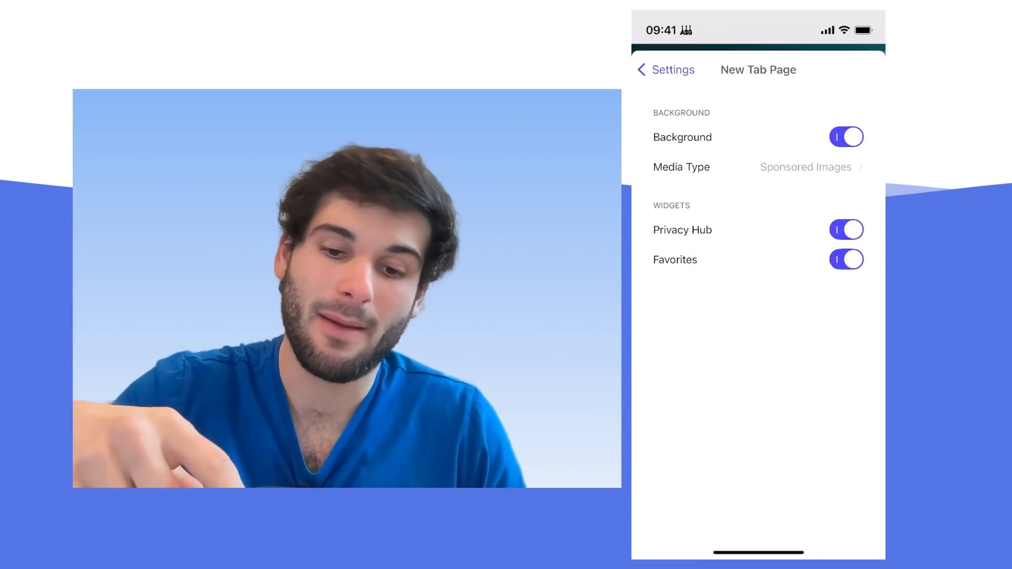
left_click(758, 167)
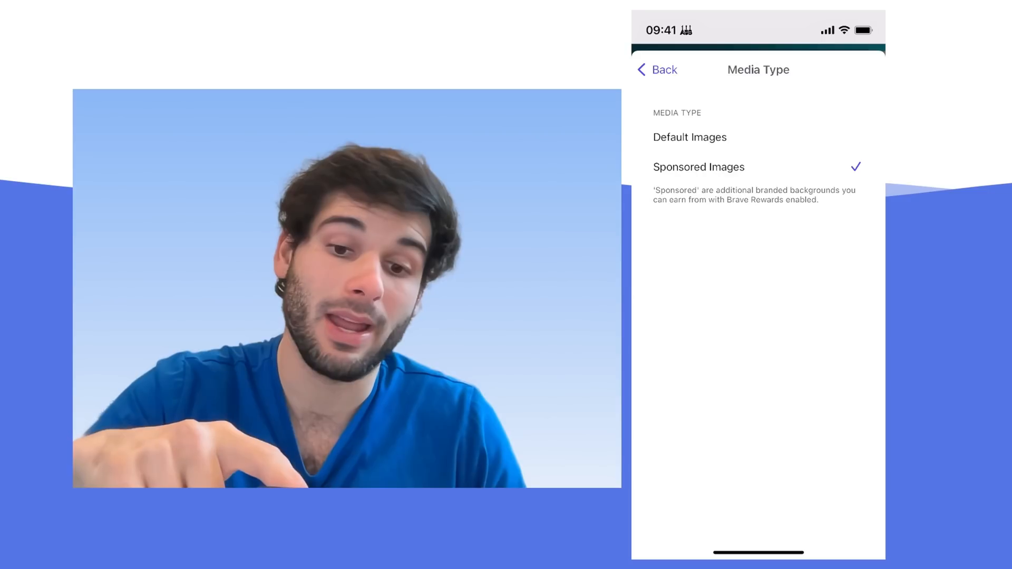
left_click(656, 69)
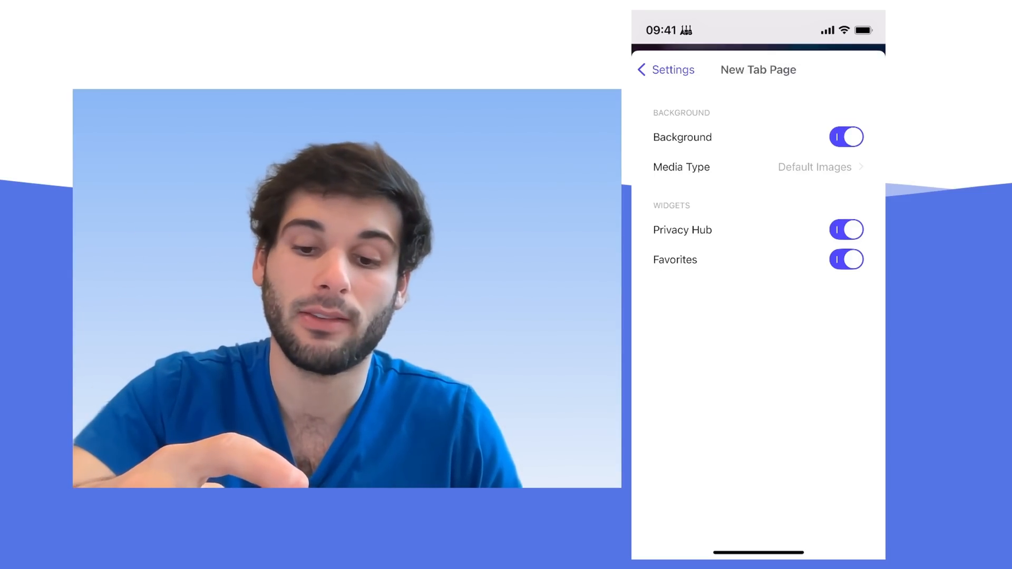
left_click(846, 259)
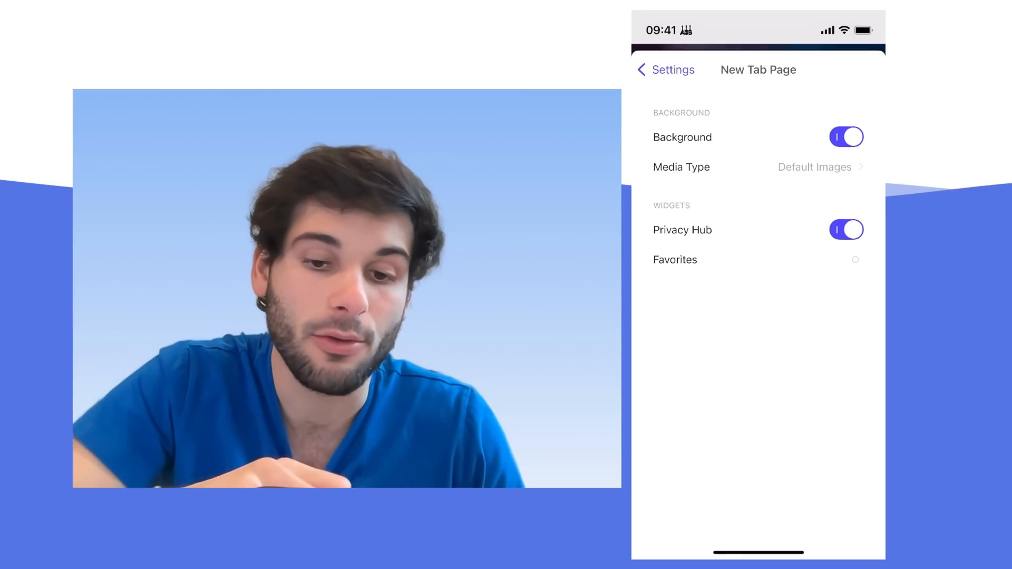
left_click(665, 70)
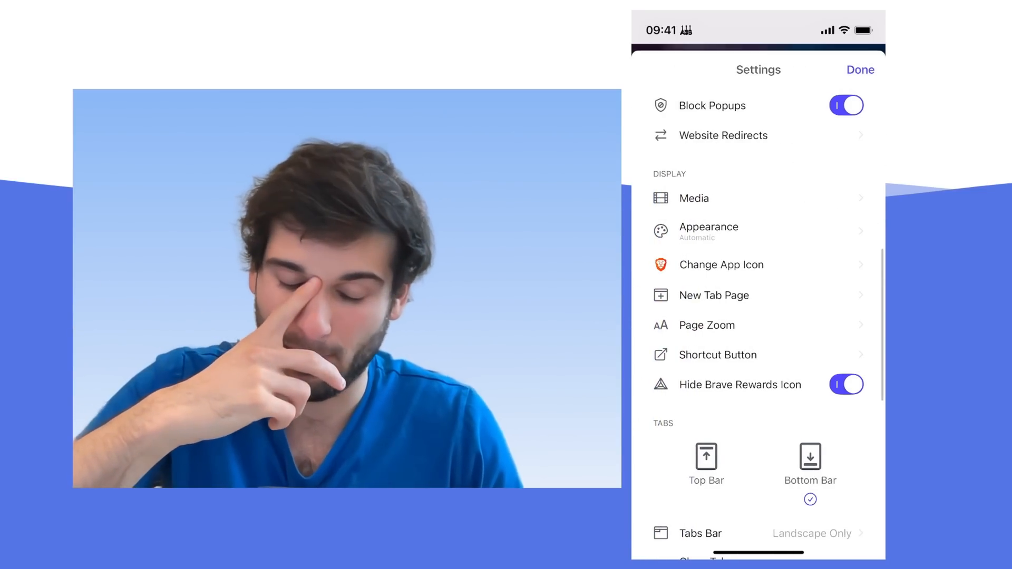
In Appearance, try Night Mode then switch it back off and leave
left_click(708, 231)
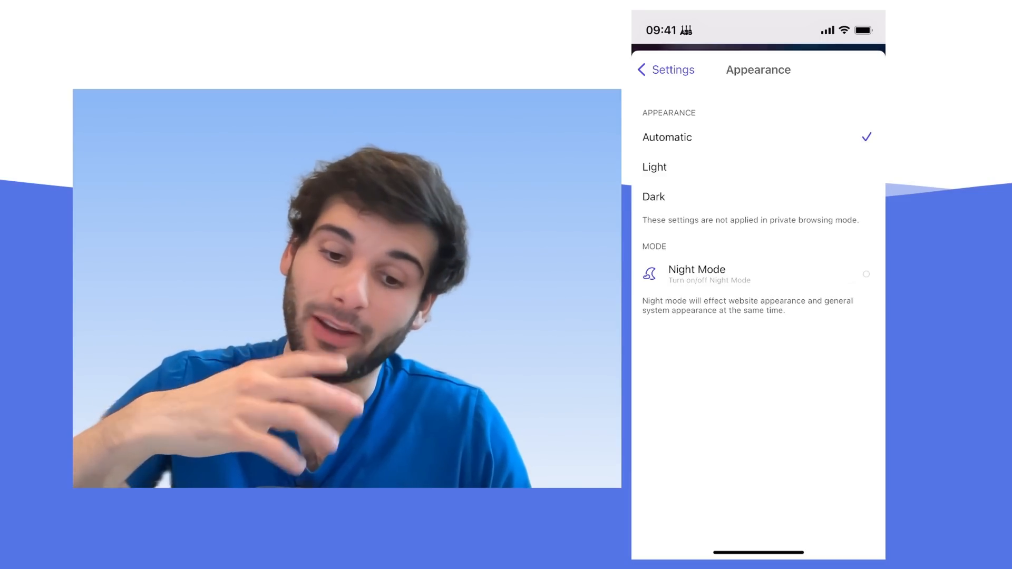
left_click(858, 274)
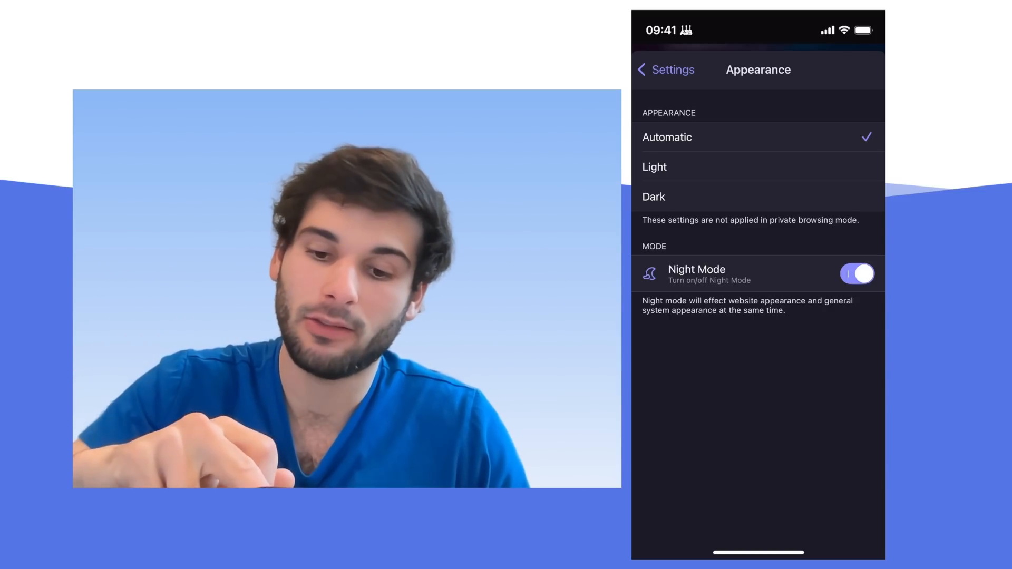
left_click(858, 274)
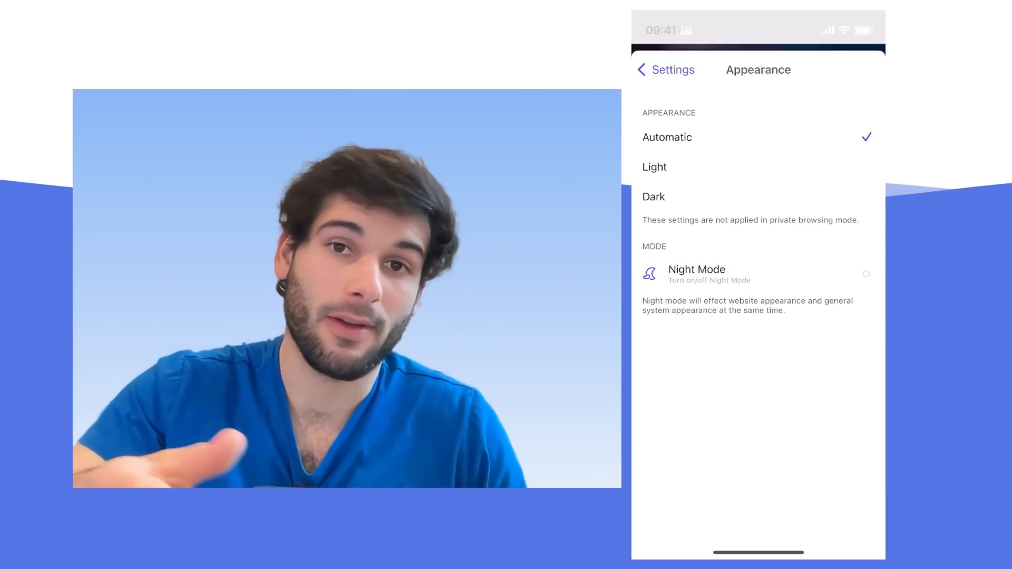
left_click(665, 70)
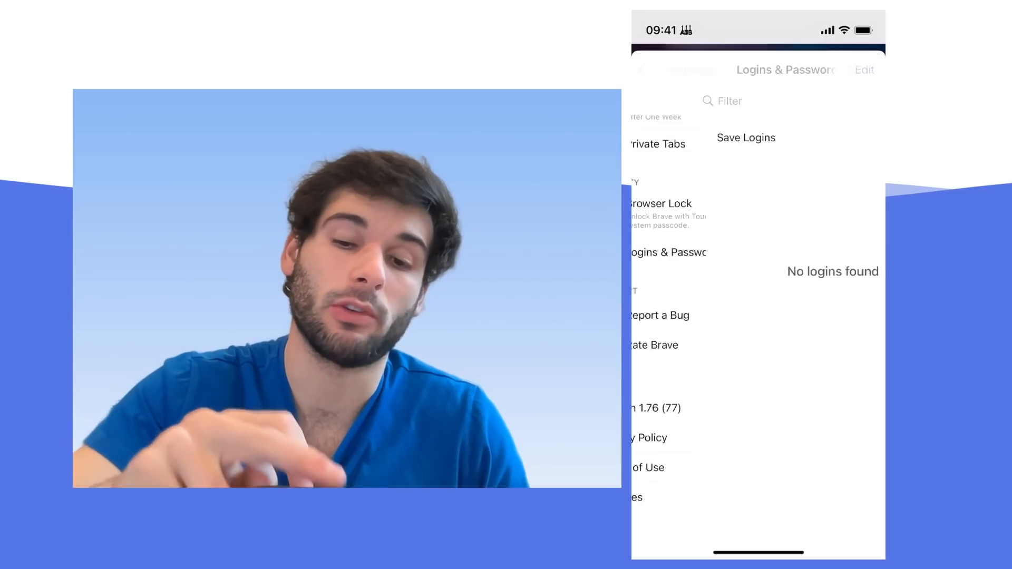
Switch to the desktop Brave window showing the new tab page with 11 blocked trackers and 256 KB saved
left_click(639, 69)
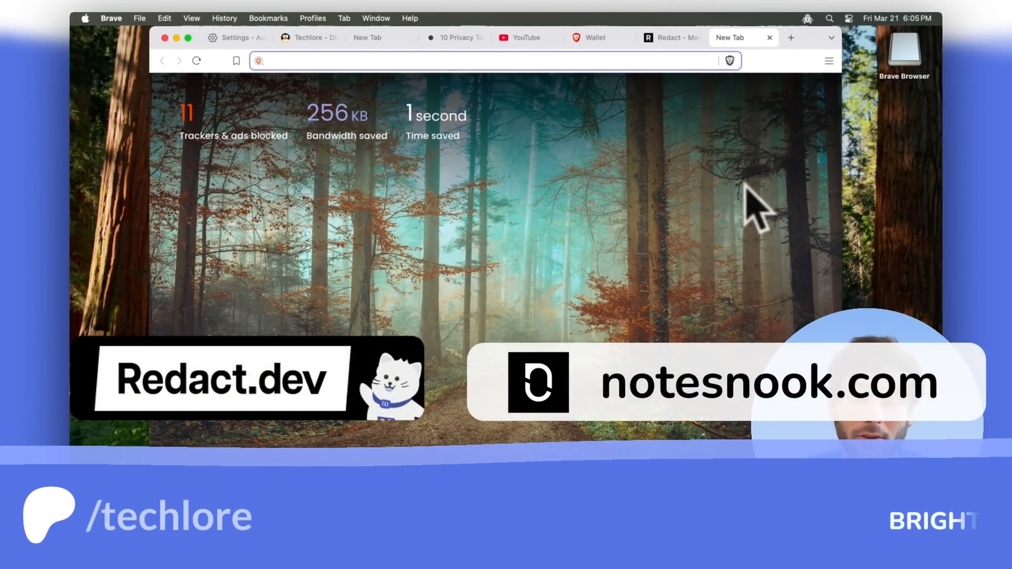
mouse_move(494, 329)
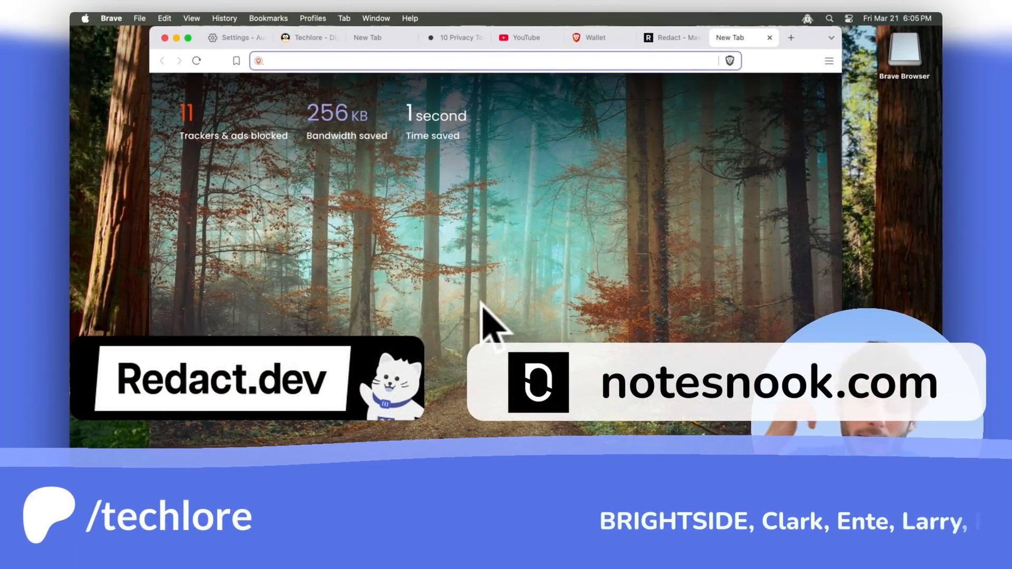